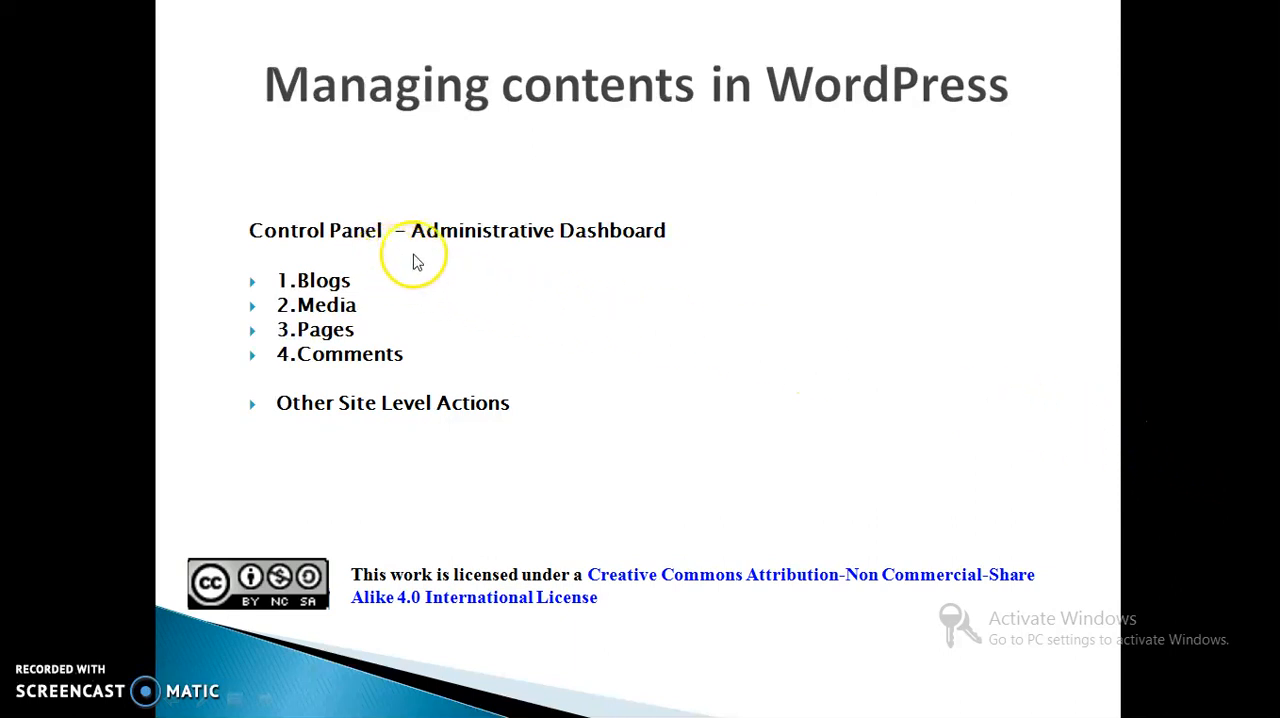
mouse_move(519, 292)
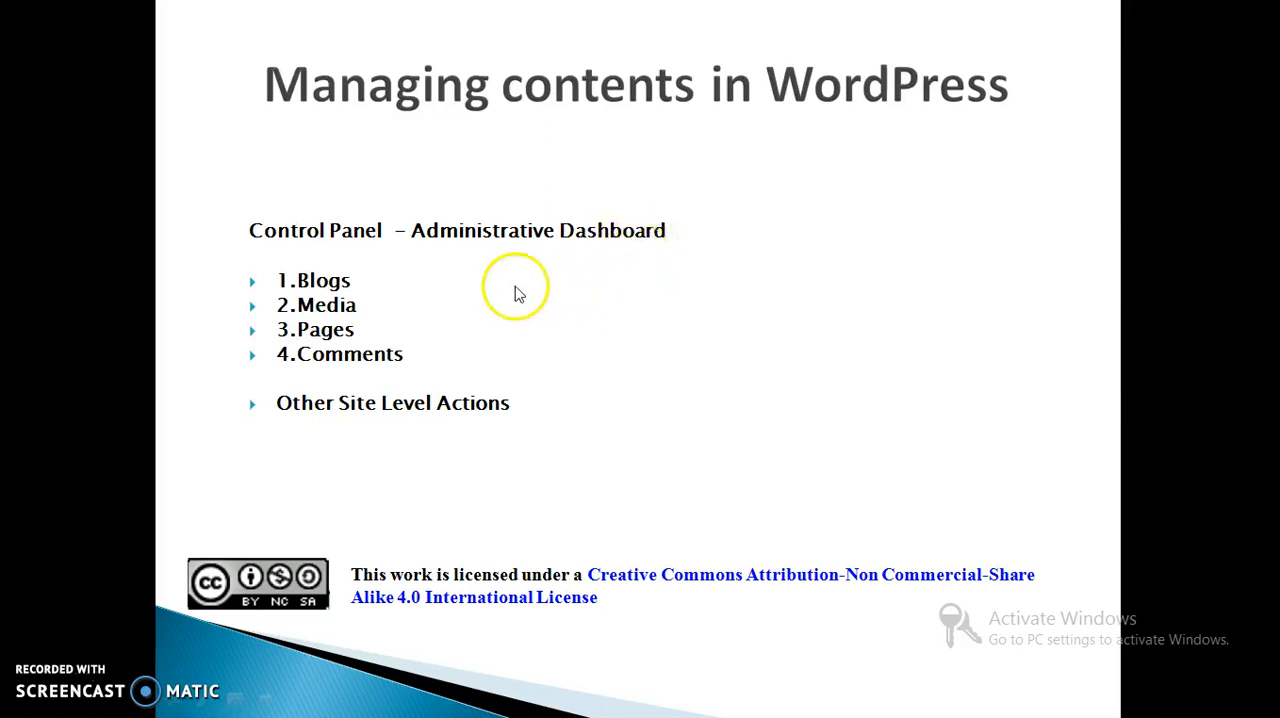
mouse_move(355, 290)
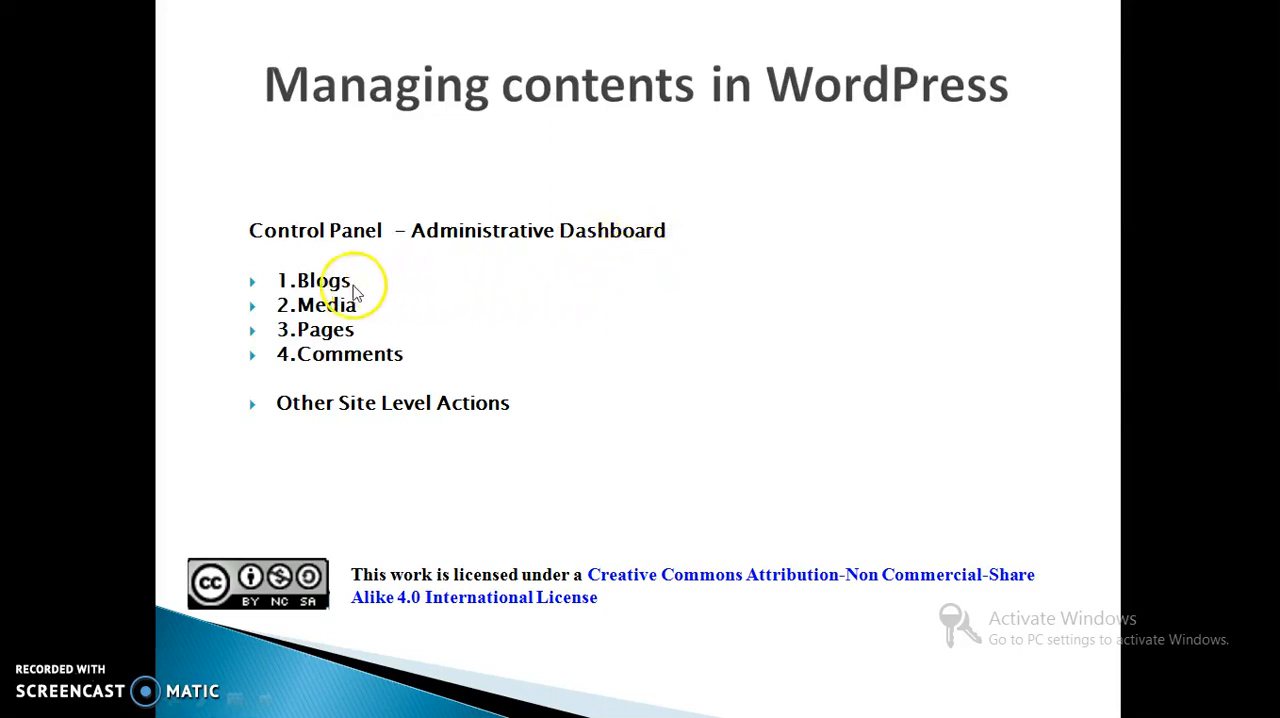
mouse_move(343, 342)
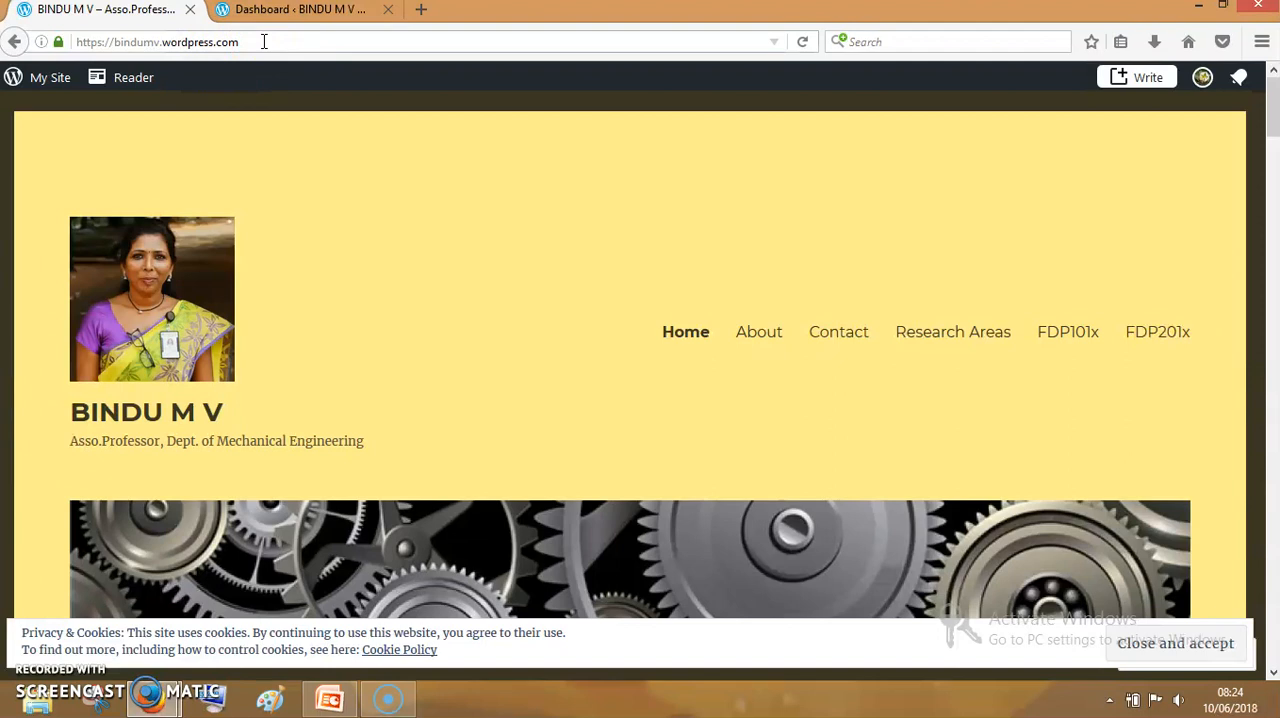
Switch to the admin Dashboard tab, where At a Glance shows 11 posts and 5 pages
click(263, 41)
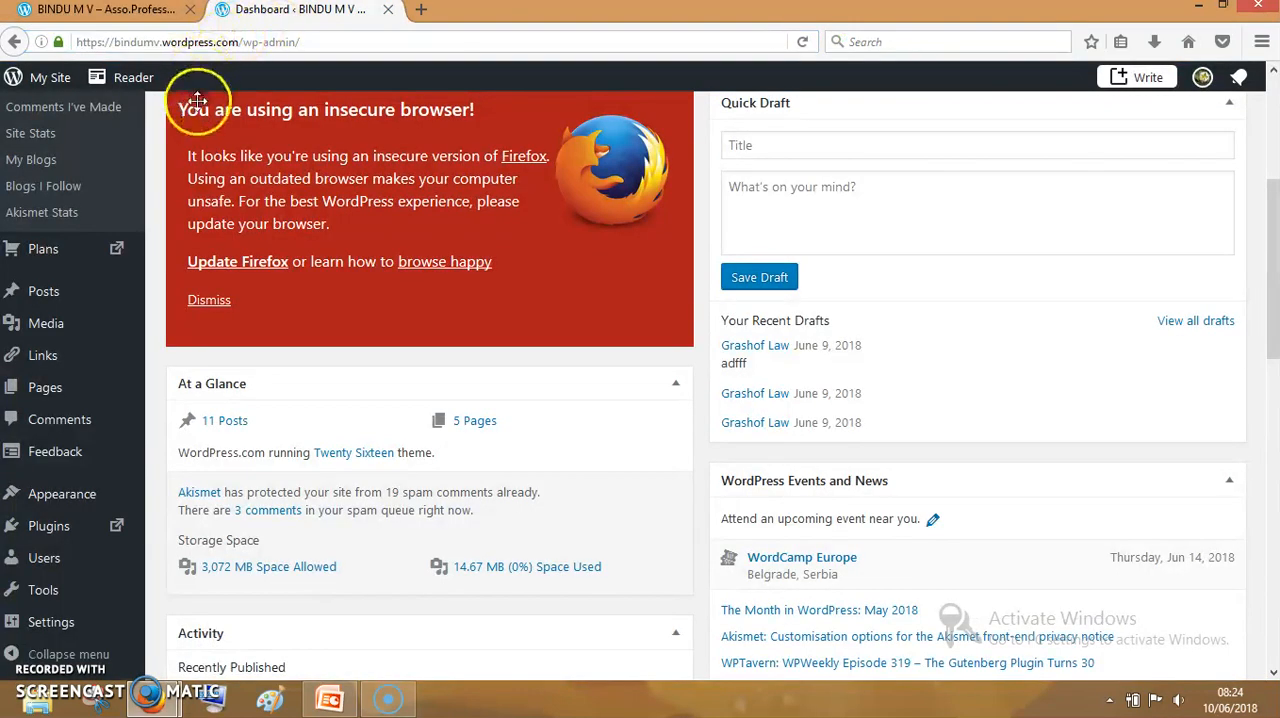
mouse_move(42, 355)
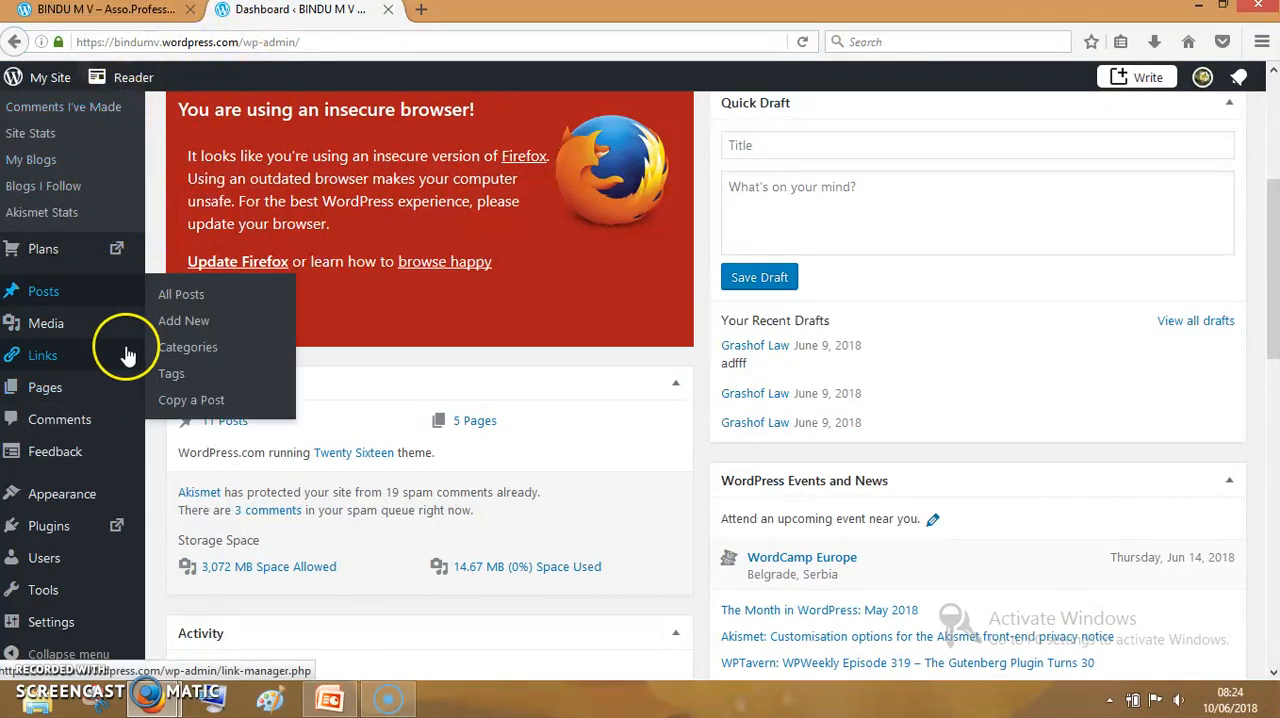
mouse_move(285, 355)
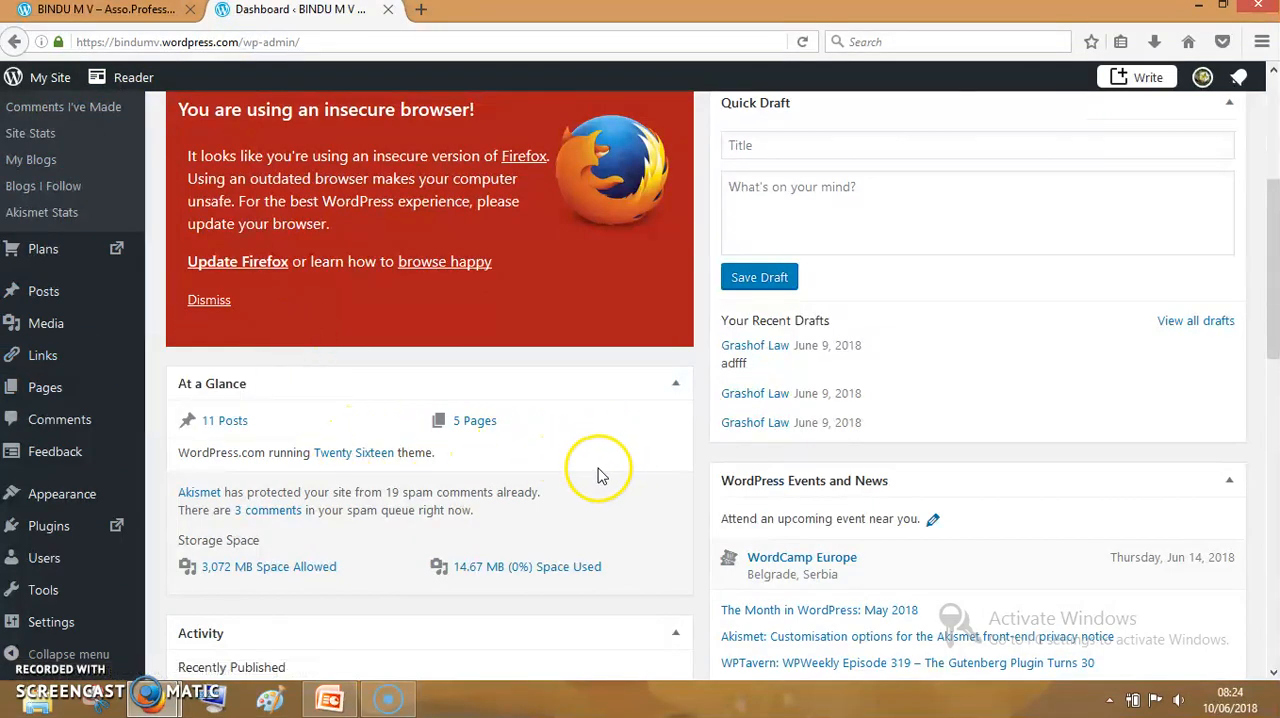
mouse_move(47, 387)
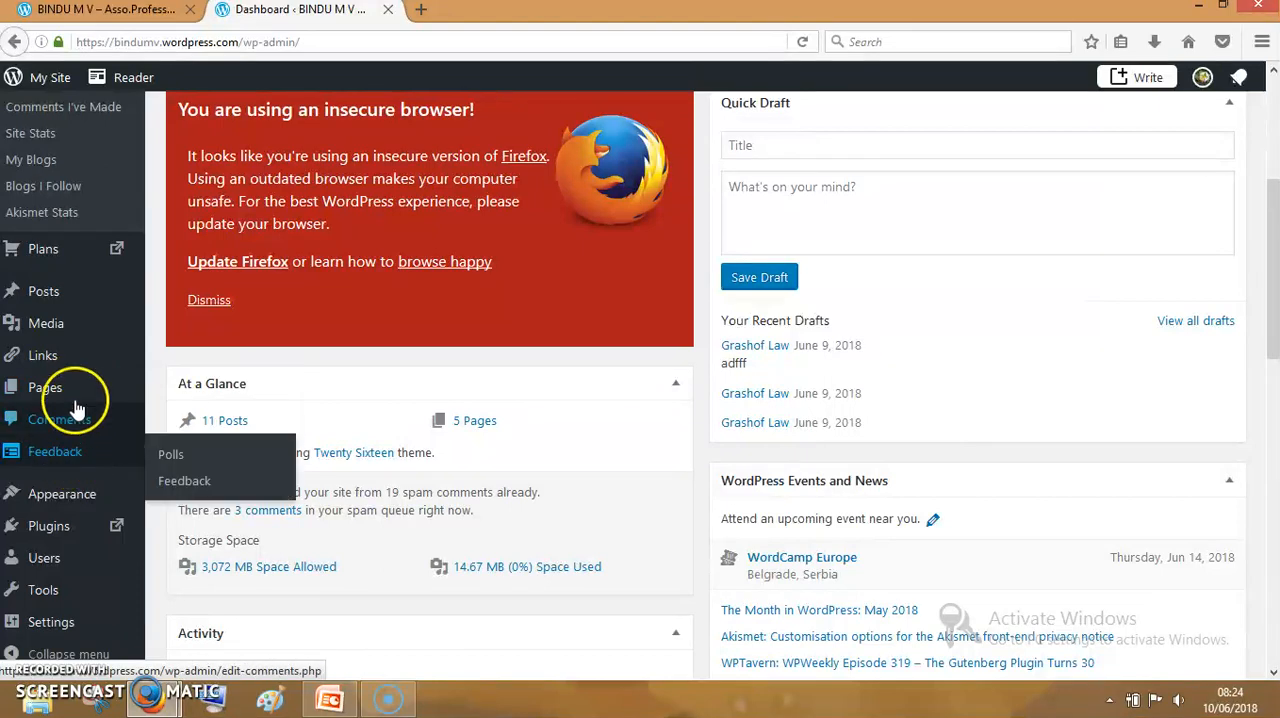
mouse_move(43, 291)
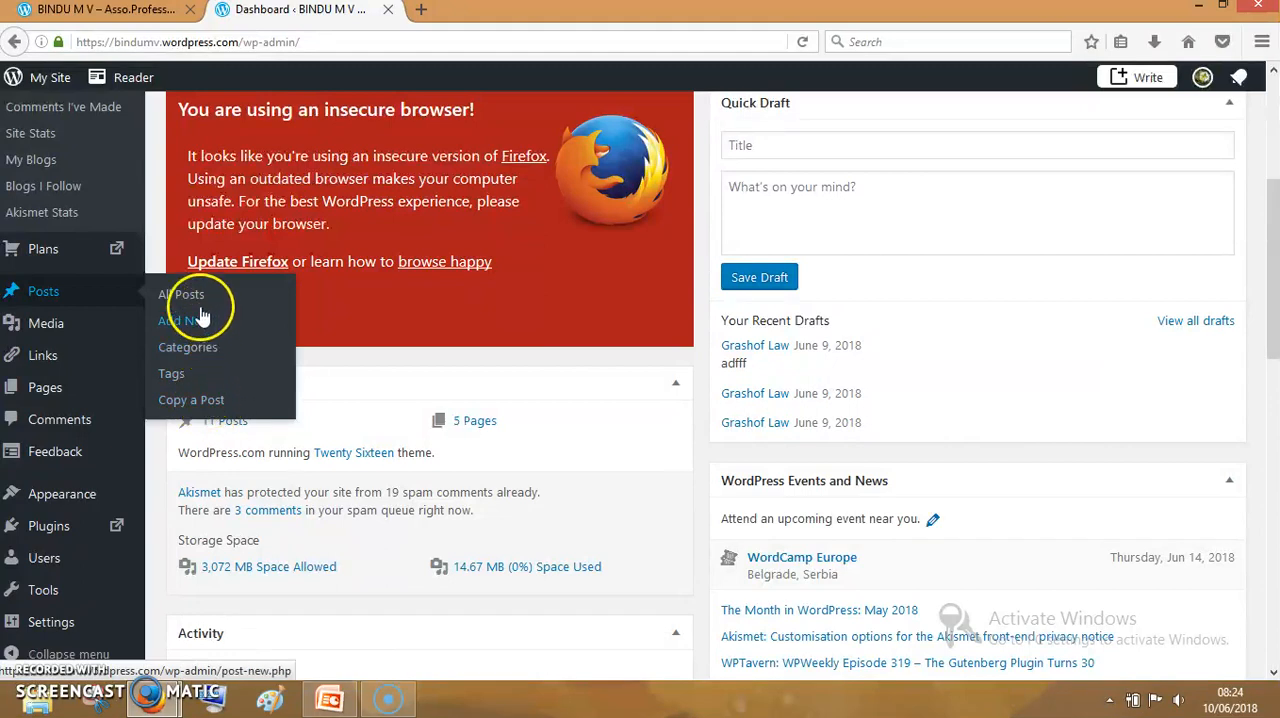
Open All Posts and scroll through the 16 items, including the Grashof Law drafts
click(181, 294)
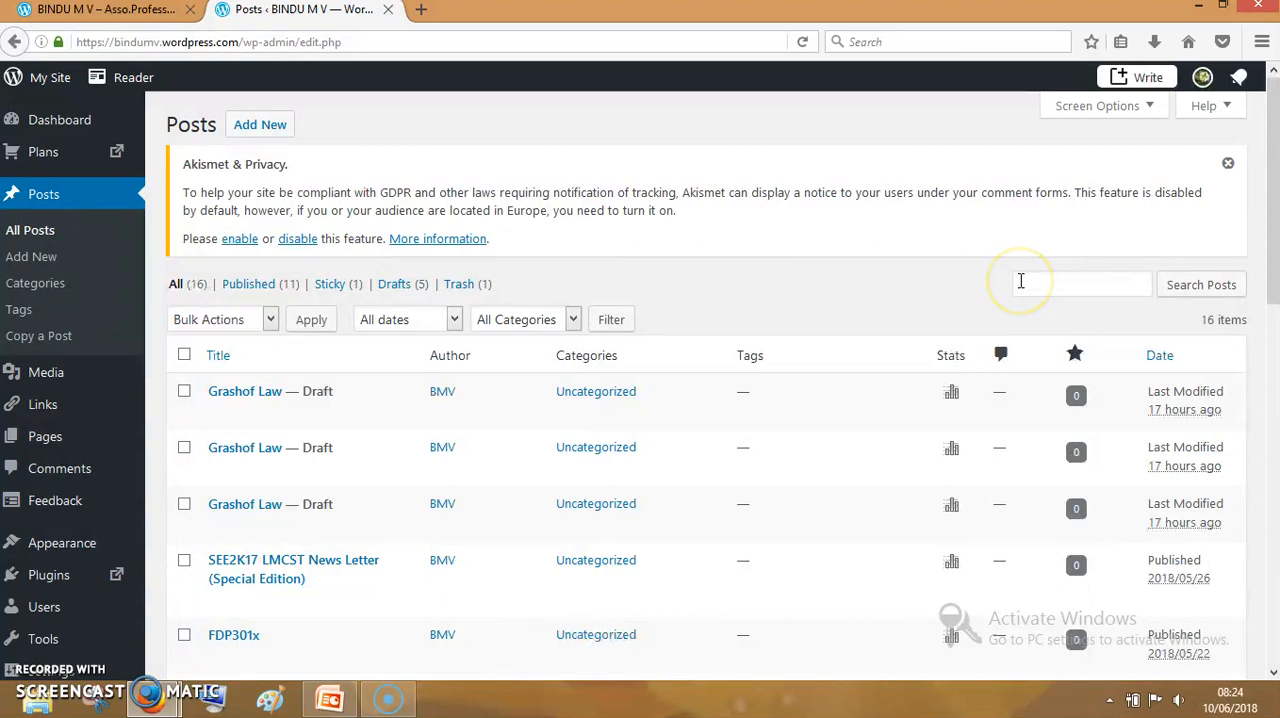
scroll(down, 3)
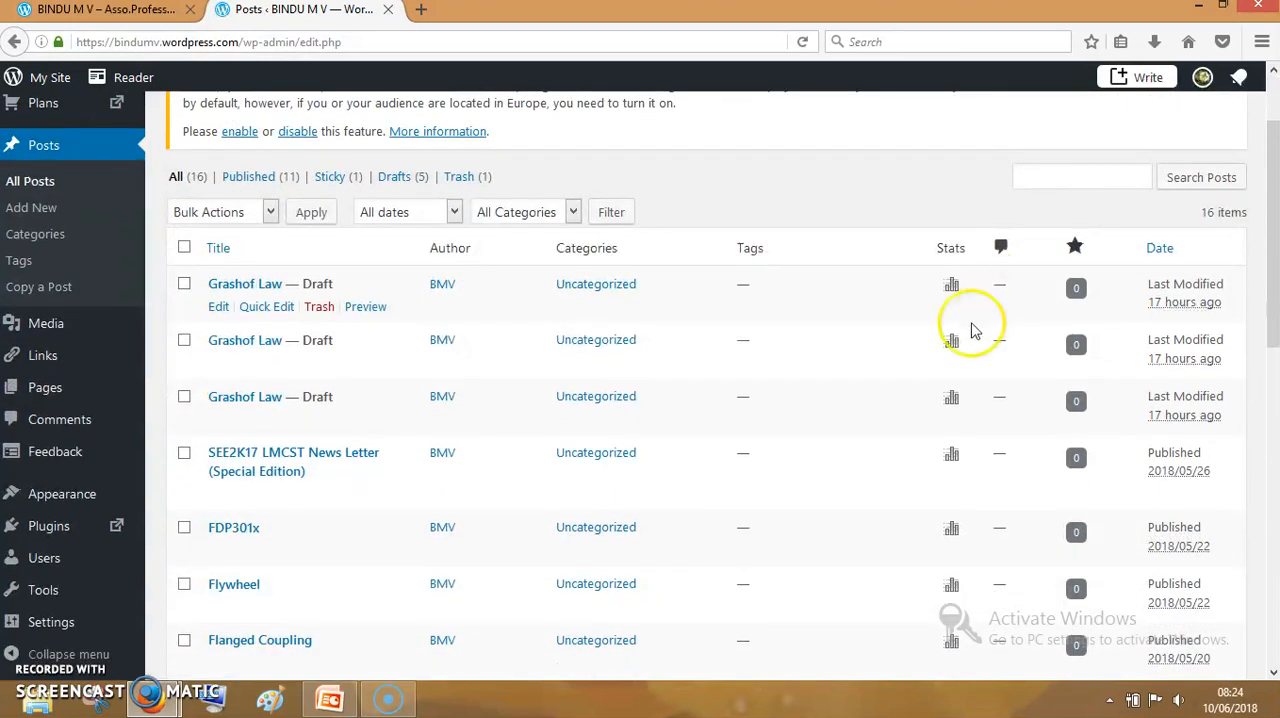
scroll(down, 3)
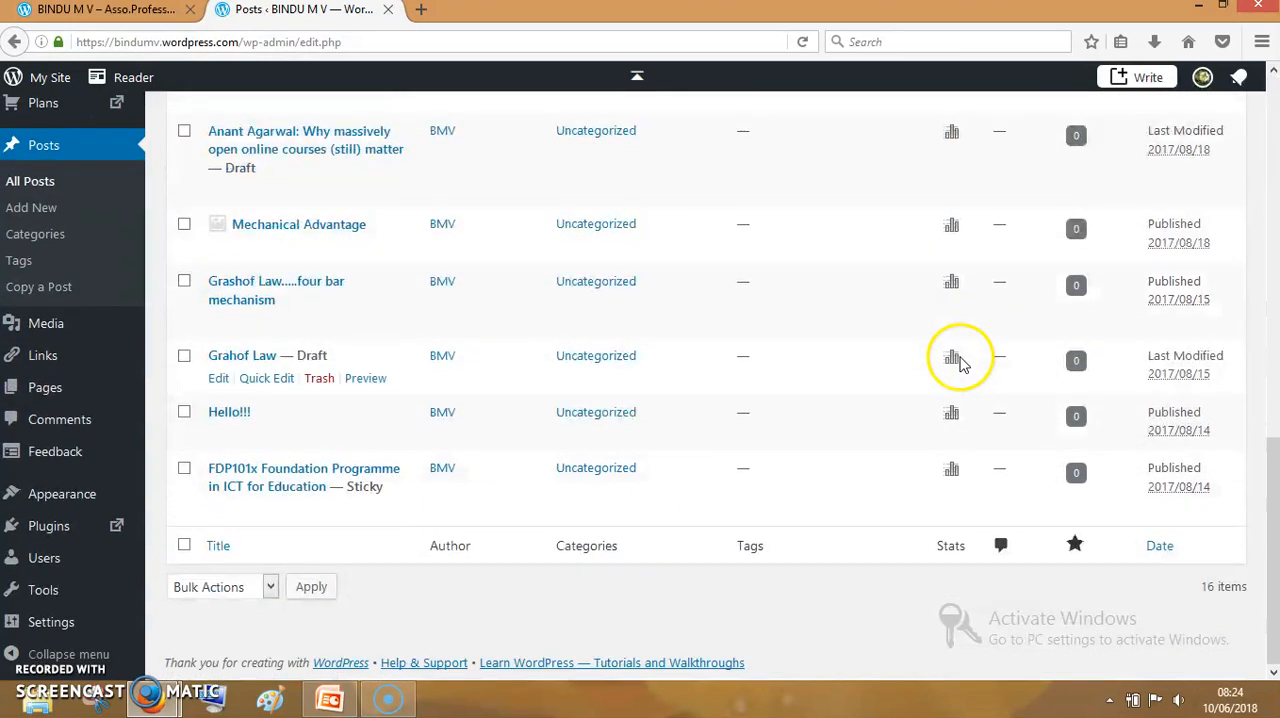
mouse_move(950, 480)
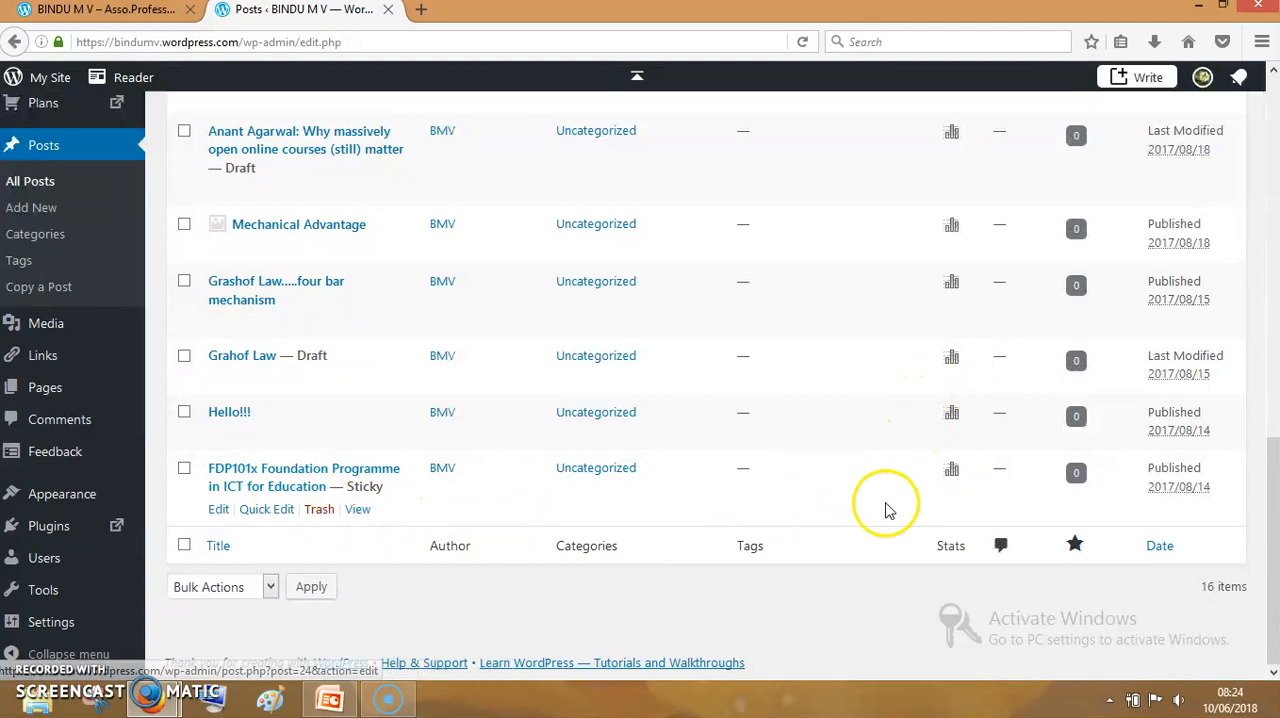
mouse_move(1180, 475)
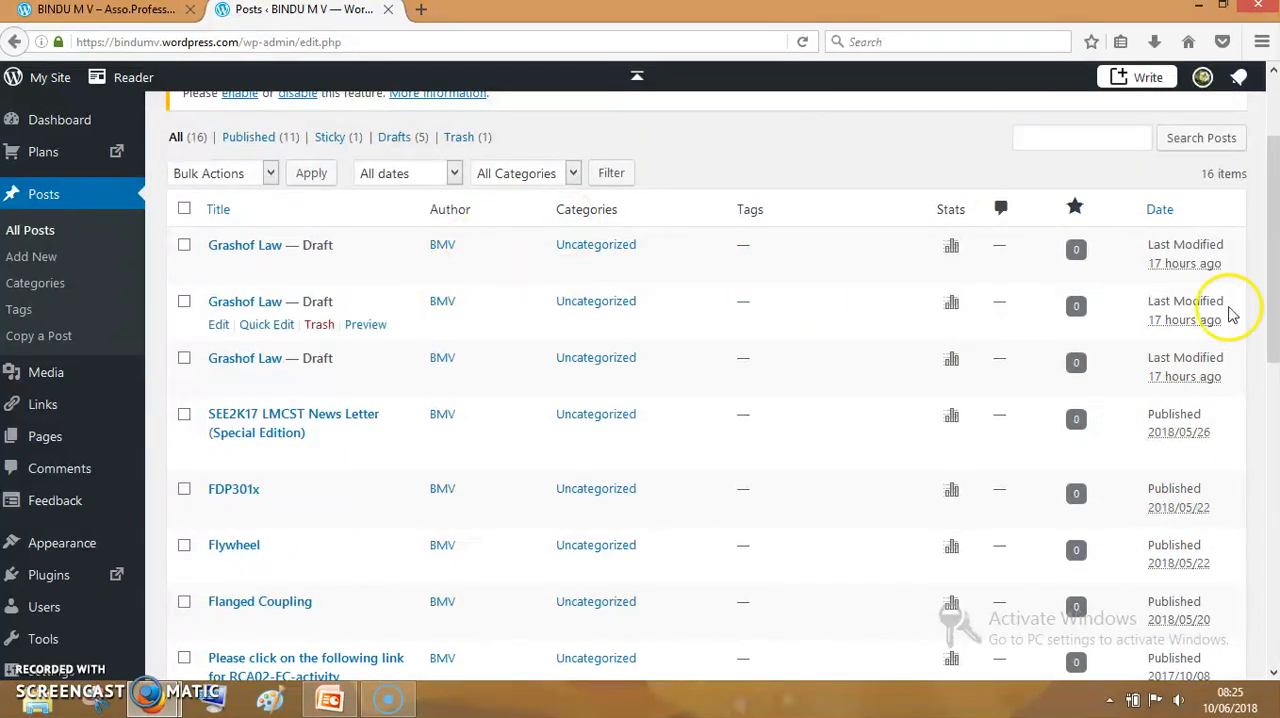
mouse_move(1177, 357)
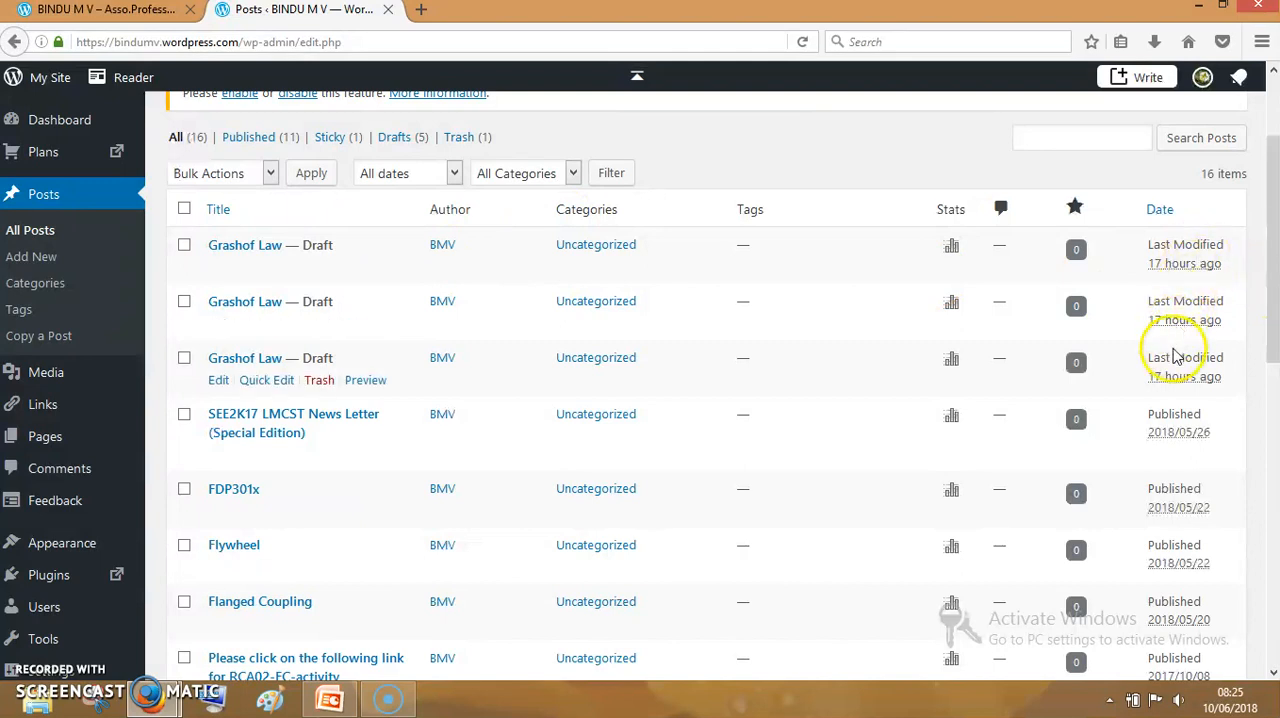
mouse_move(530, 330)
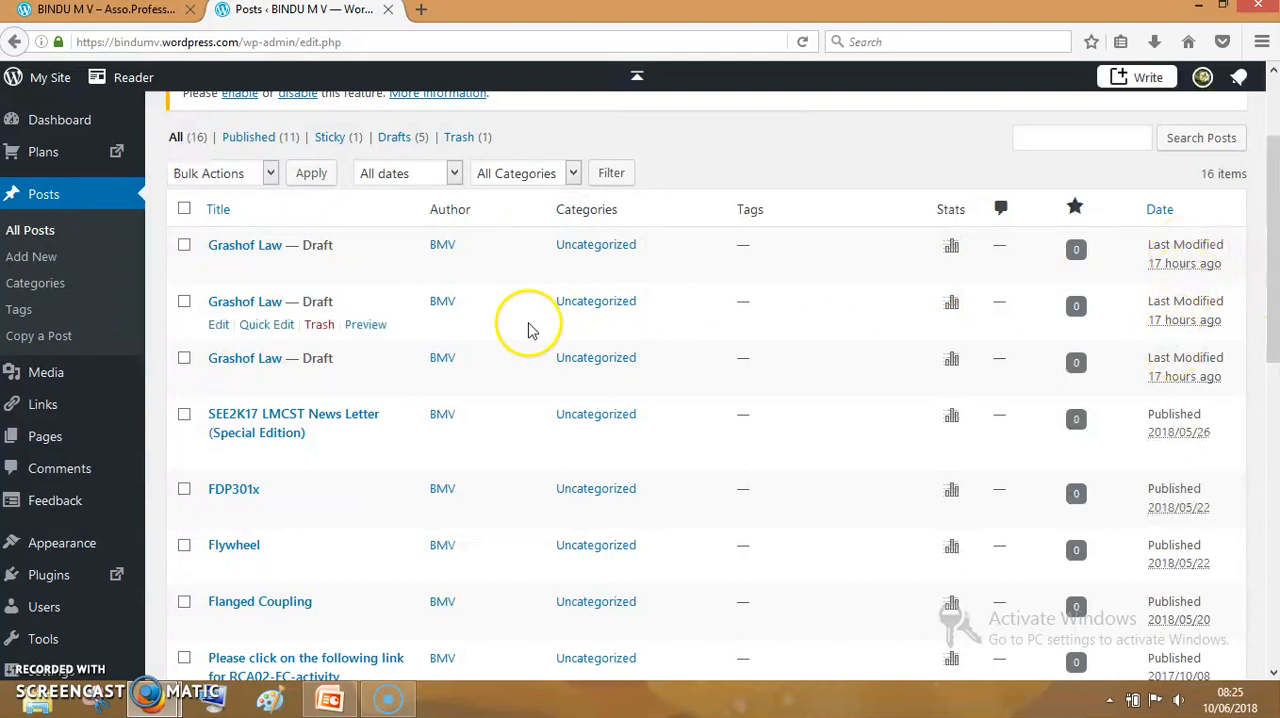
mouse_move(323, 245)
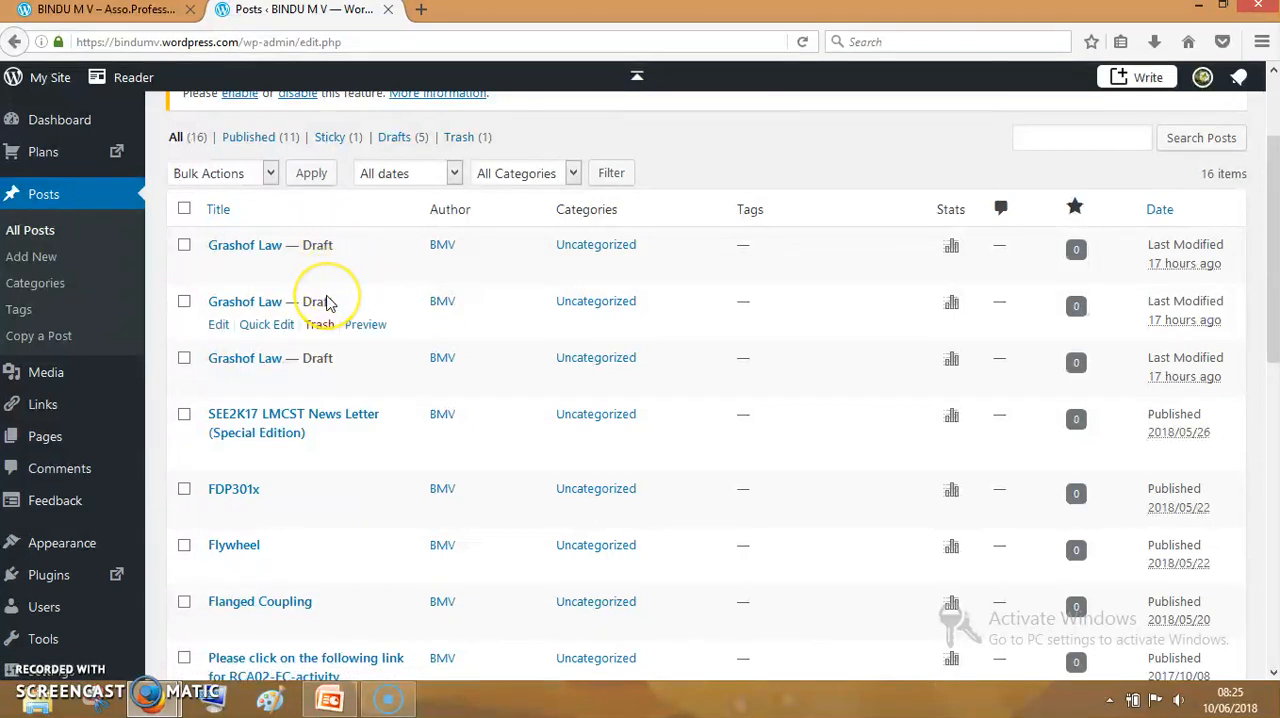
mouse_move(485, 490)
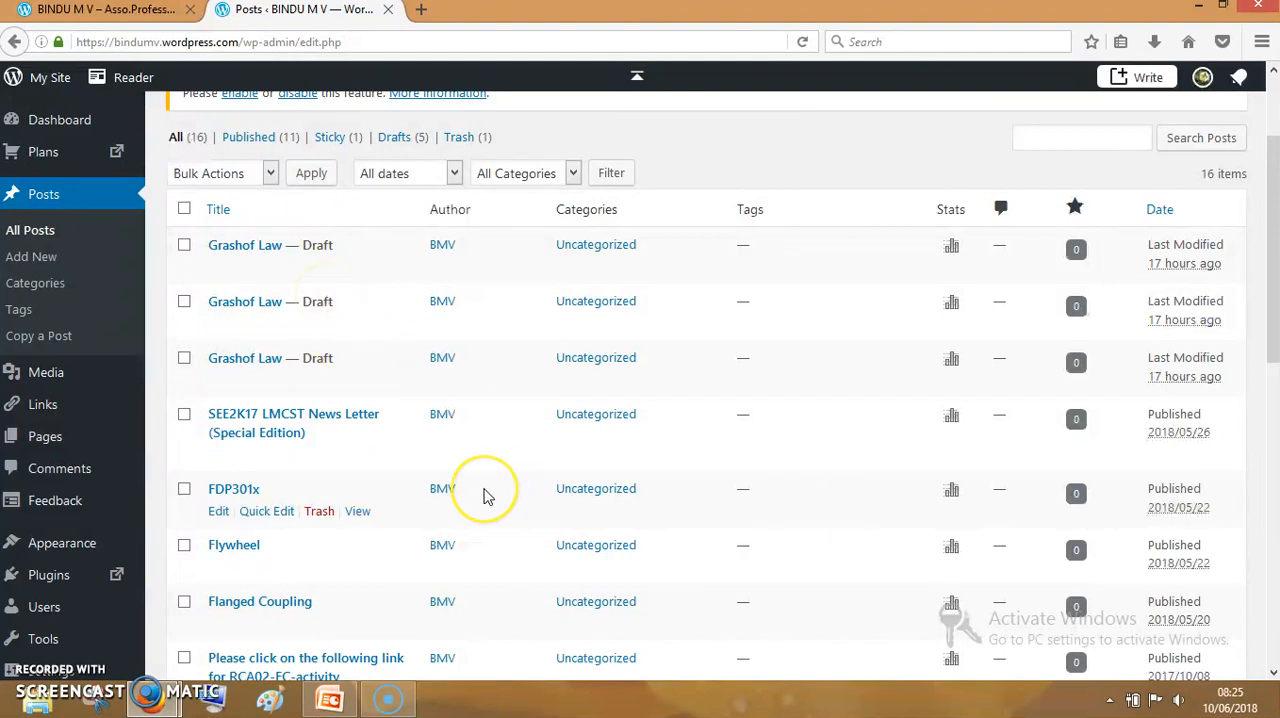
scroll(down, 3)
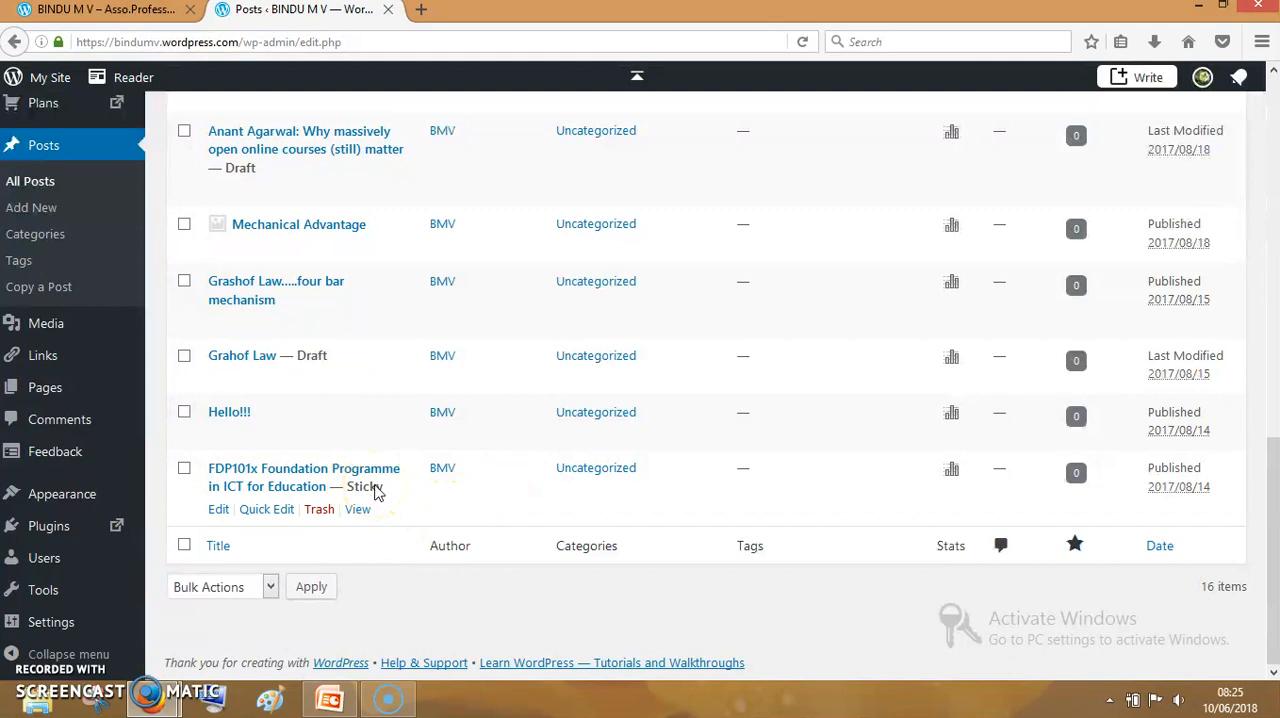
mouse_move(490, 487)
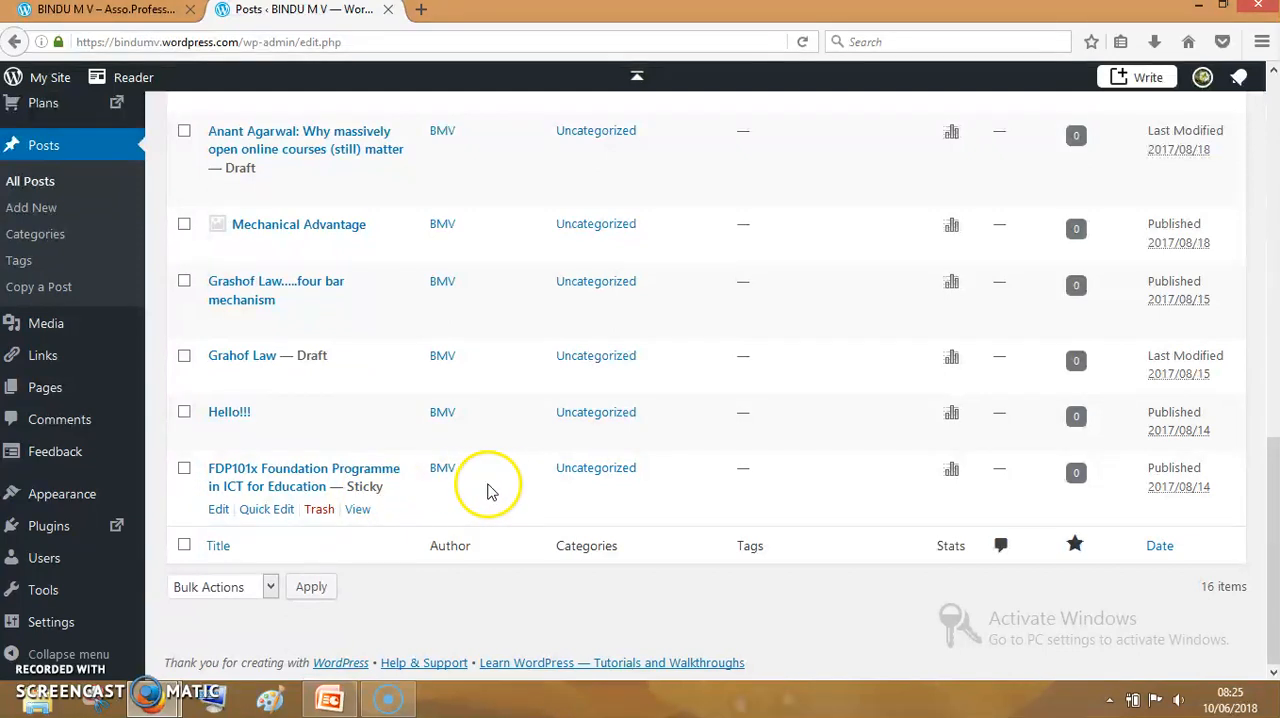
mouse_move(620, 500)
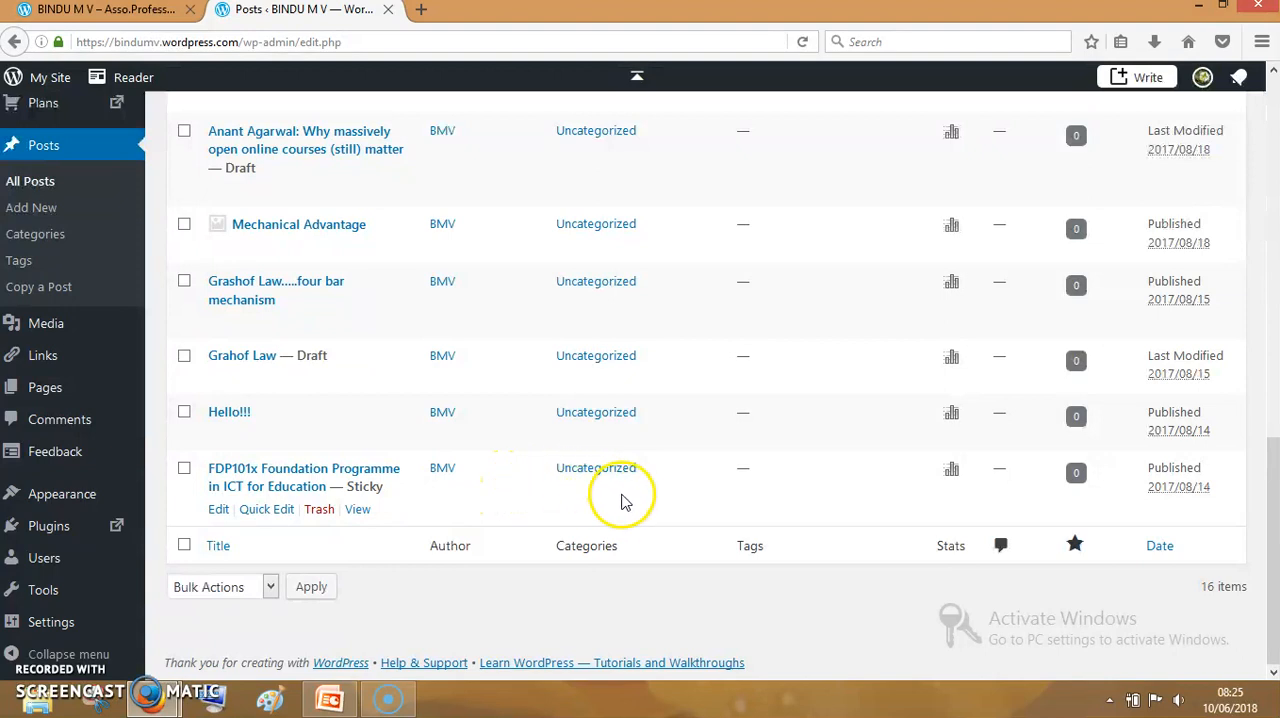
mouse_move(625, 500)
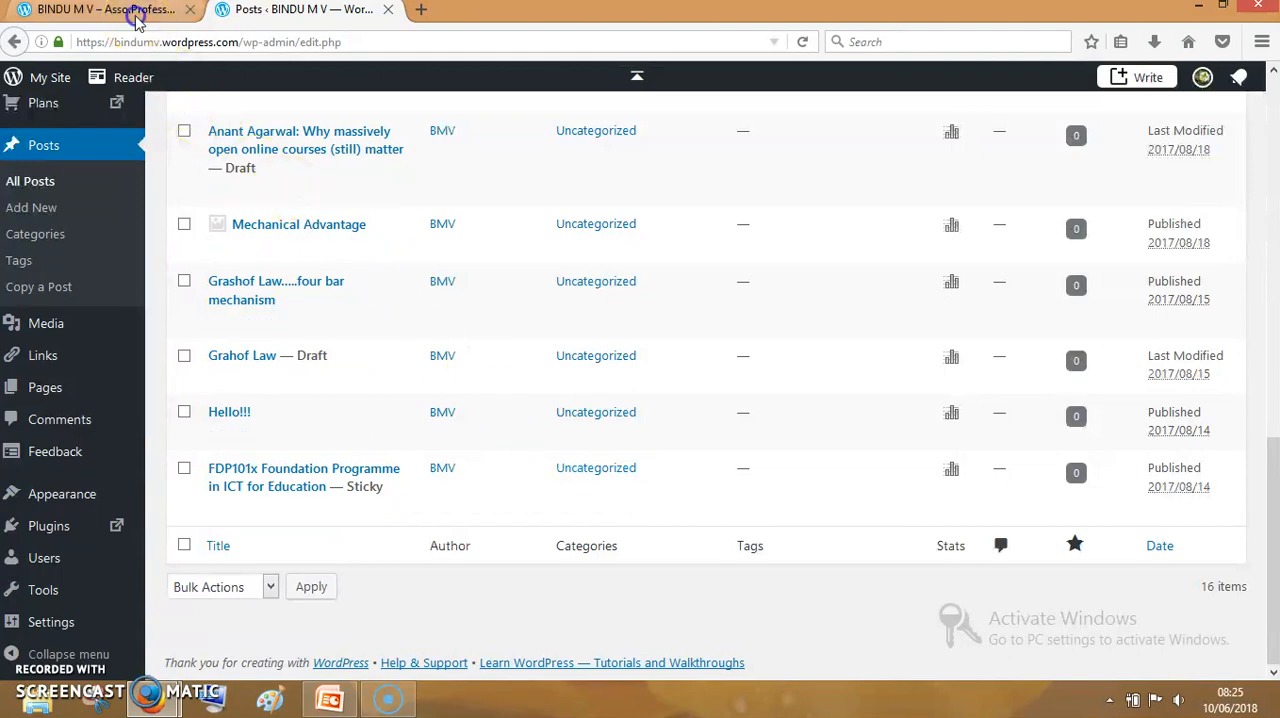
Browse the live blog's posts, then return to the list showing FDP101x marked Sticky
click(100, 9)
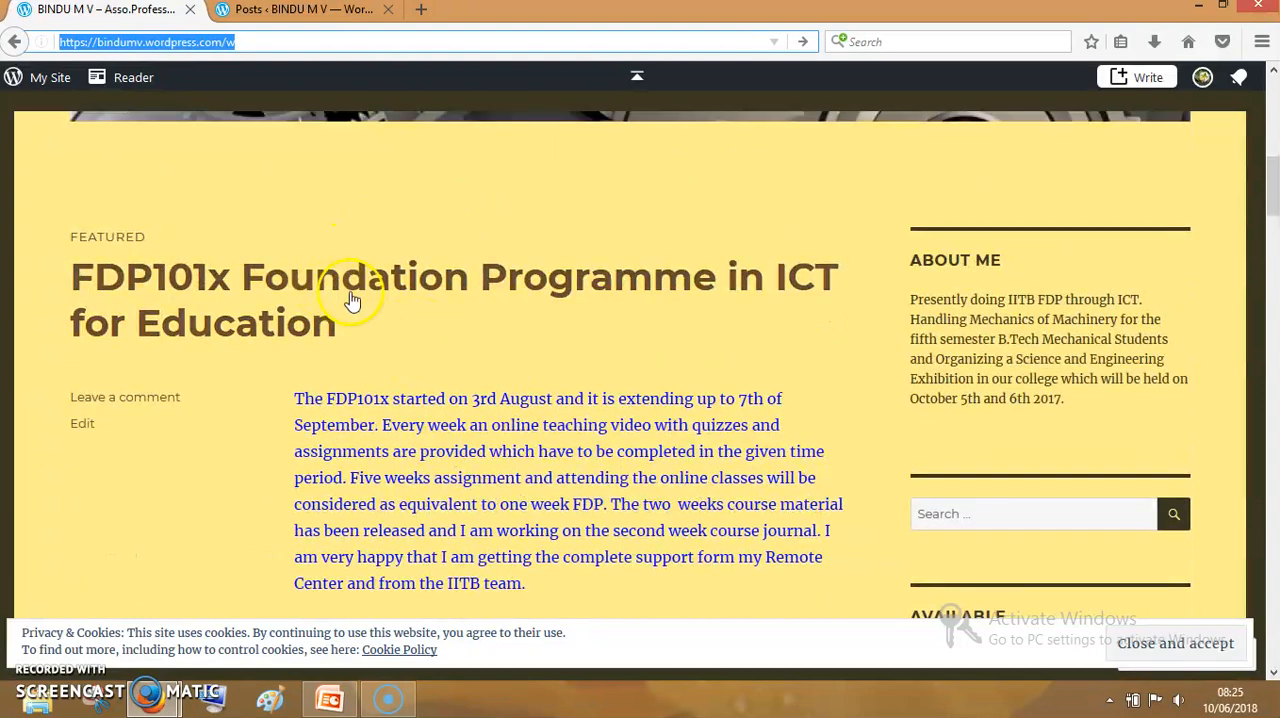
mouse_move(535, 330)
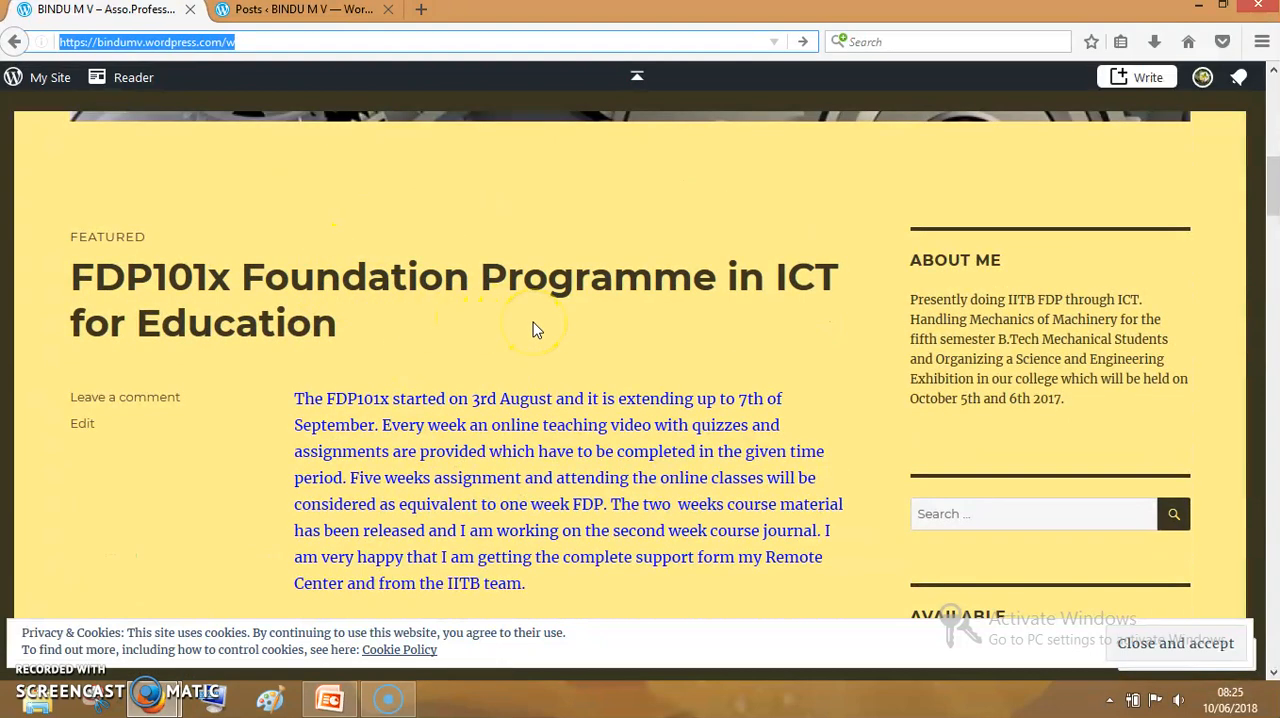
scroll(down, 3)
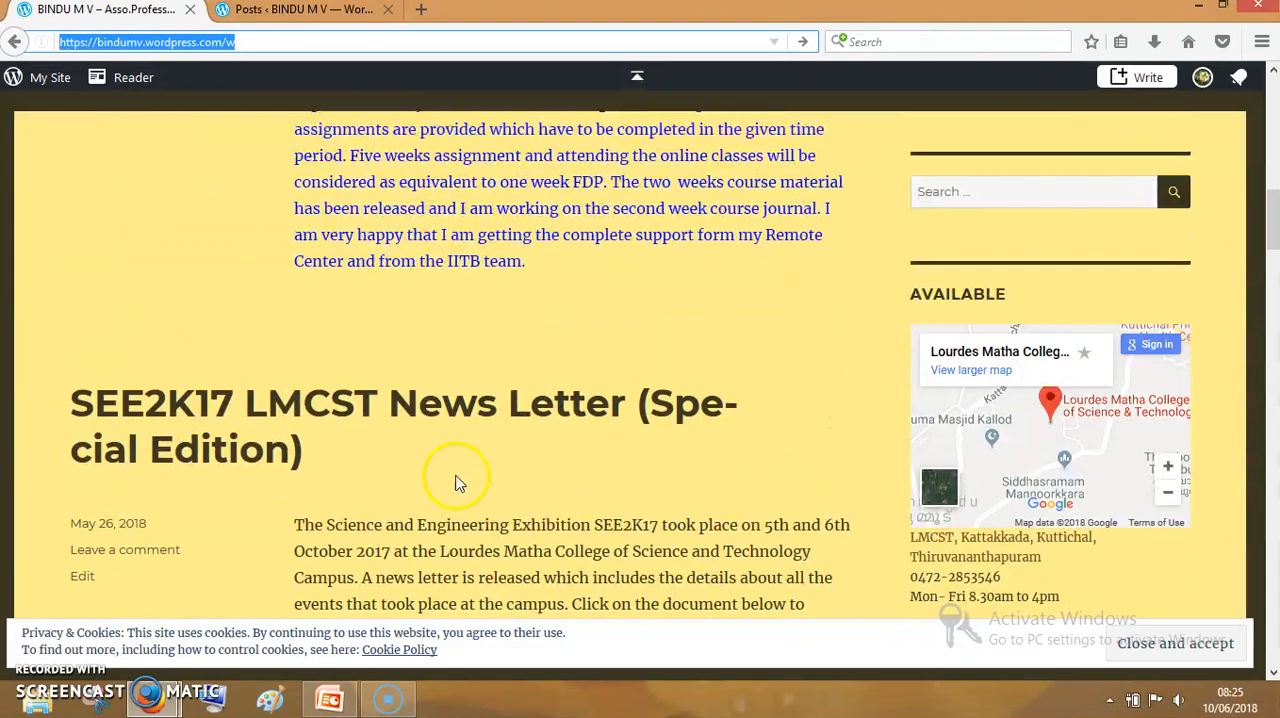
mouse_move(150, 540)
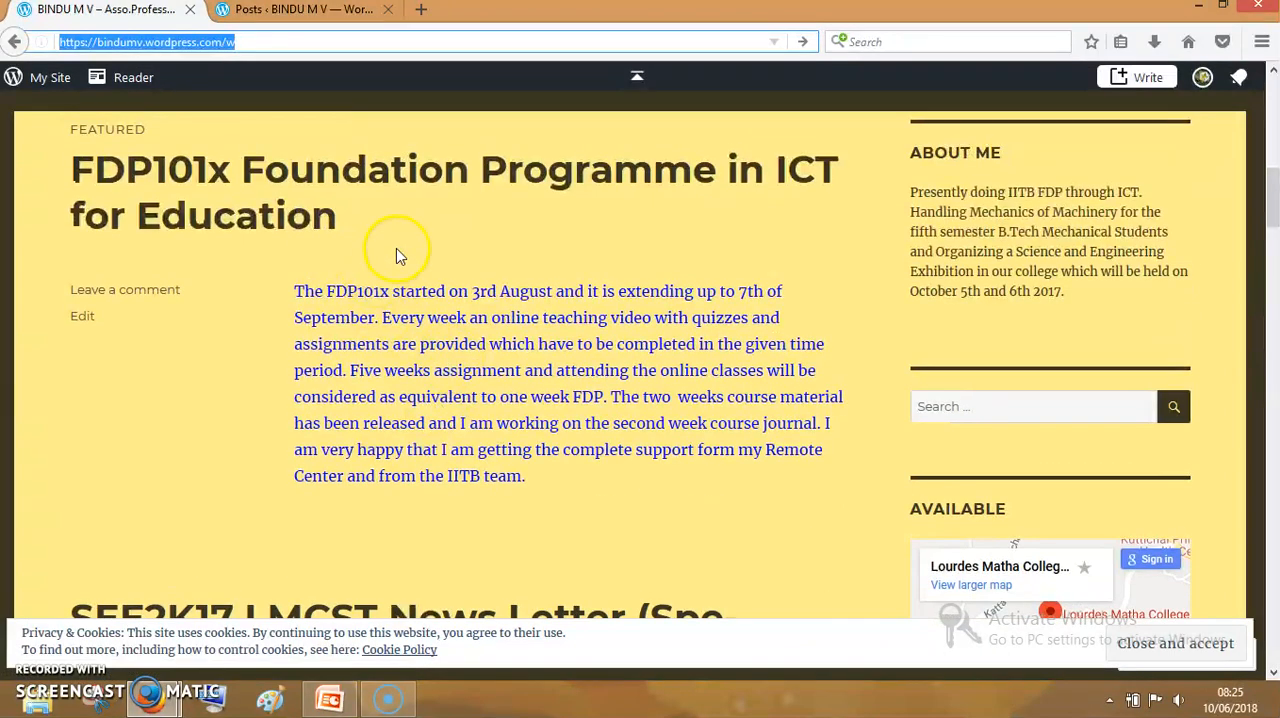
mouse_move(450, 350)
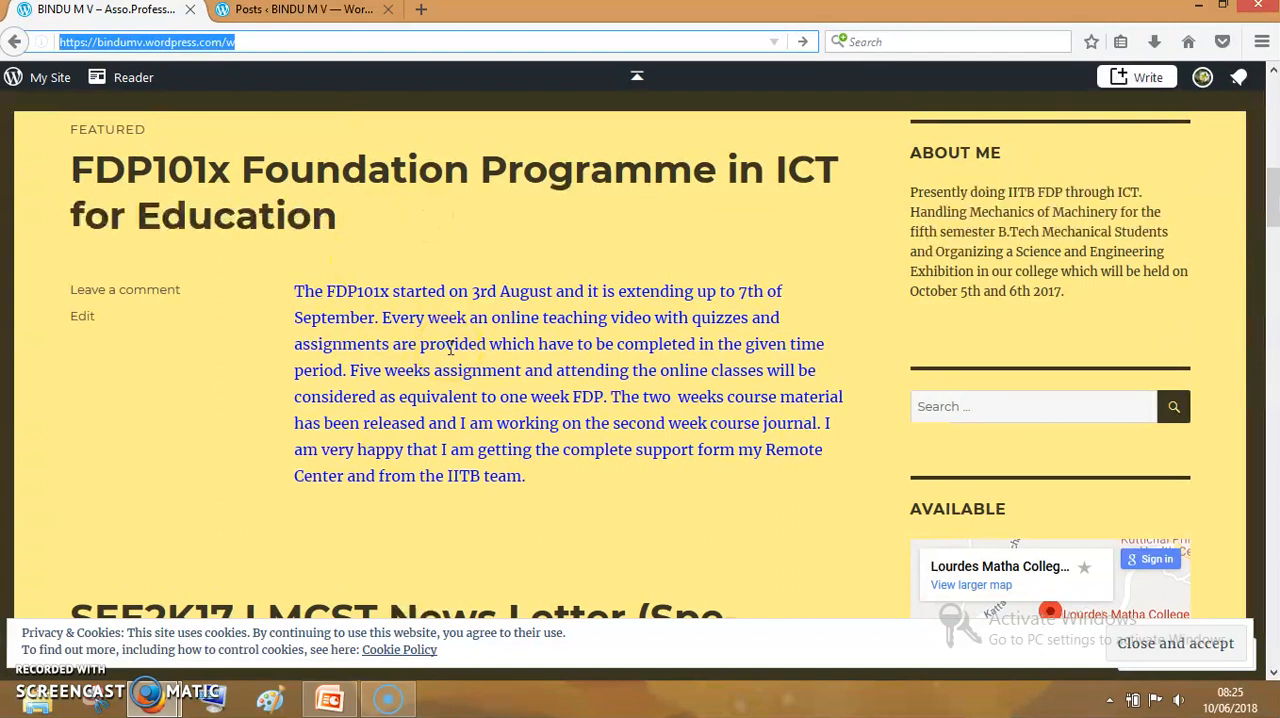
scroll(down, 3)
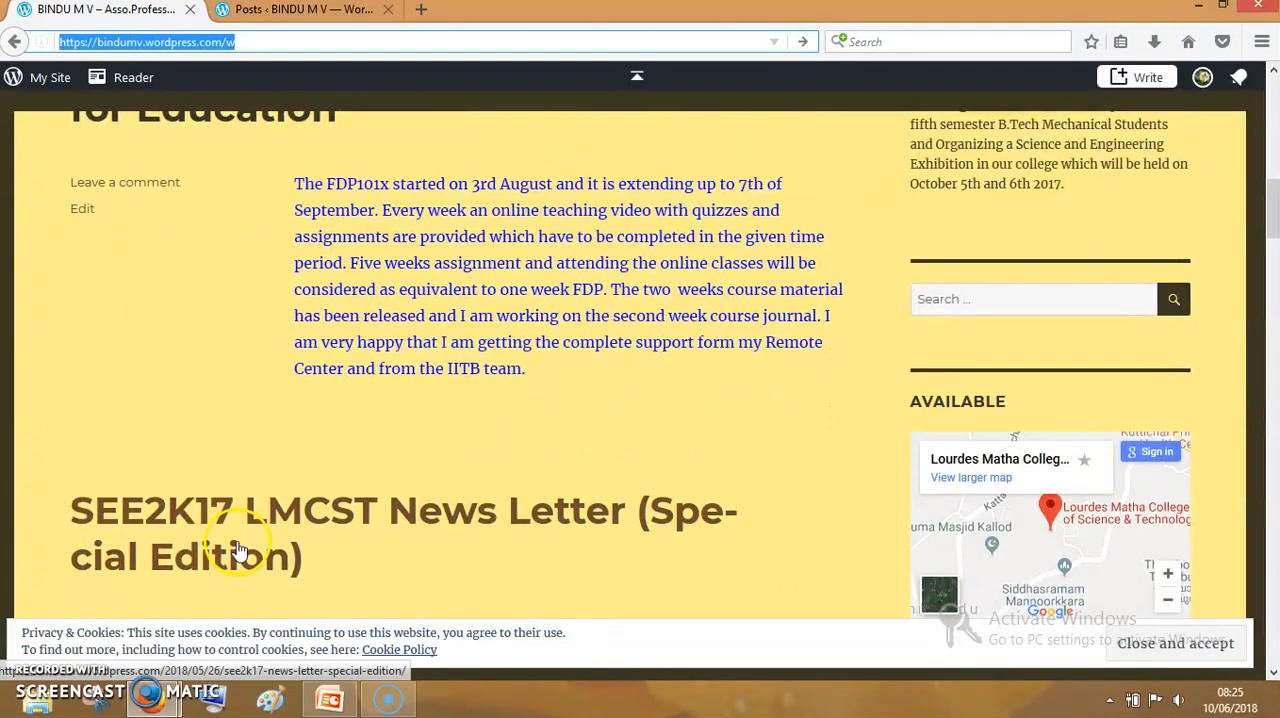
scroll(up, 3)
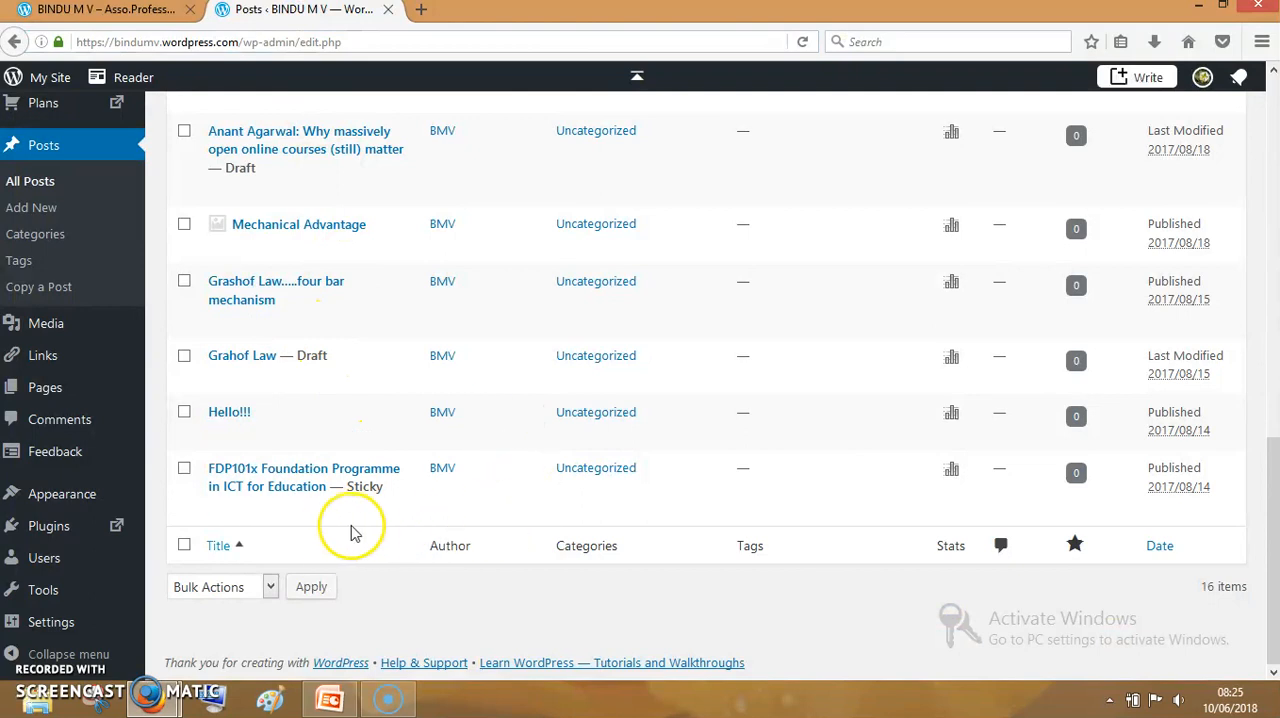
mouse_move(350, 480)
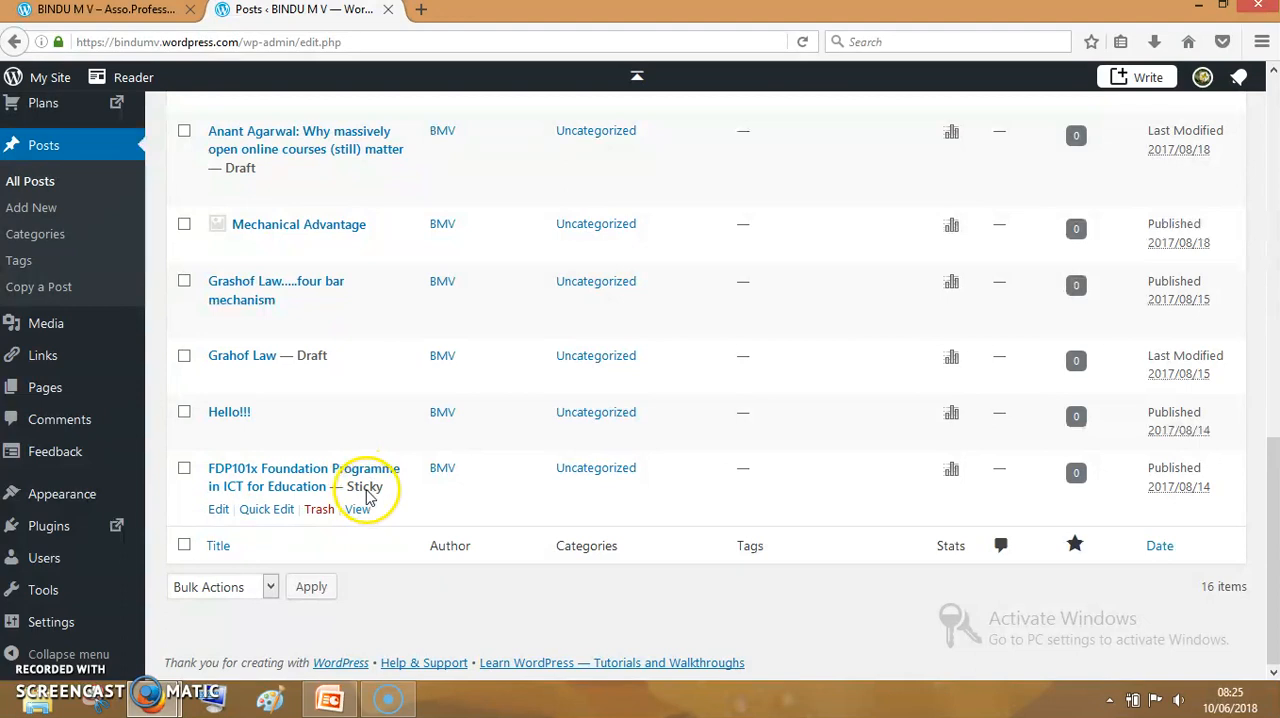
mouse_move(357, 509)
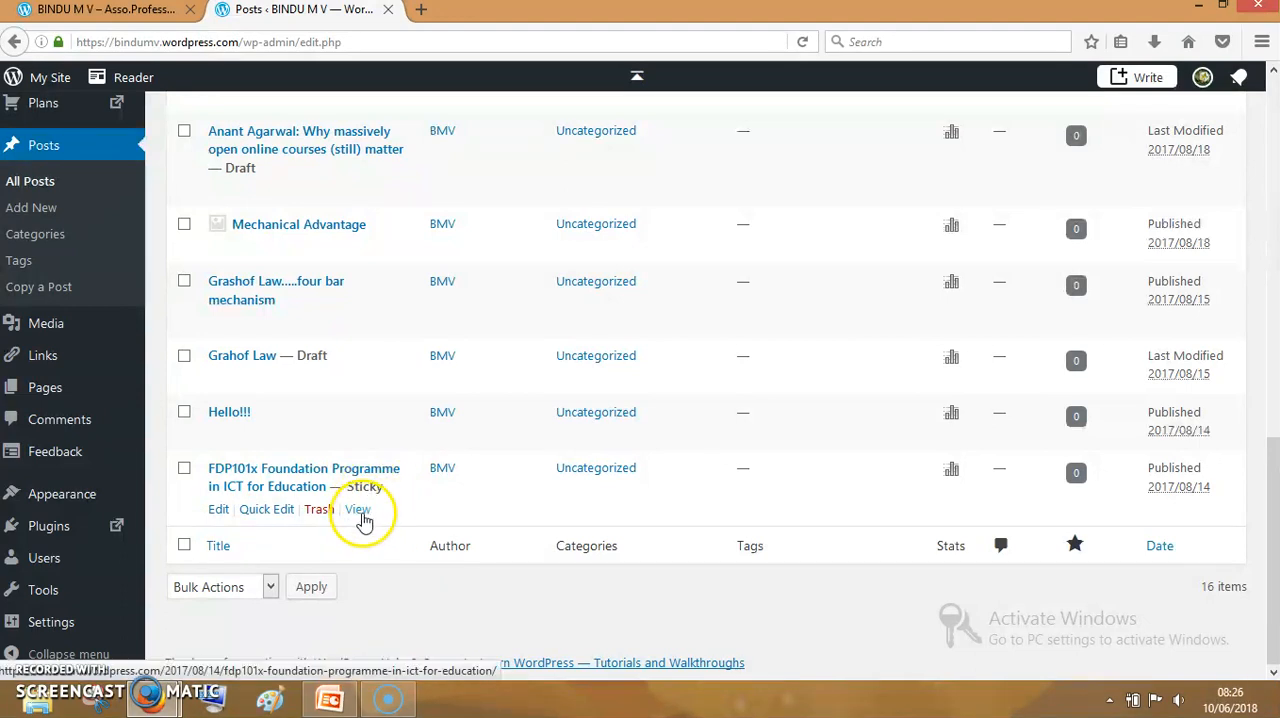
mouse_move(267, 509)
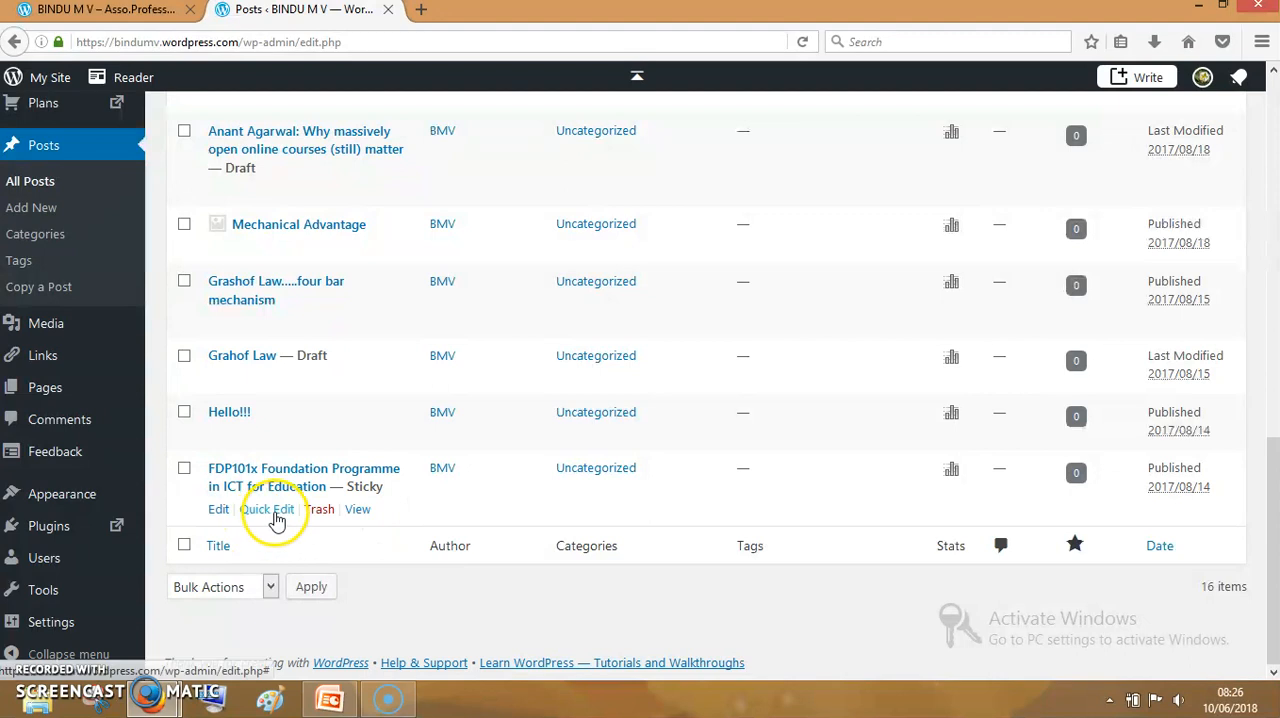
Quick-edit the FDP101x post, uncheck 'Make this post sticky', and save the update
click(268, 509)
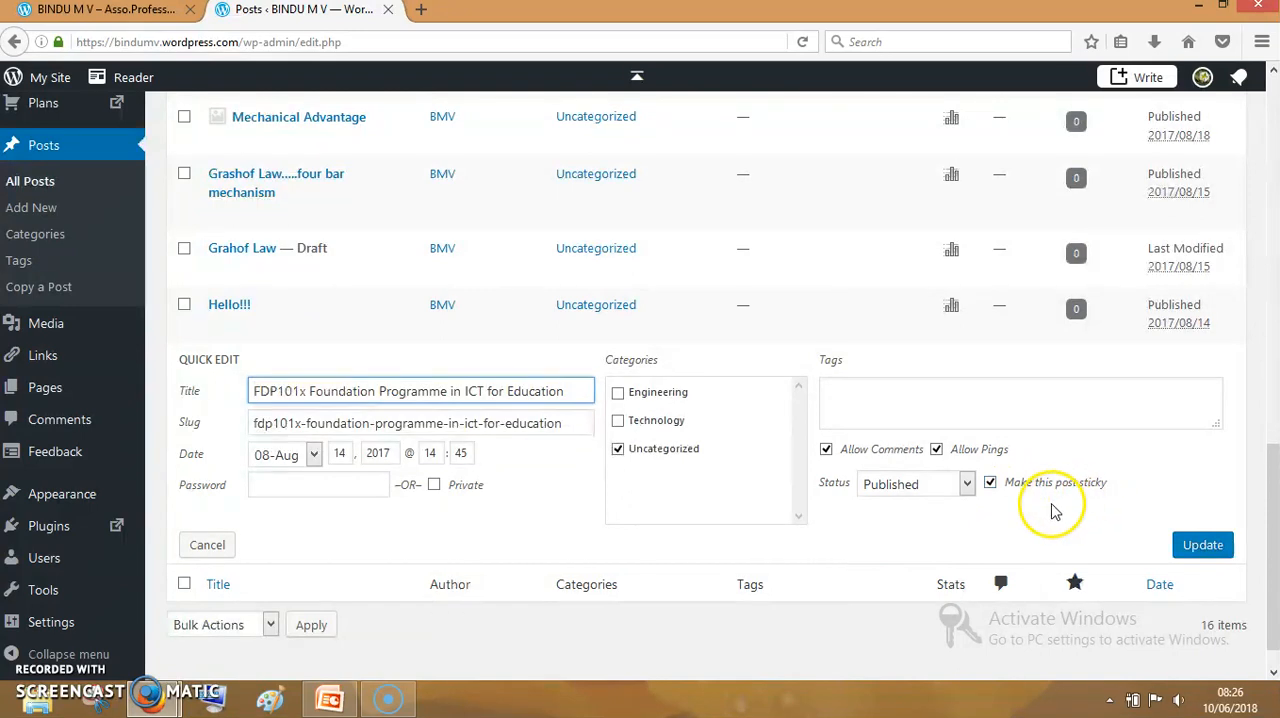
click(990, 482)
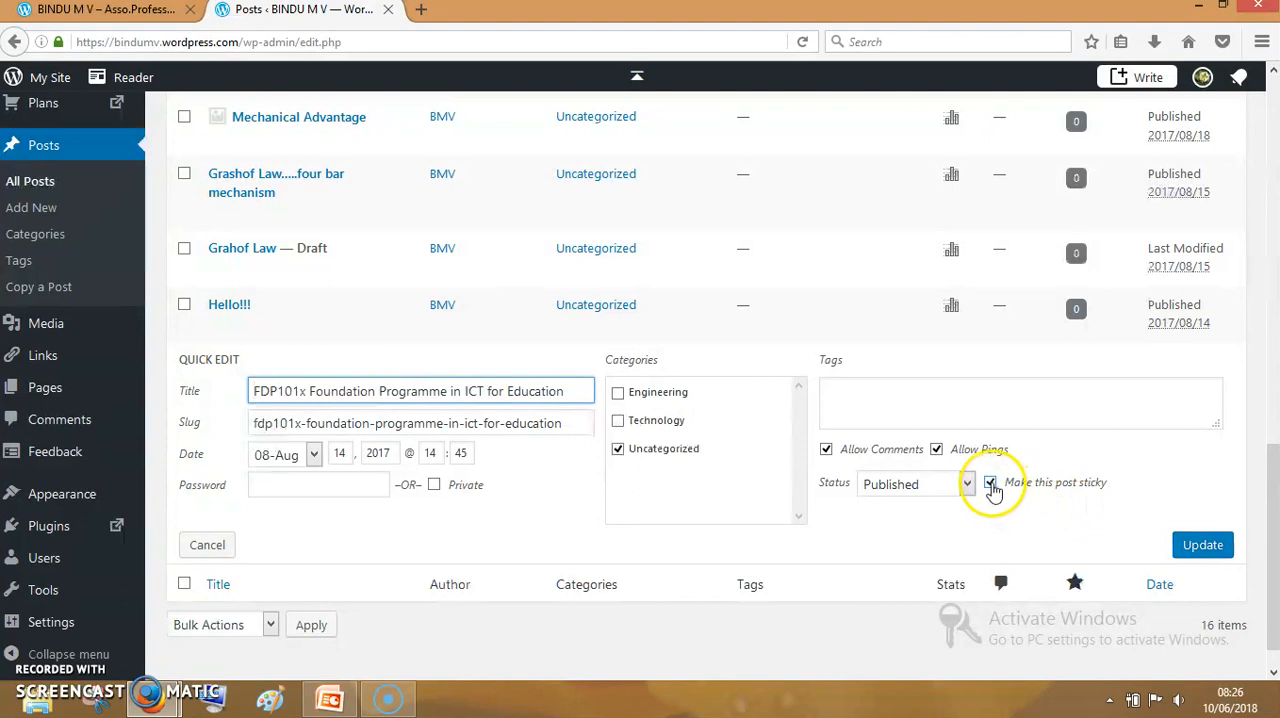
click(1202, 544)
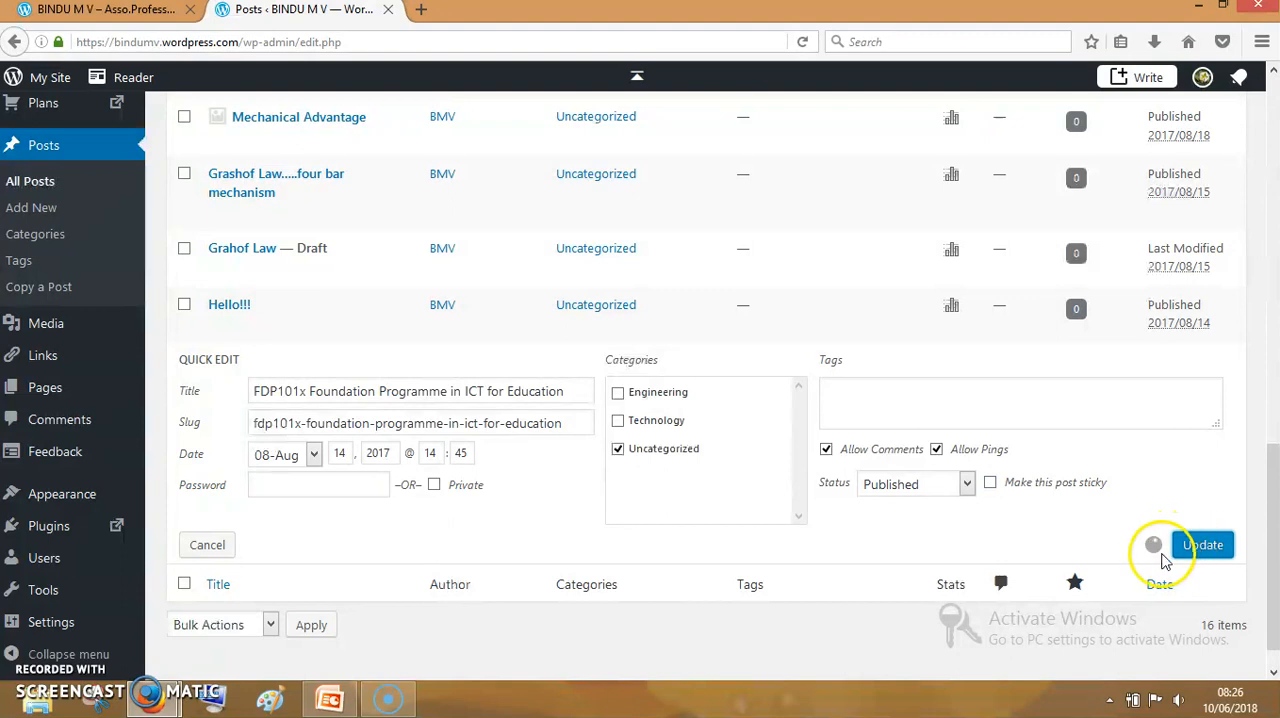
click(1203, 544)
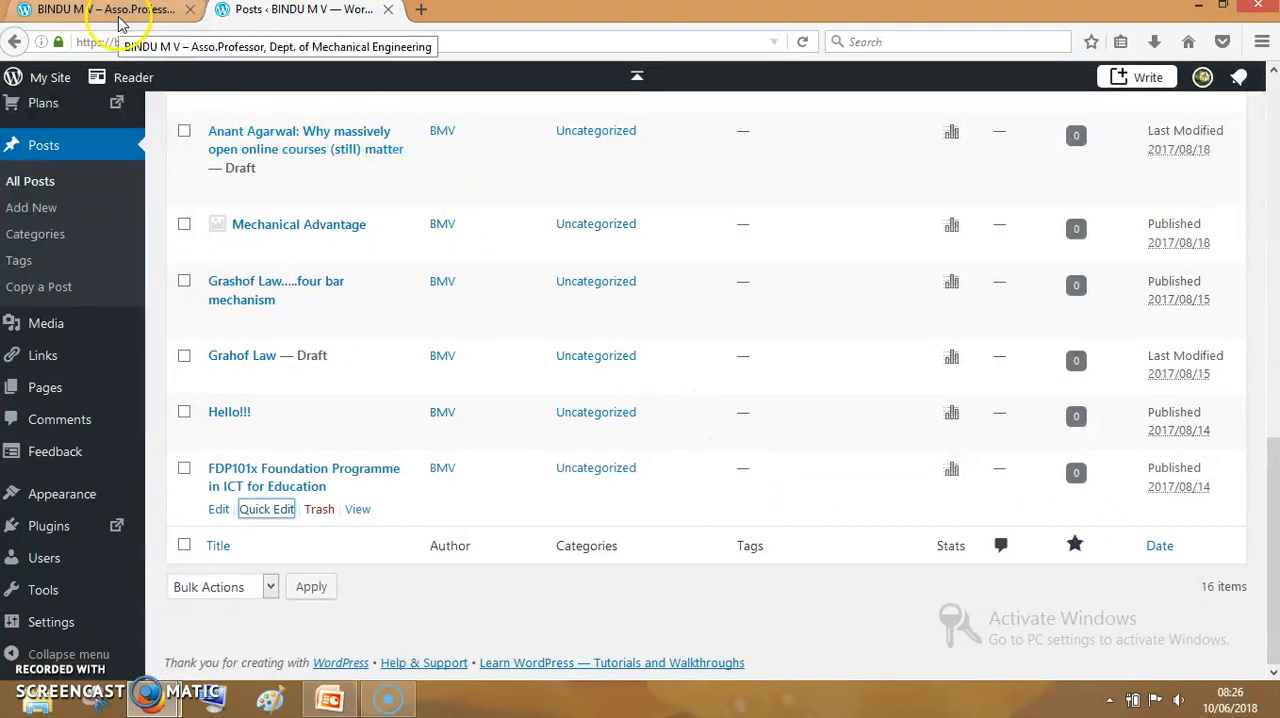
Reload the blog home page to confirm SEE2K17 News Letter now leads, then return to admin
click(100, 9)
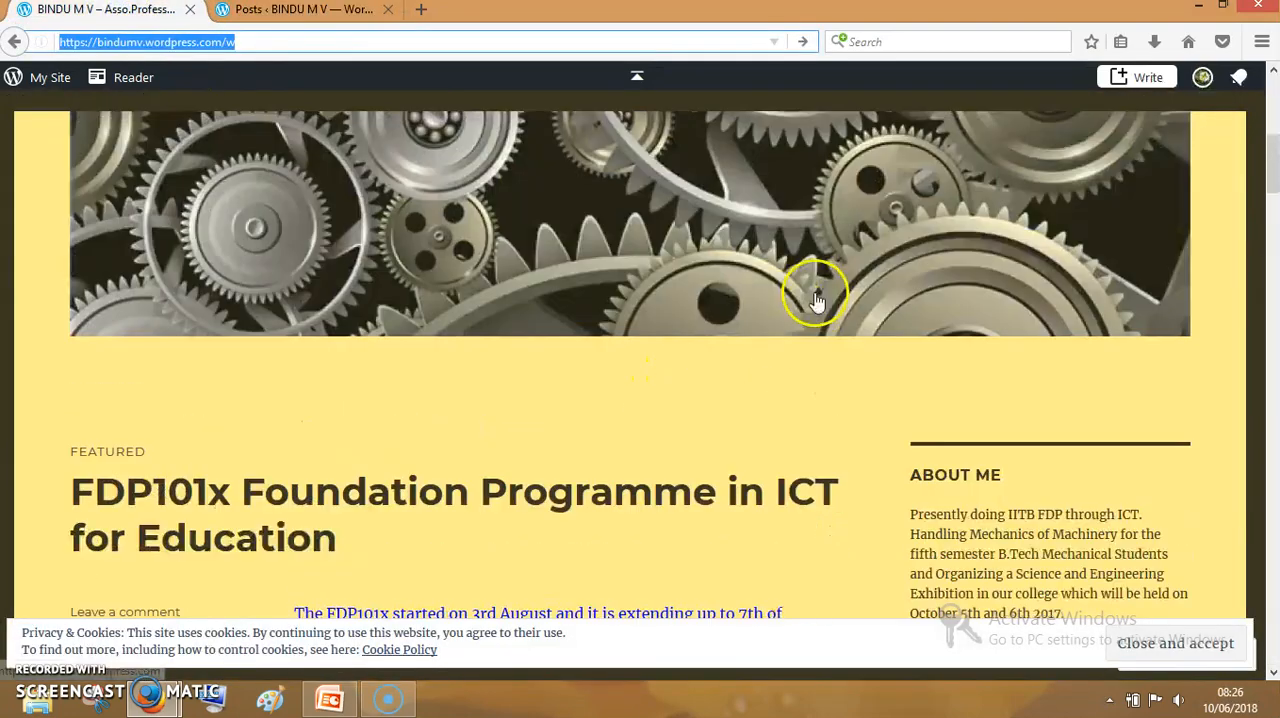
scroll(down, 3)
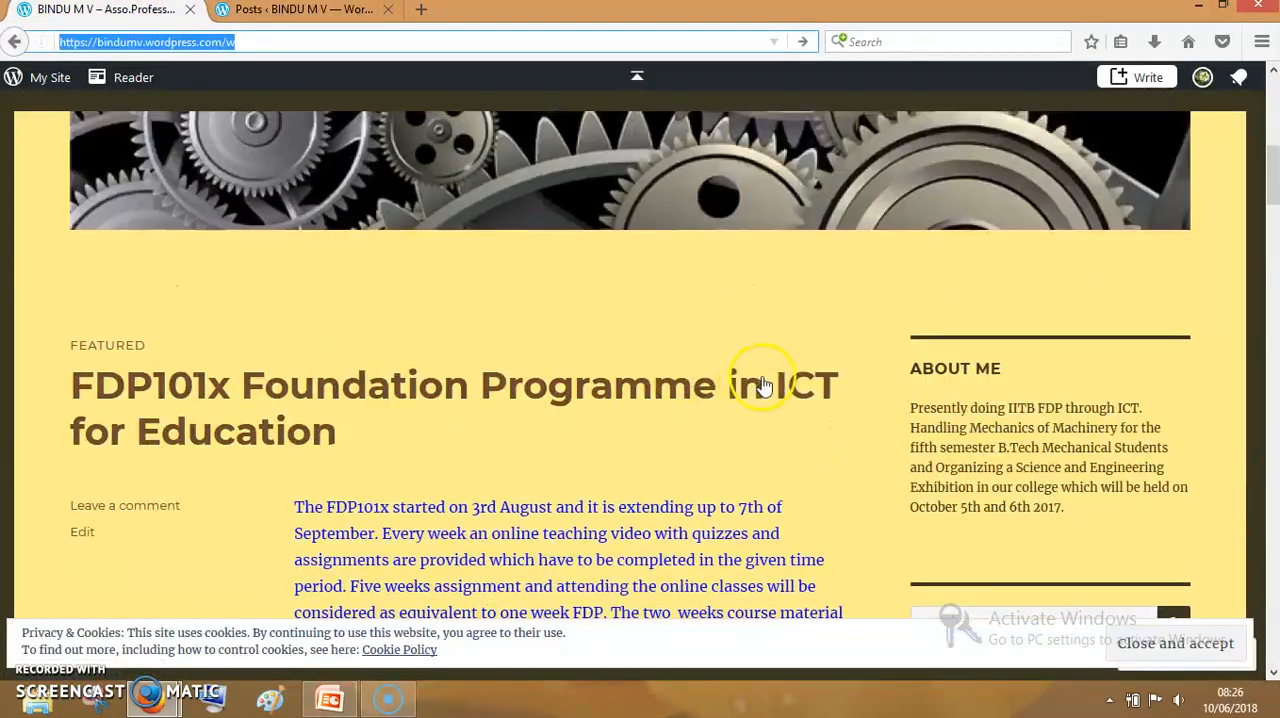
click(685, 224)
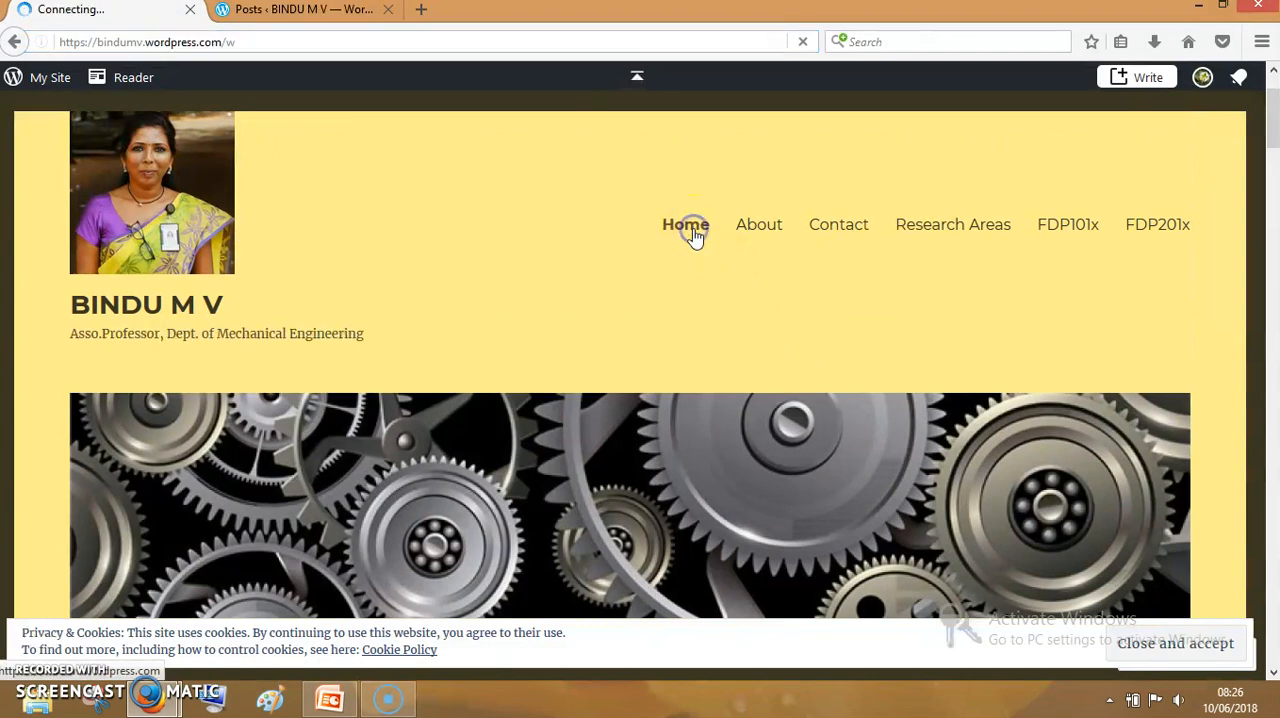
click(685, 224)
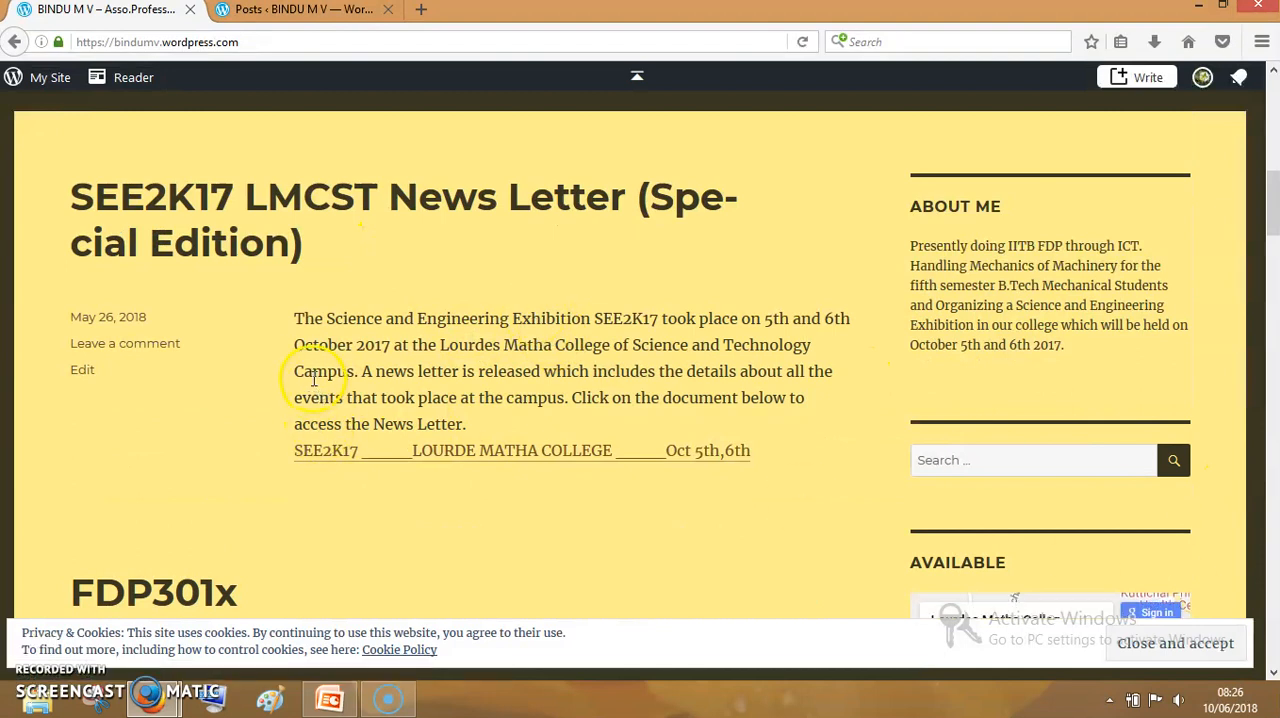
click(300, 9)
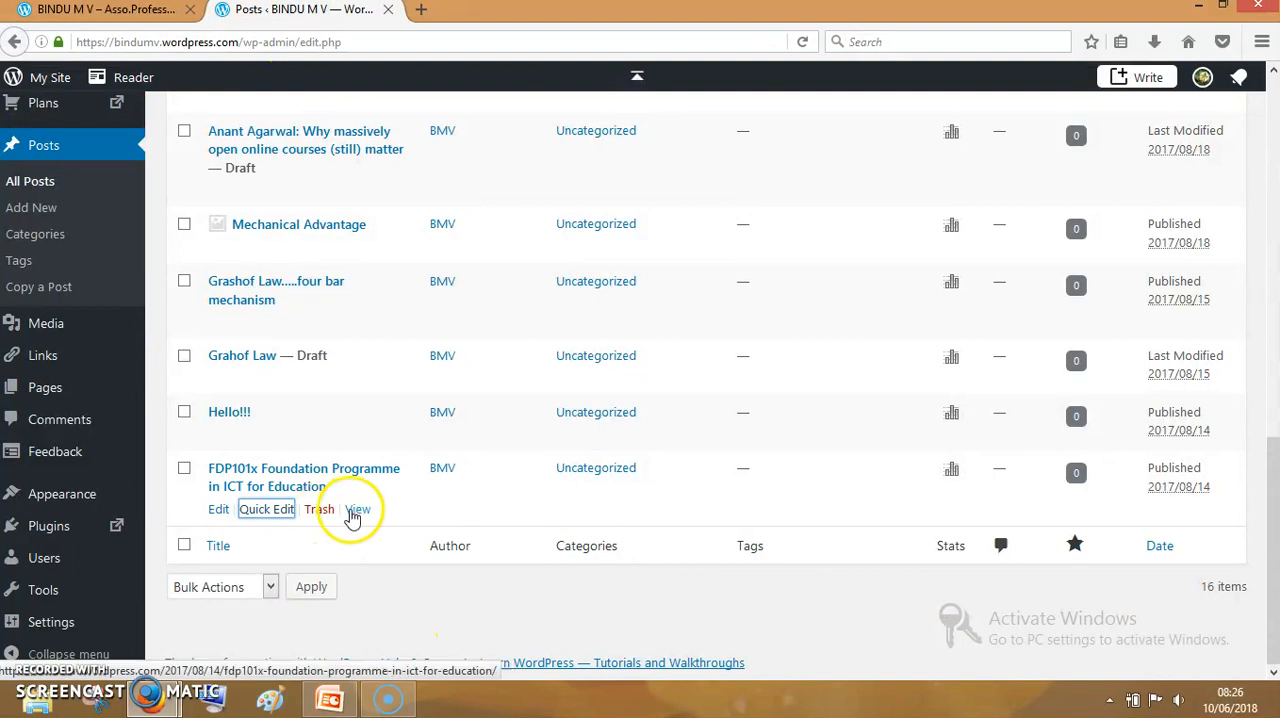
mouse_move(463, 544)
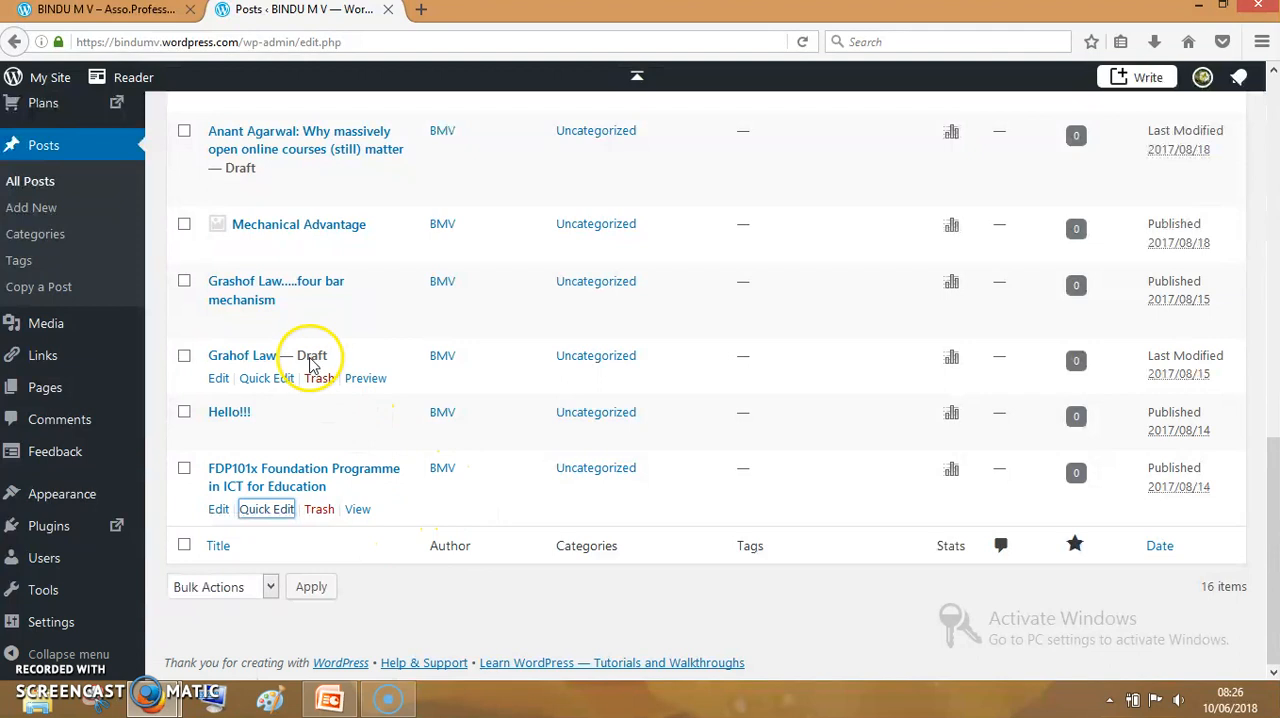
mouse_move(1057, 383)
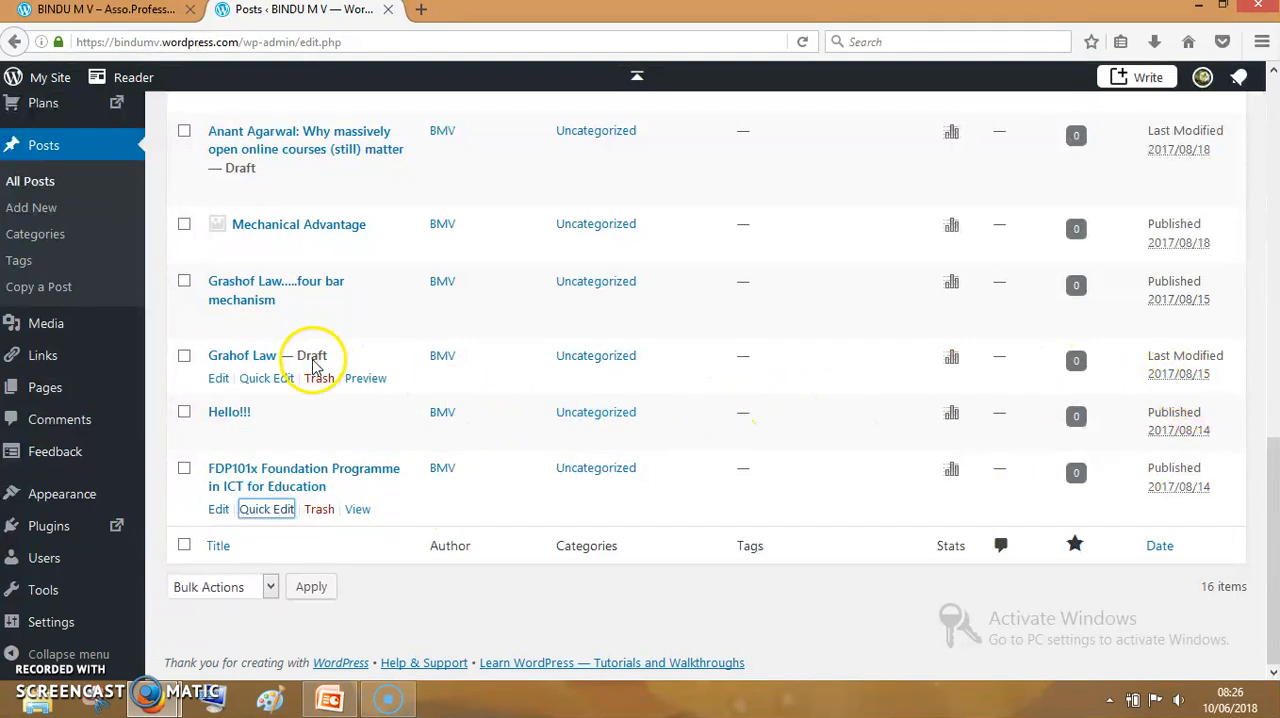
mouse_move(268, 378)
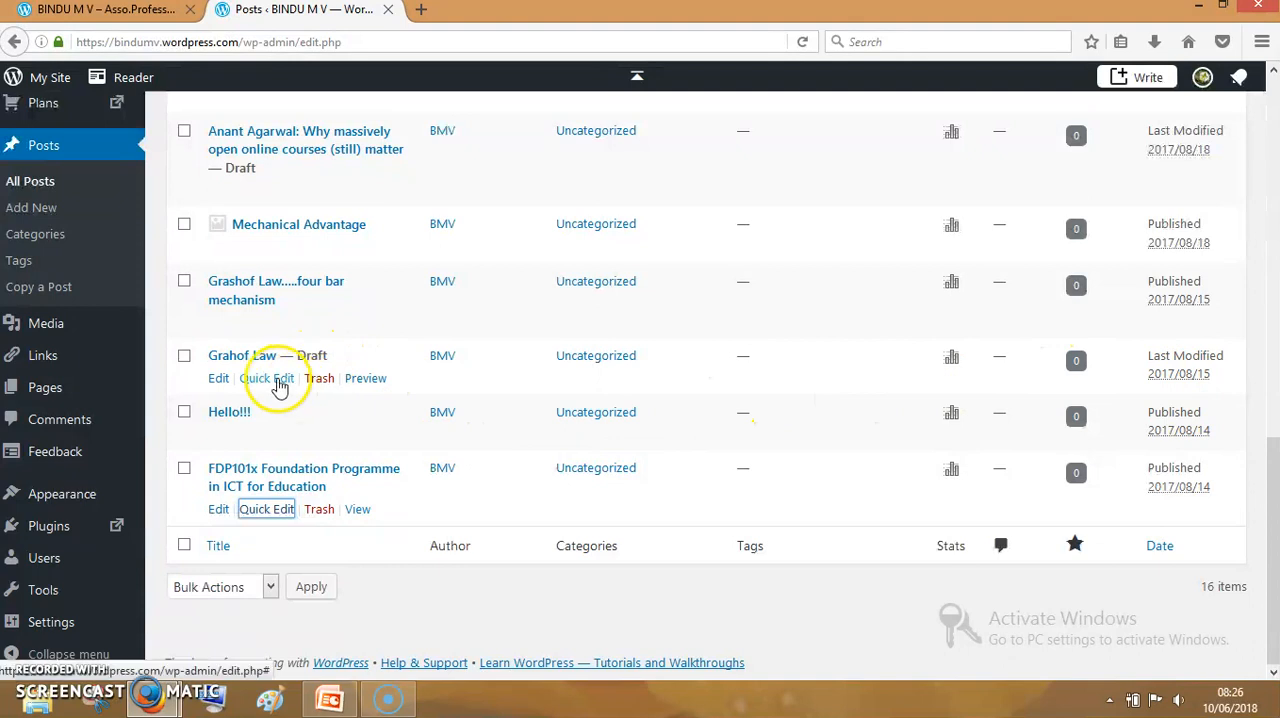
Quick-edit the Grahof Law draft and choose Published as its status
click(268, 378)
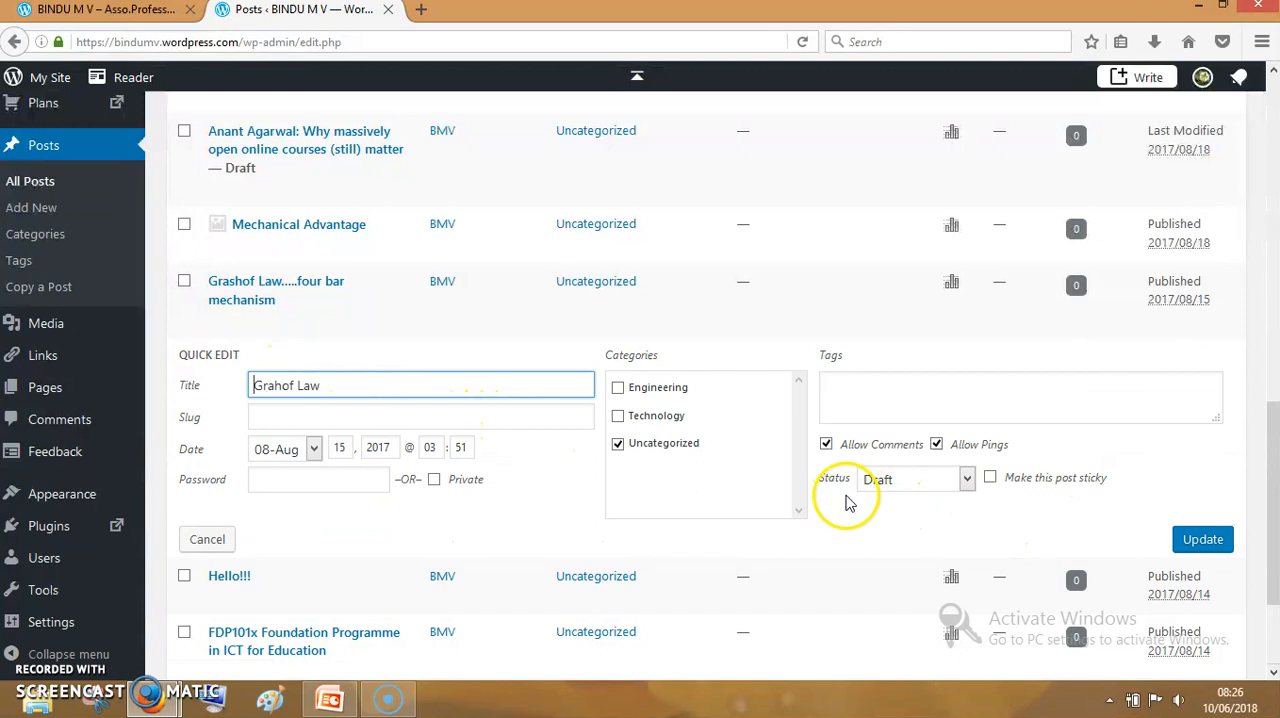
click(912, 479)
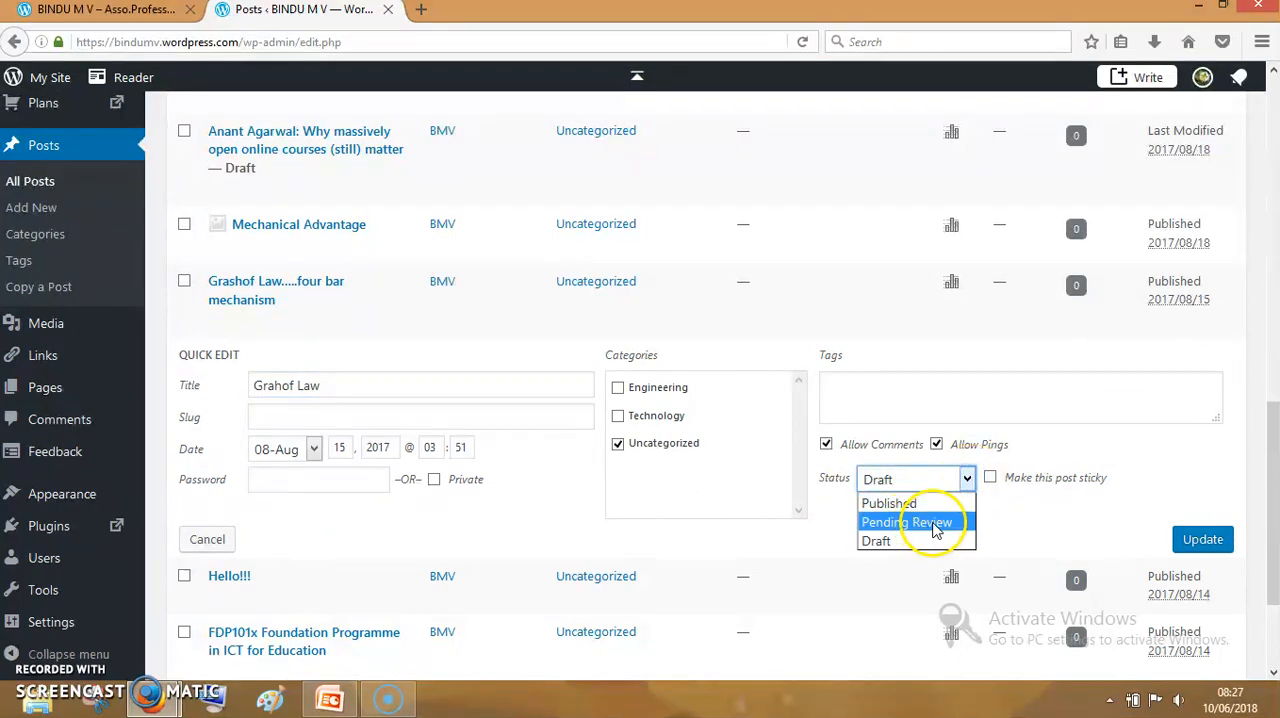
mouse_move(890, 503)
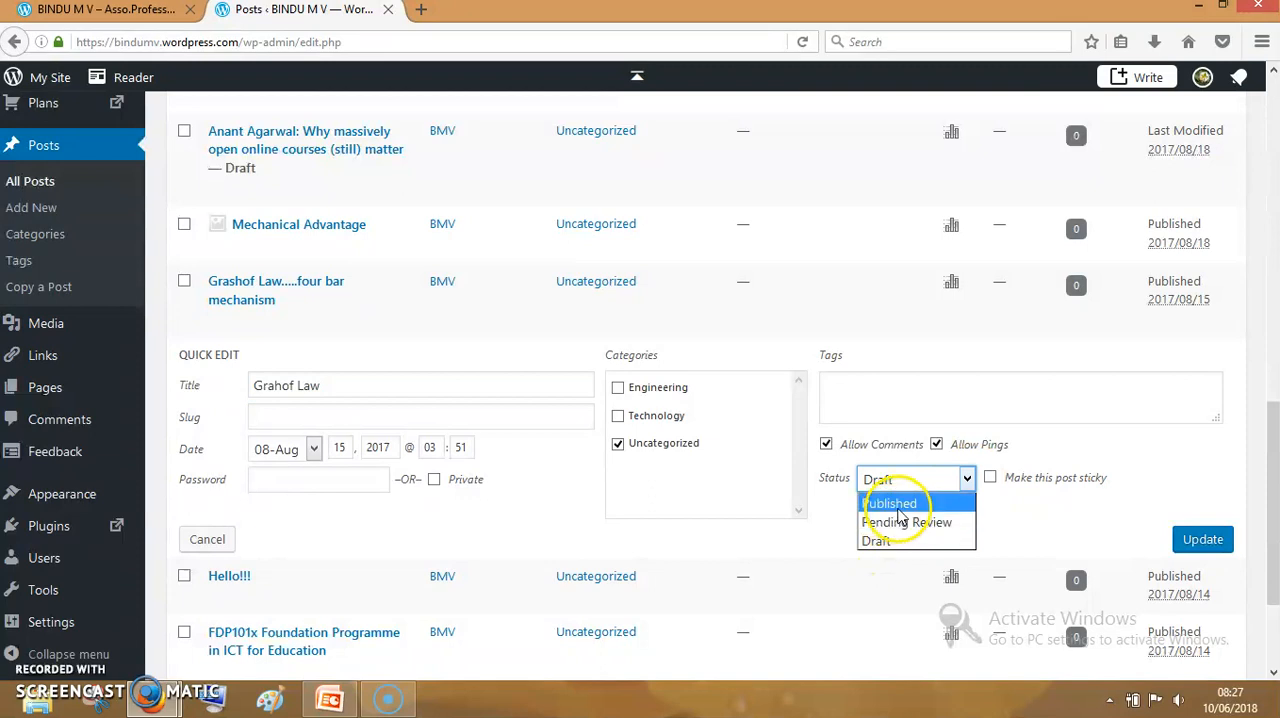
click(889, 503)
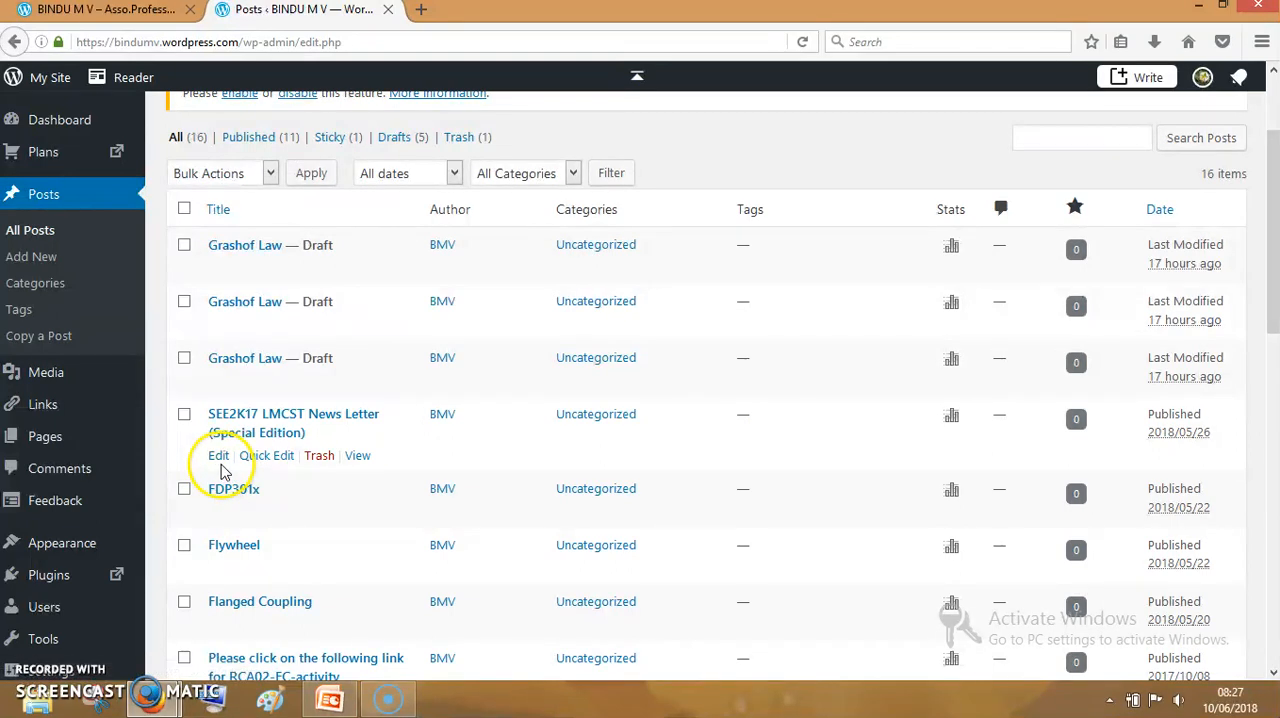
mouse_move(285, 555)
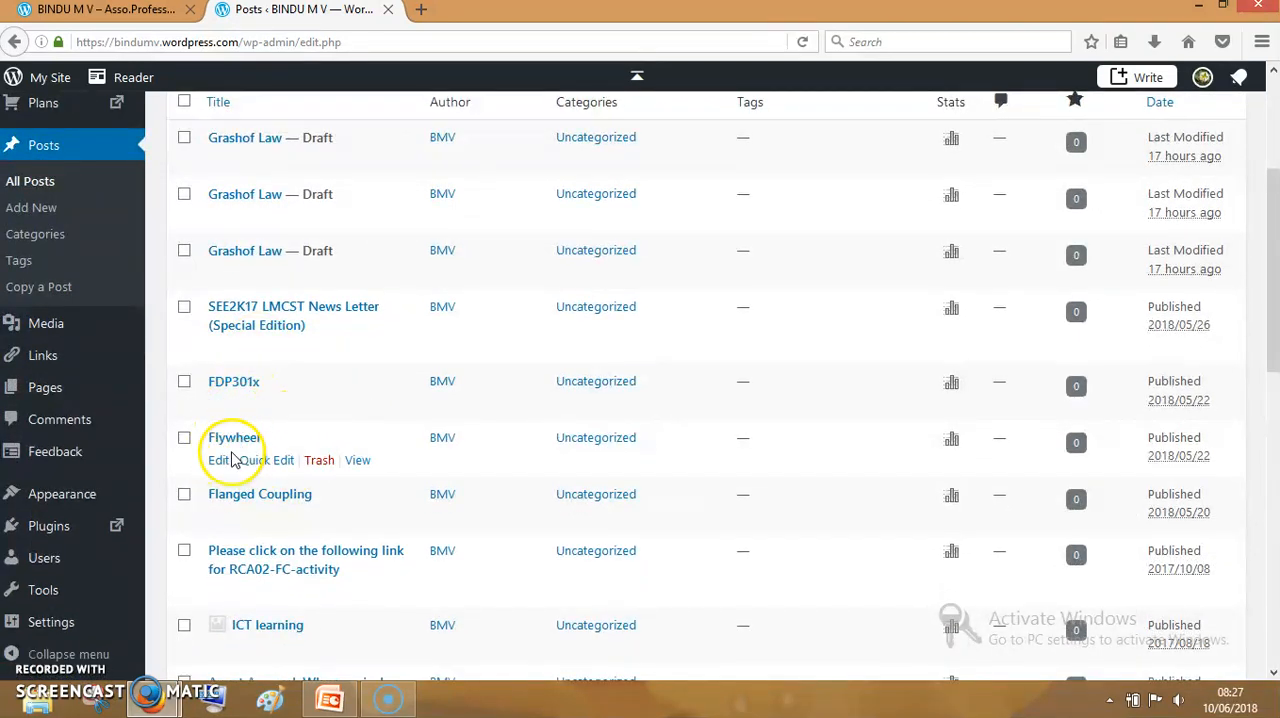
mouse_move(234, 437)
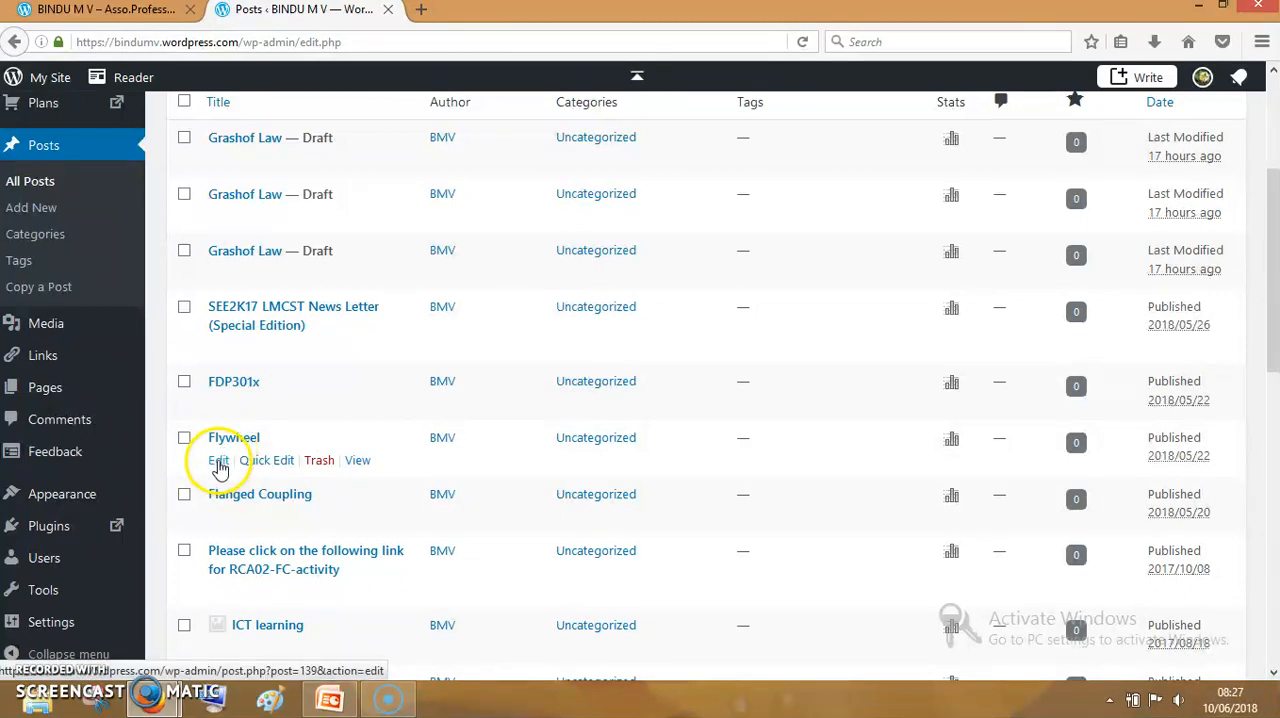
Open the Flywheel post in the full editor, then head back to All Posts
click(218, 460)
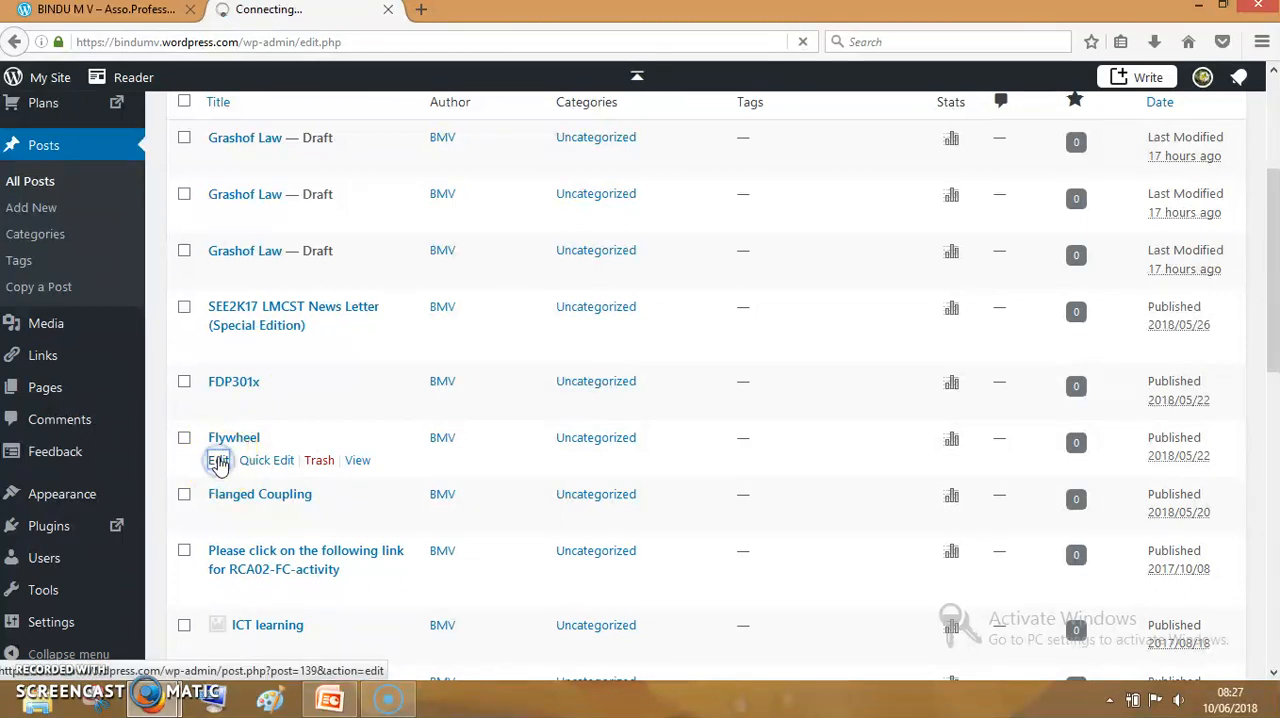
click(219, 460)
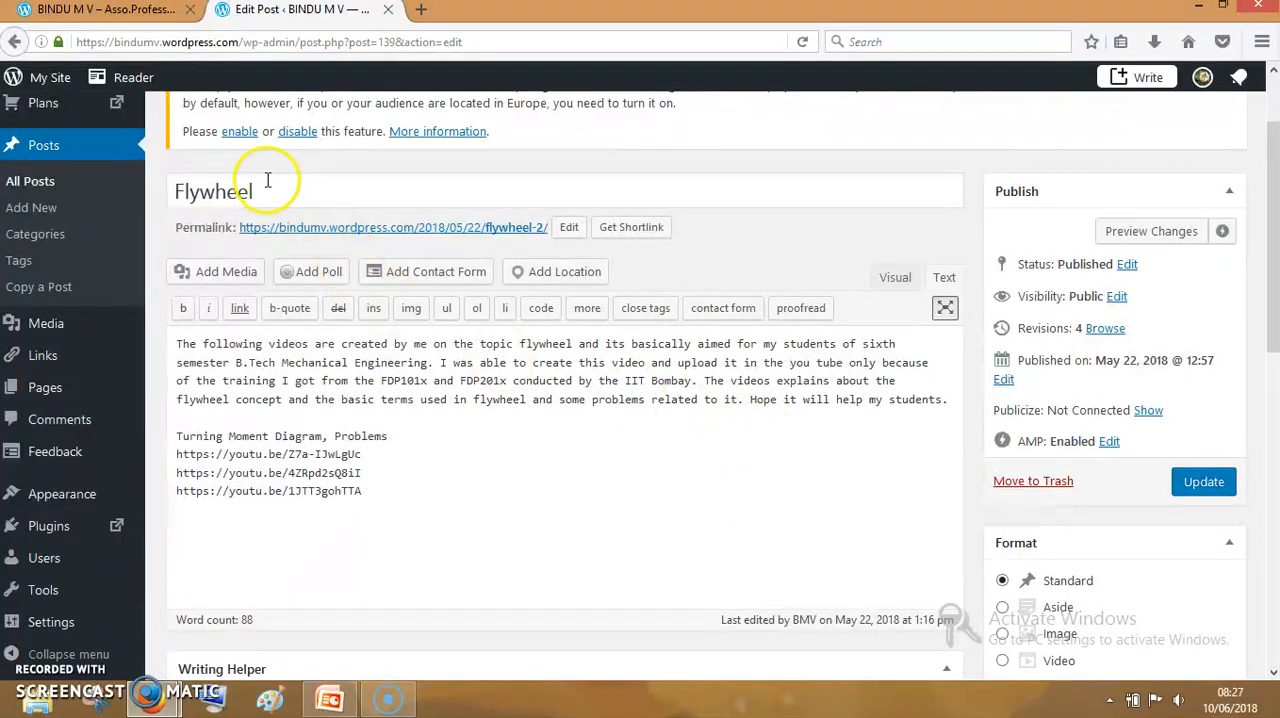
click(300, 191)
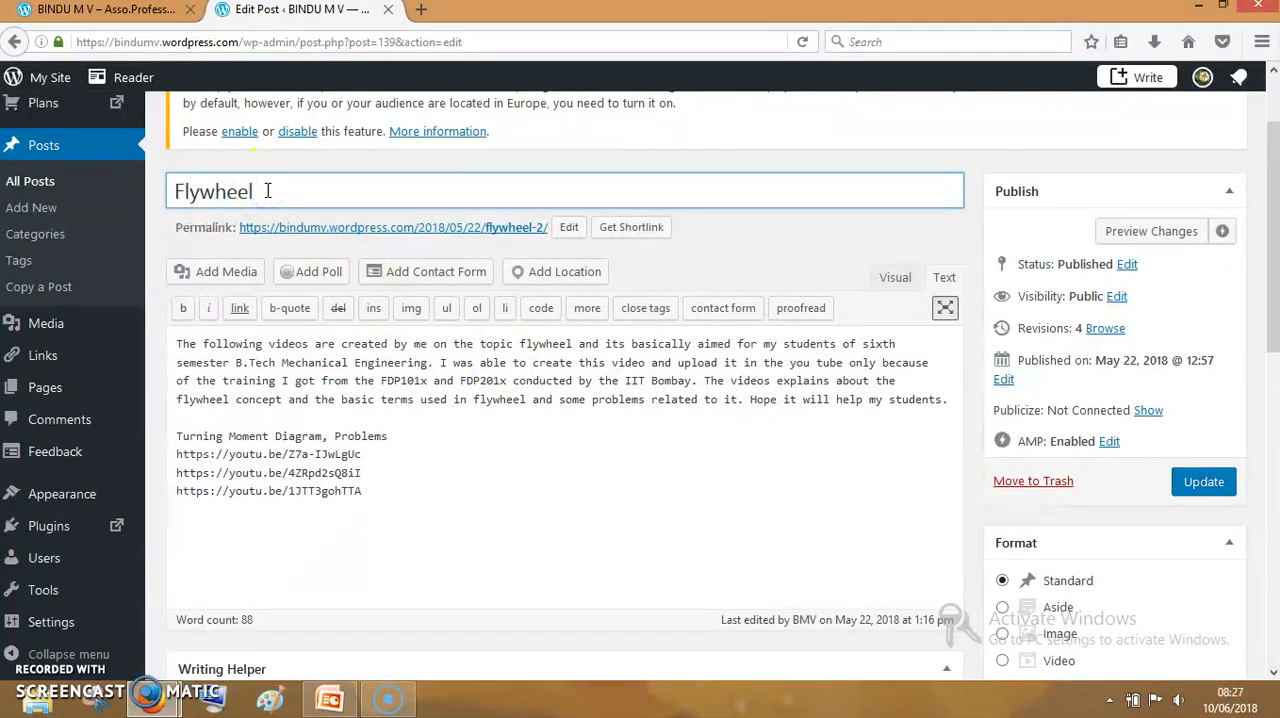
mouse_move(912, 450)
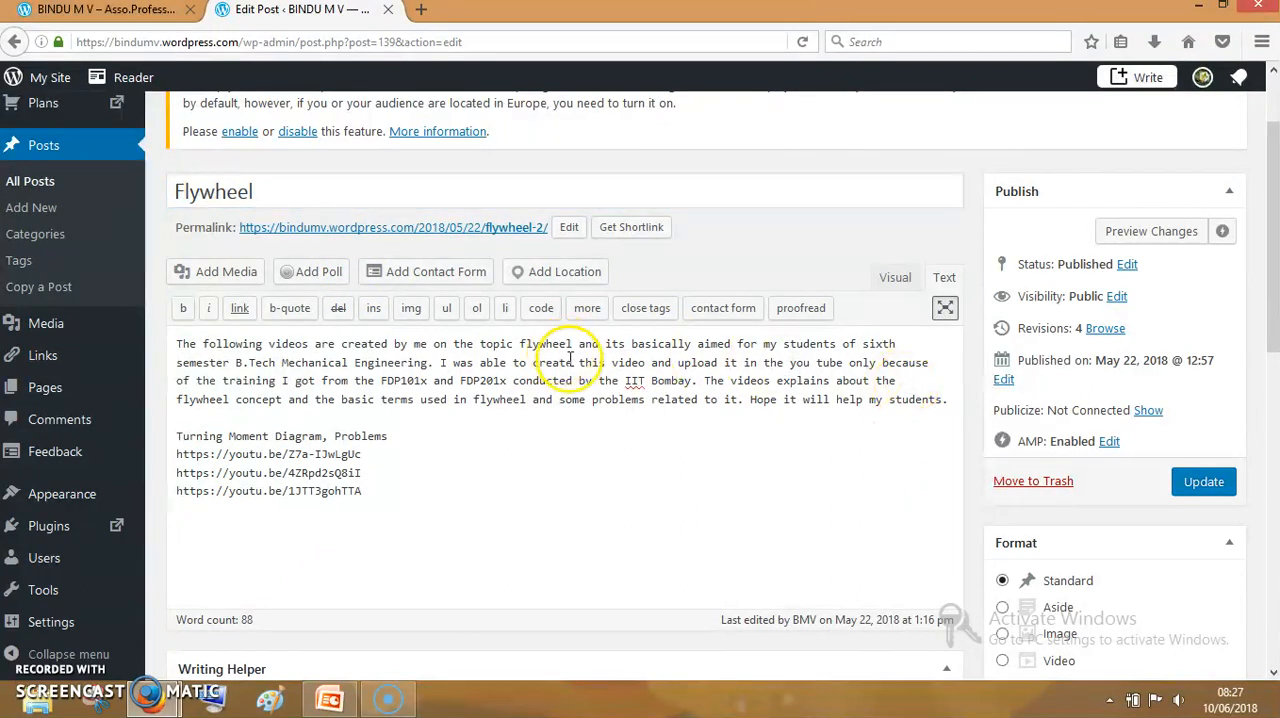
mouse_move(543, 378)
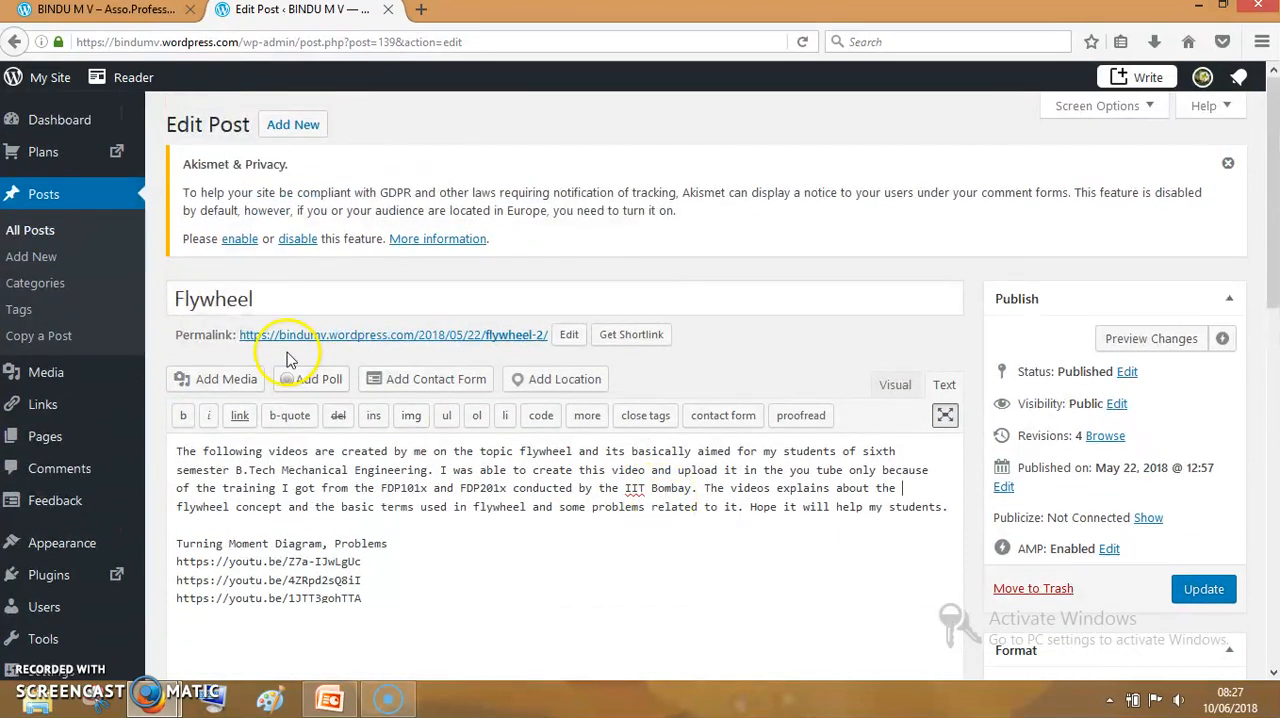
click(30, 230)
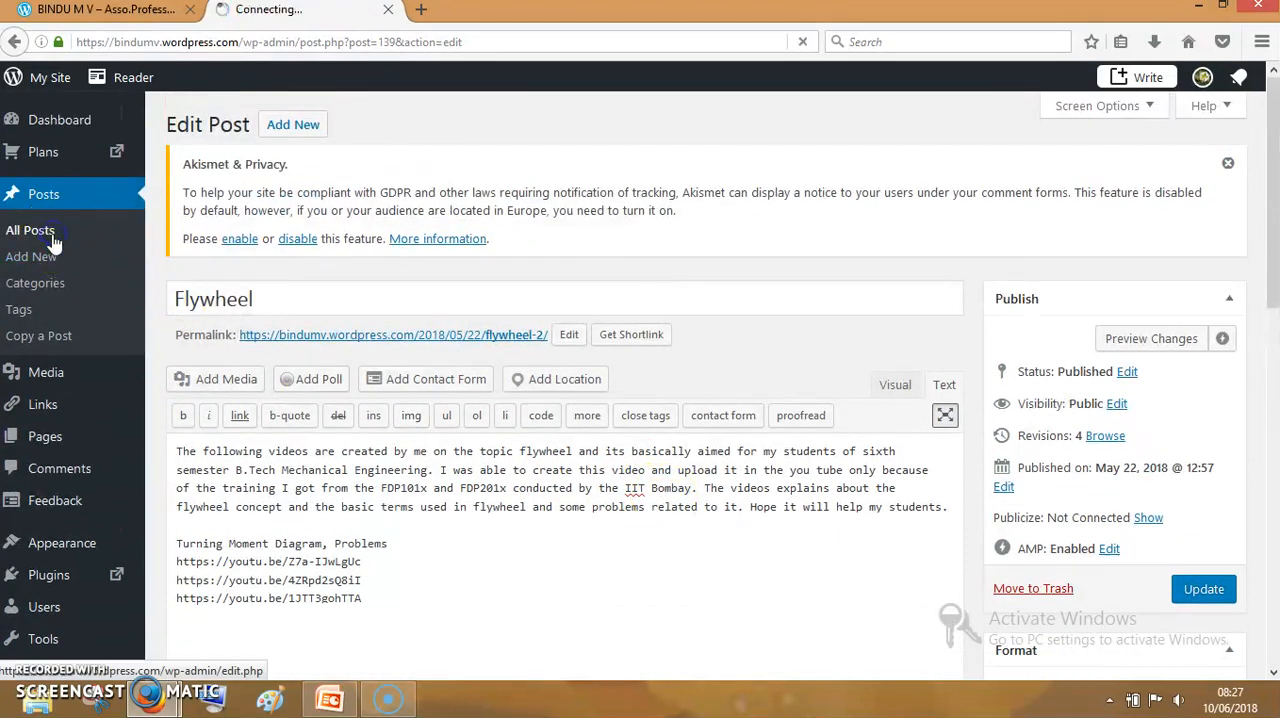
Search the posts for 'grashof', listing the three Grashof Law drafts and four bar mechanism post
click(30, 230)
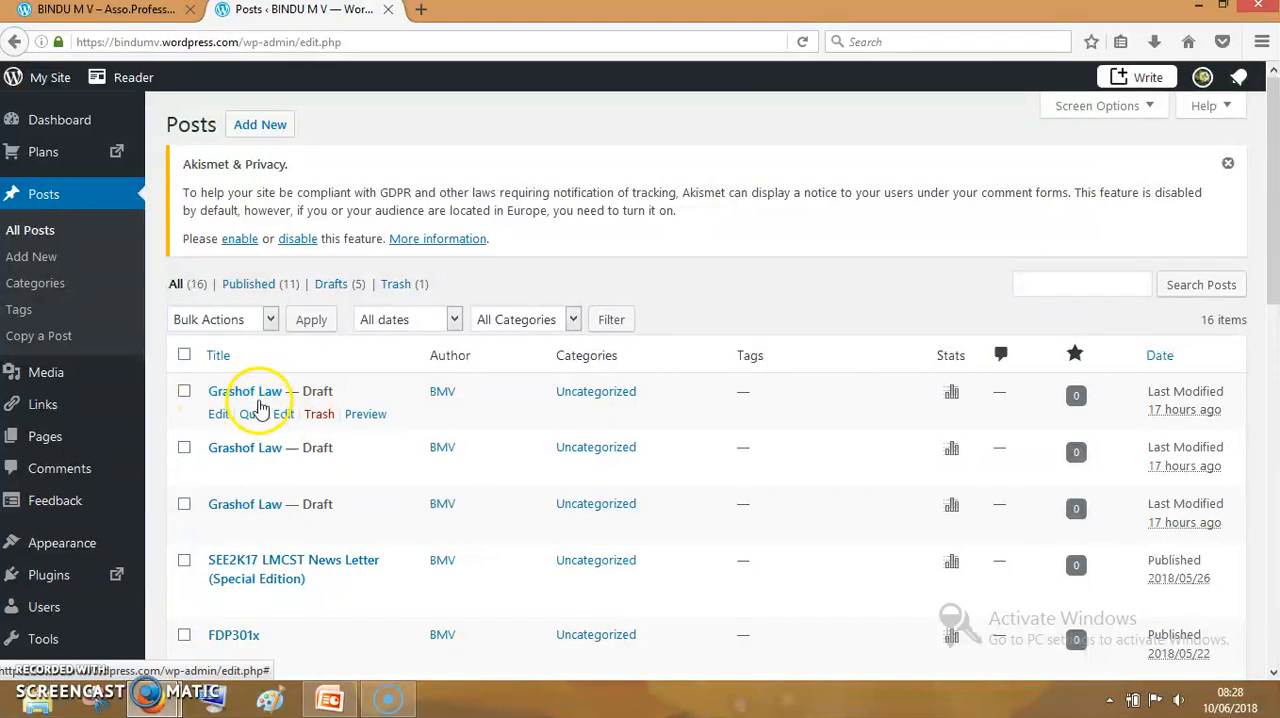
mouse_move(278, 470)
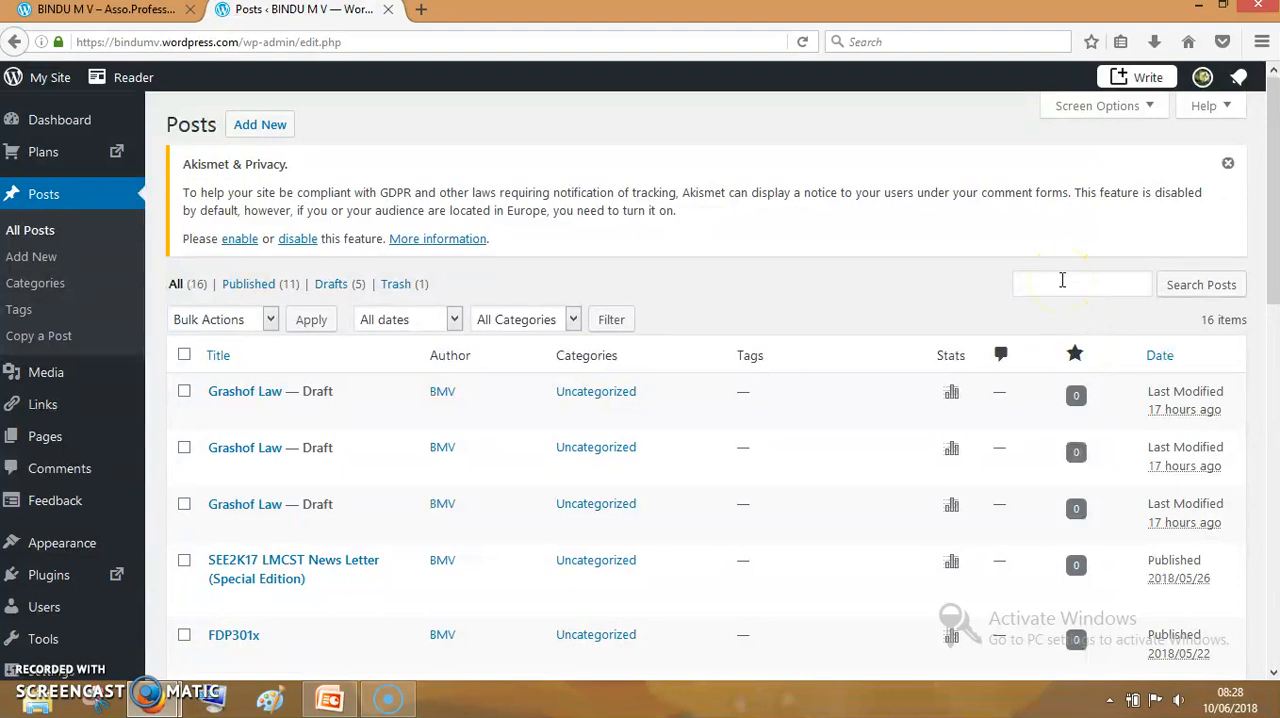
click(1081, 284)
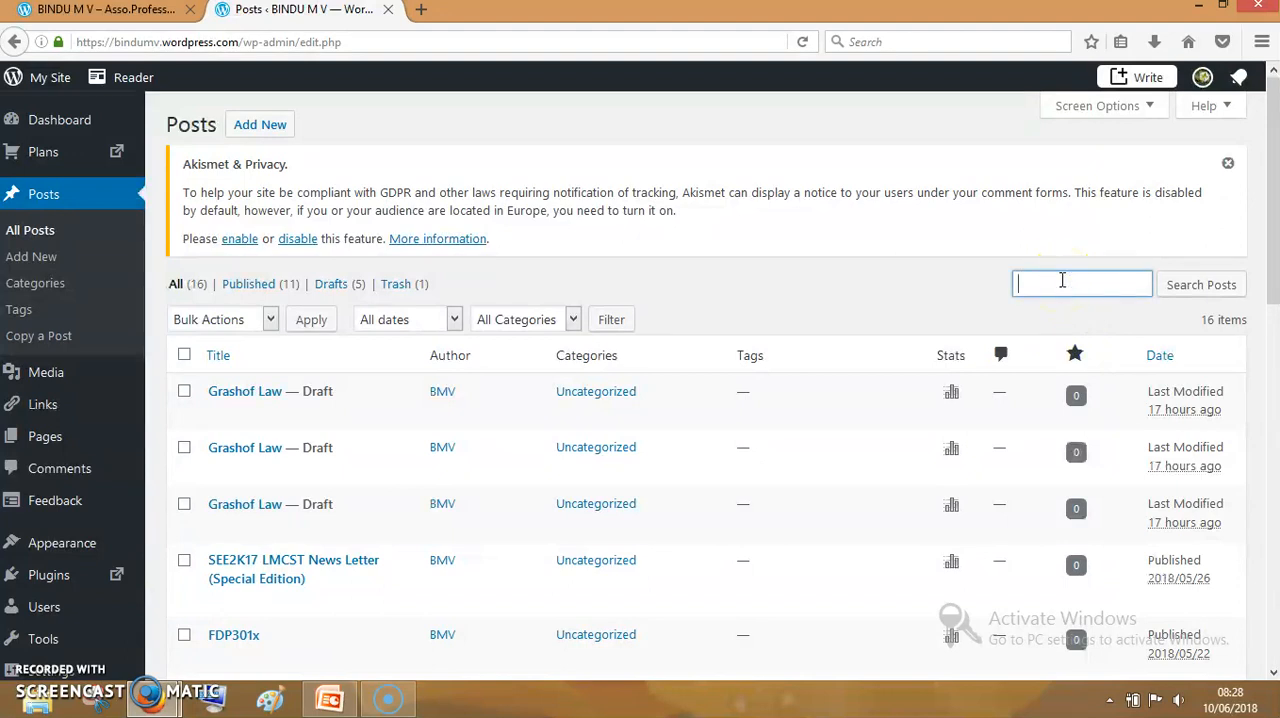
text(gr)
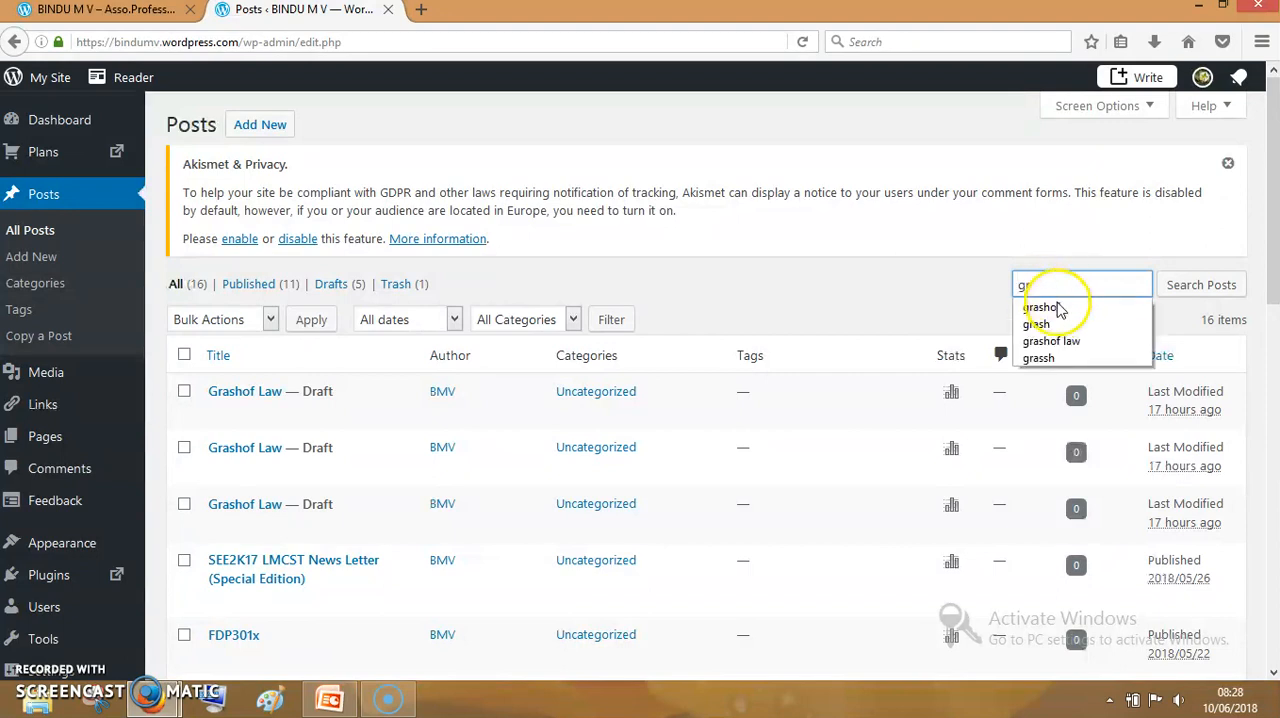
click(1043, 307)
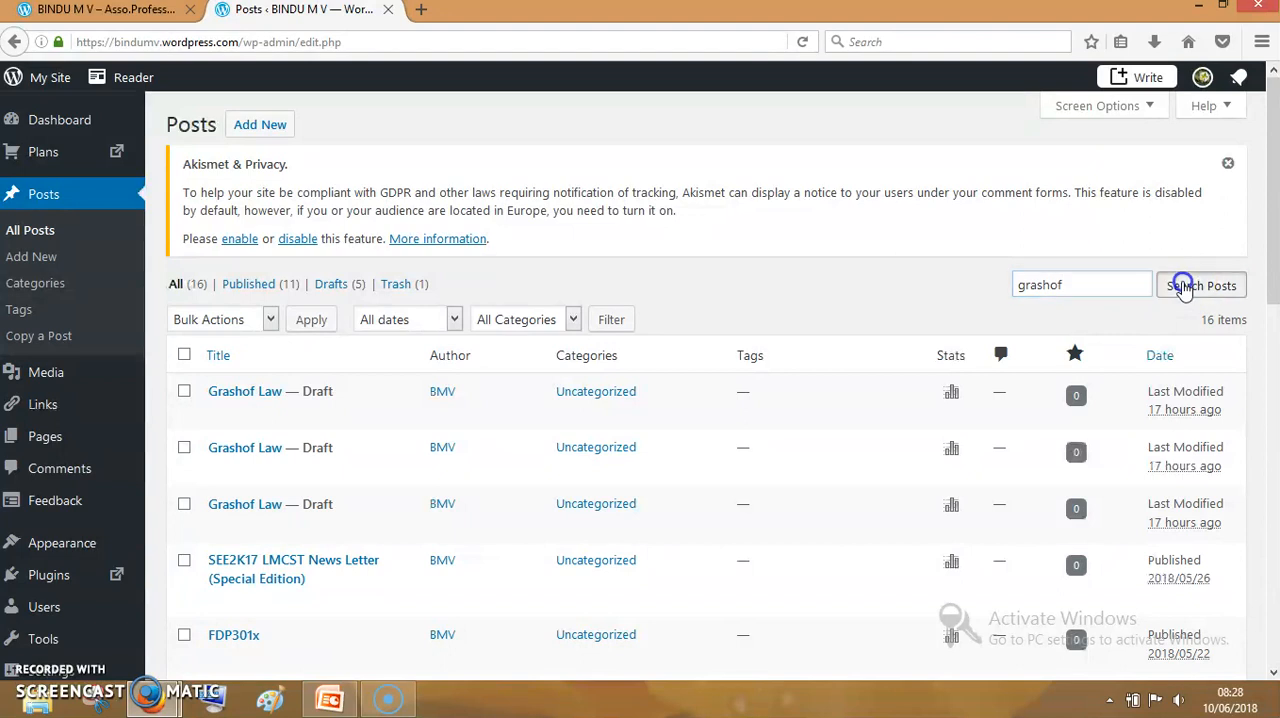
click(1201, 285)
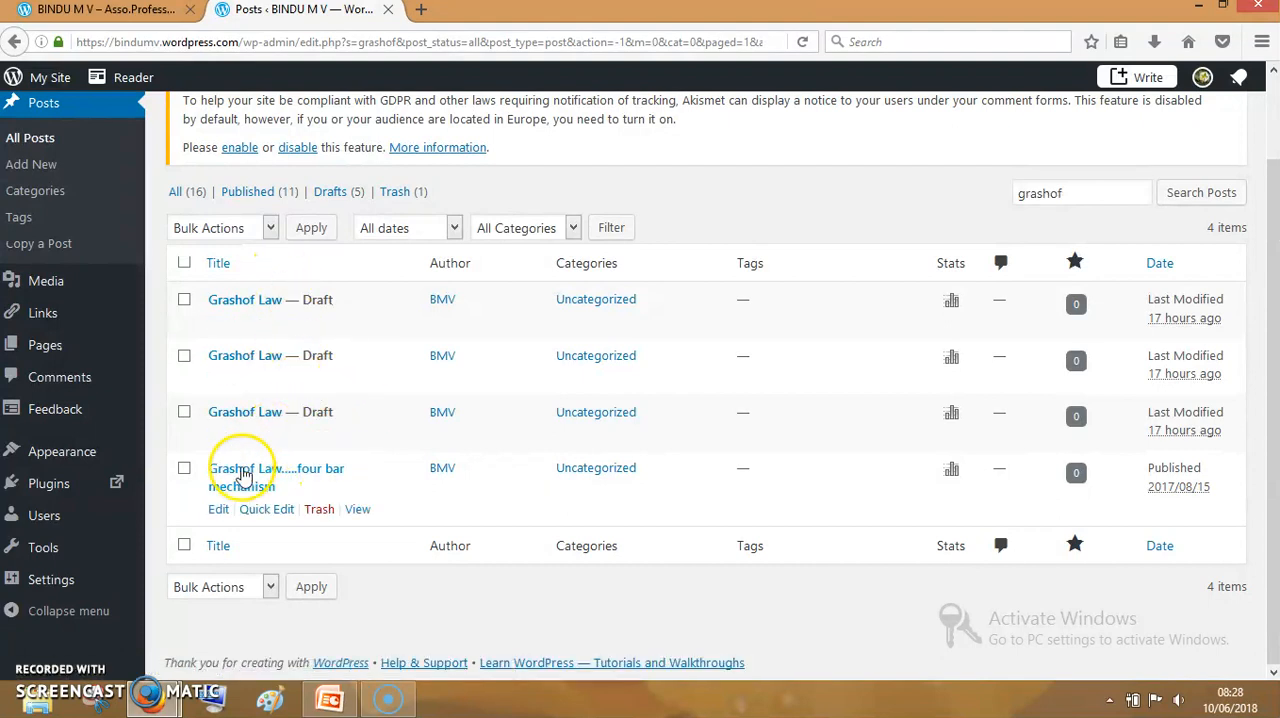
Select the four Grashof posts and move them to the Trash via Bulk Actions
click(184, 468)
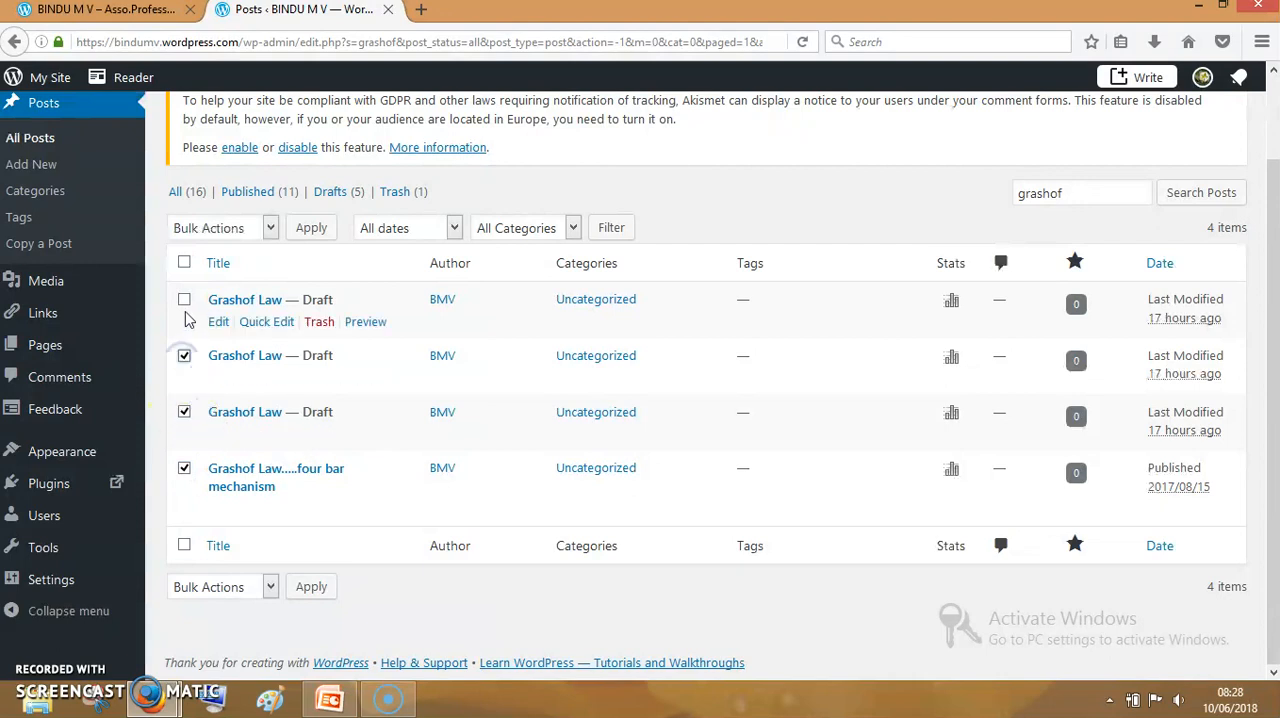
click(222, 227)
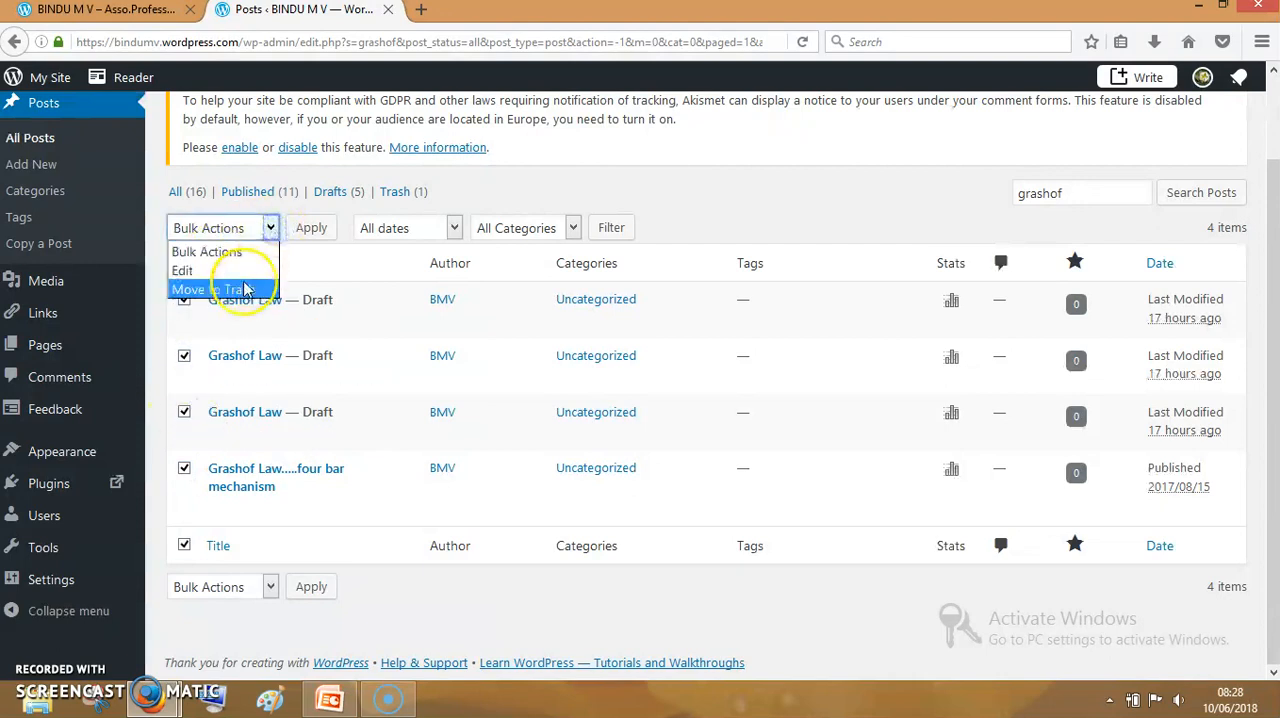
click(230, 289)
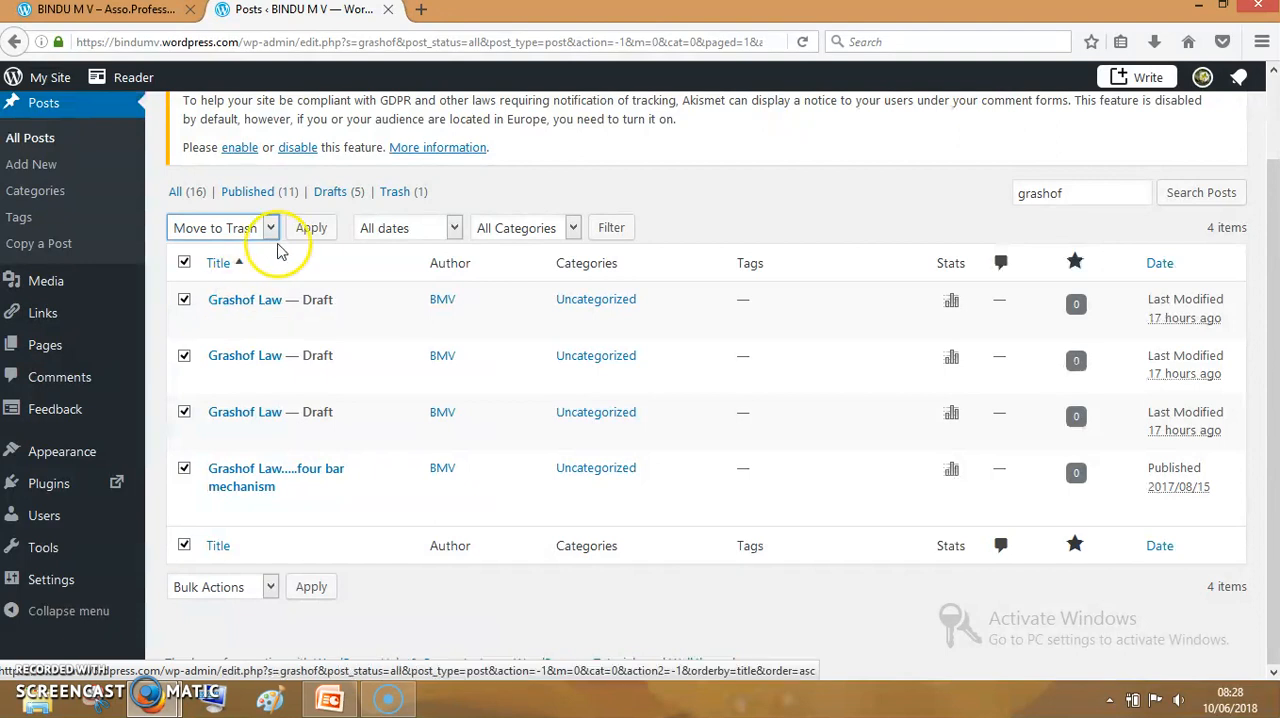
click(311, 227)
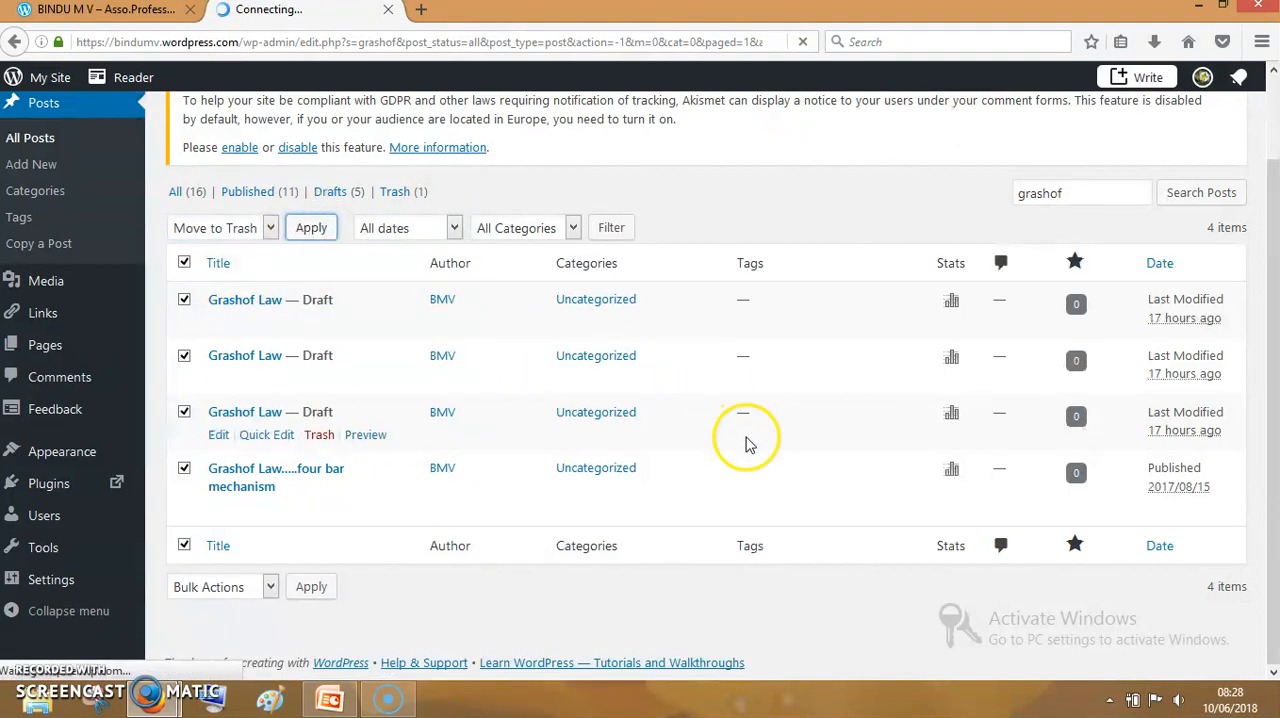
mouse_move(738, 458)
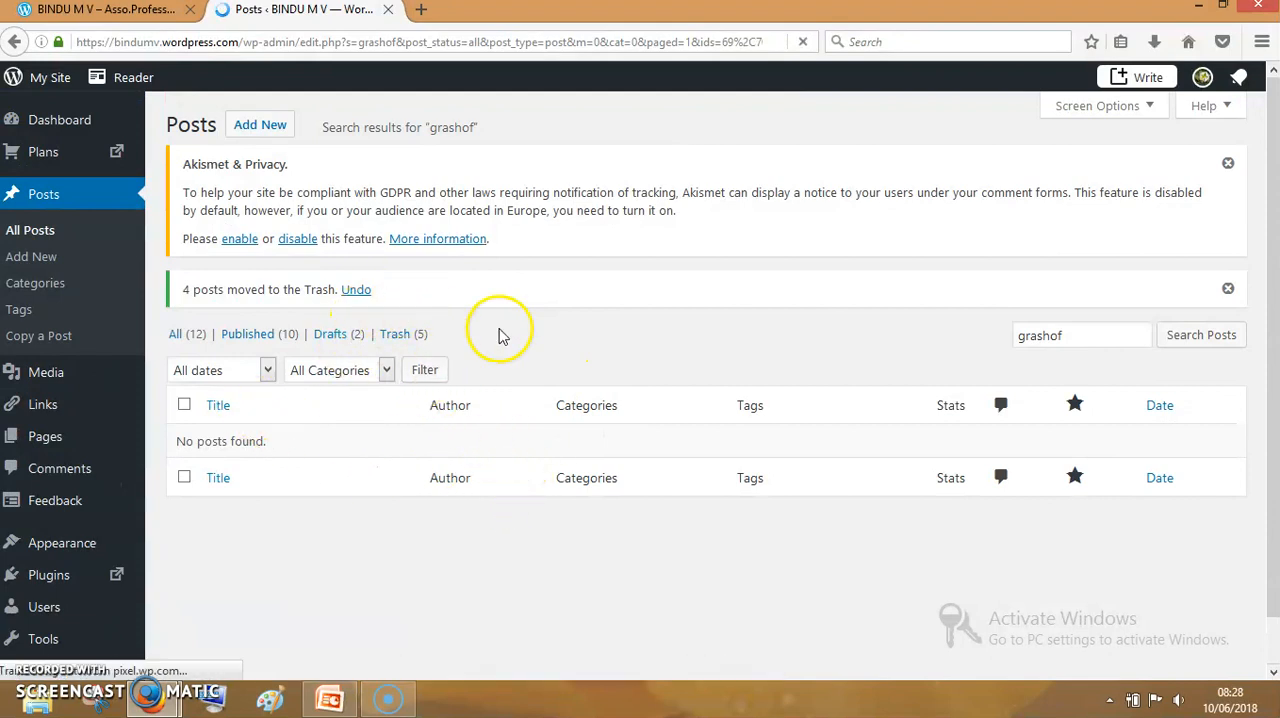
Undo the trash action so all four Grashof posts are restored
click(356, 289)
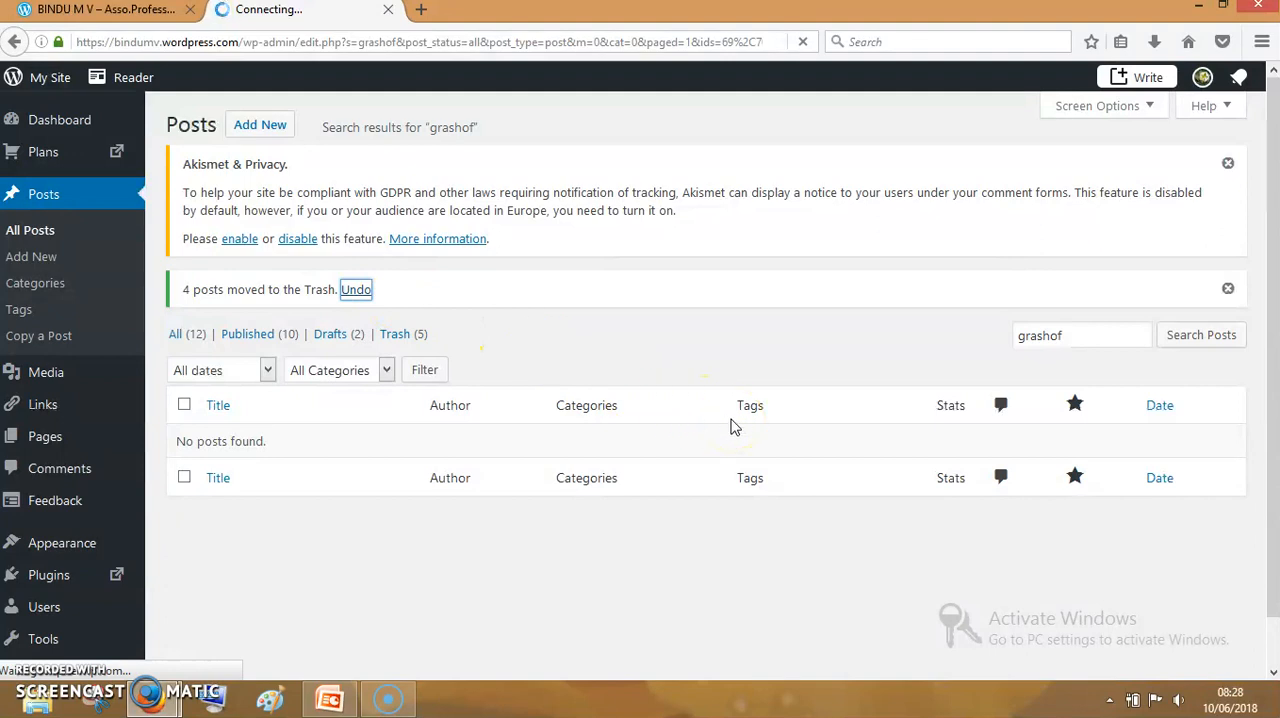
scroll(down, 3)
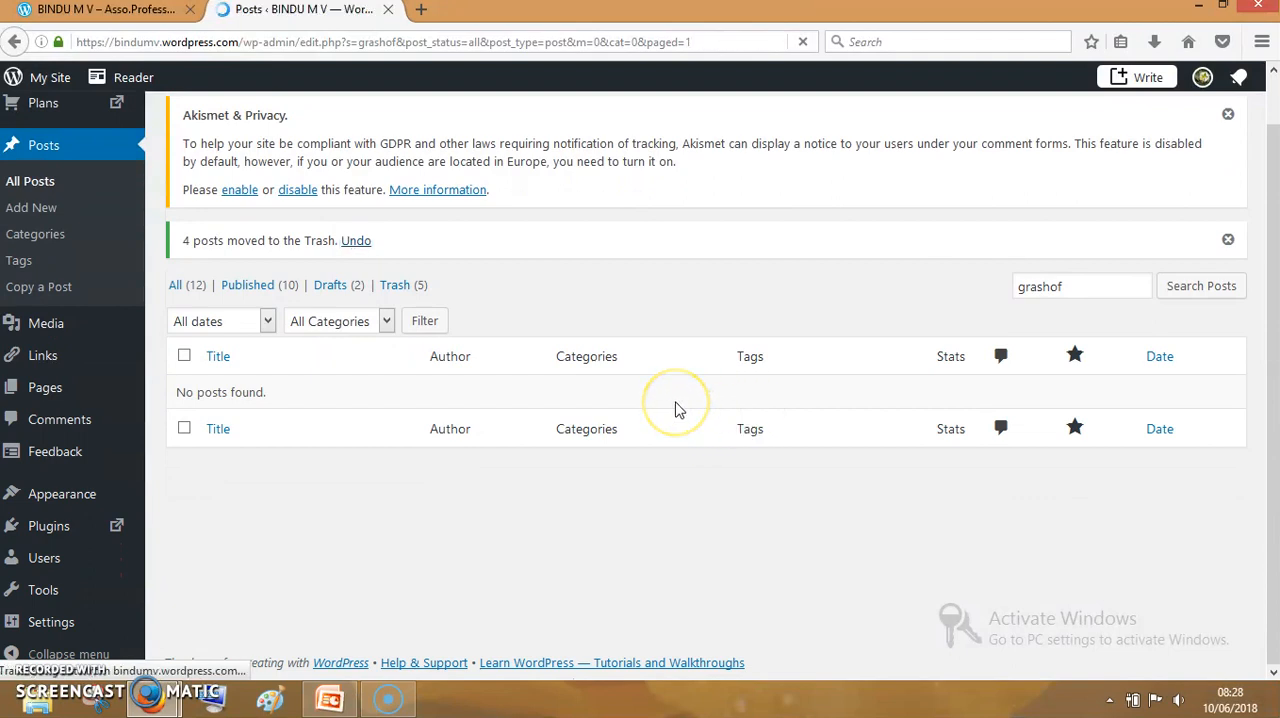
click(356, 240)
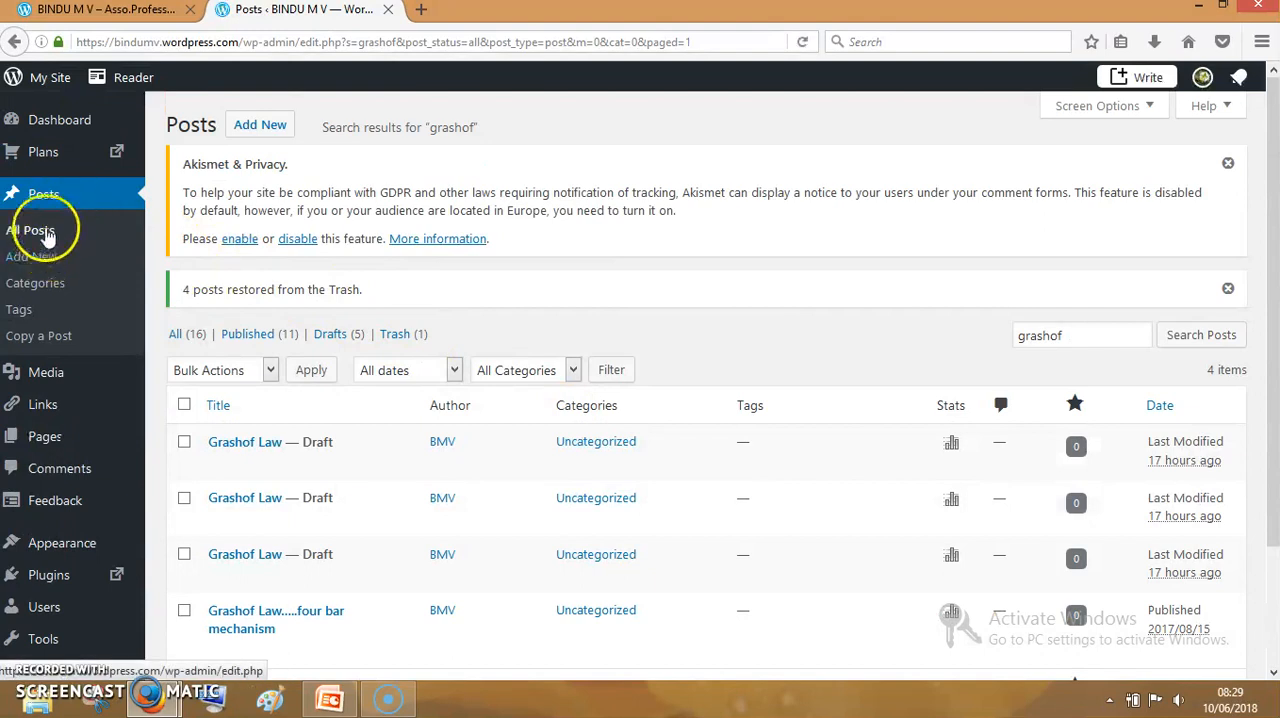
Reopen All Posts without the search filter and scroll through all 16 items
click(30, 229)
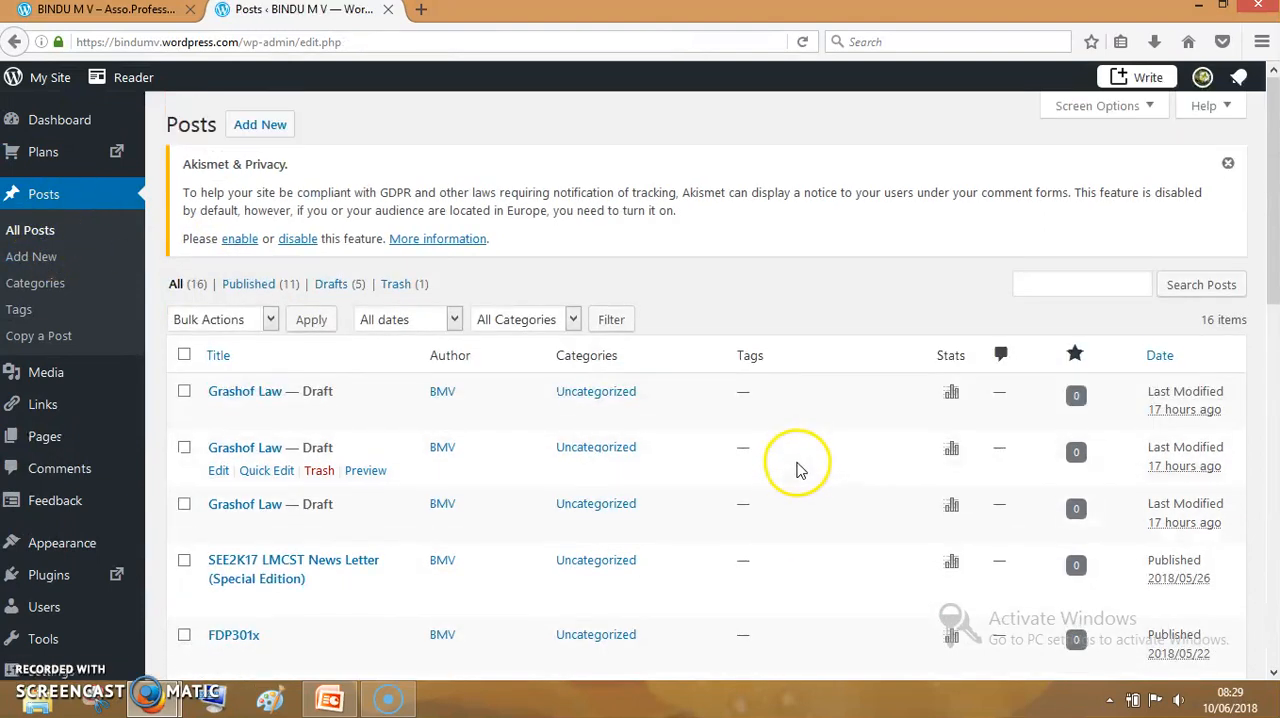
scroll(down, 3)
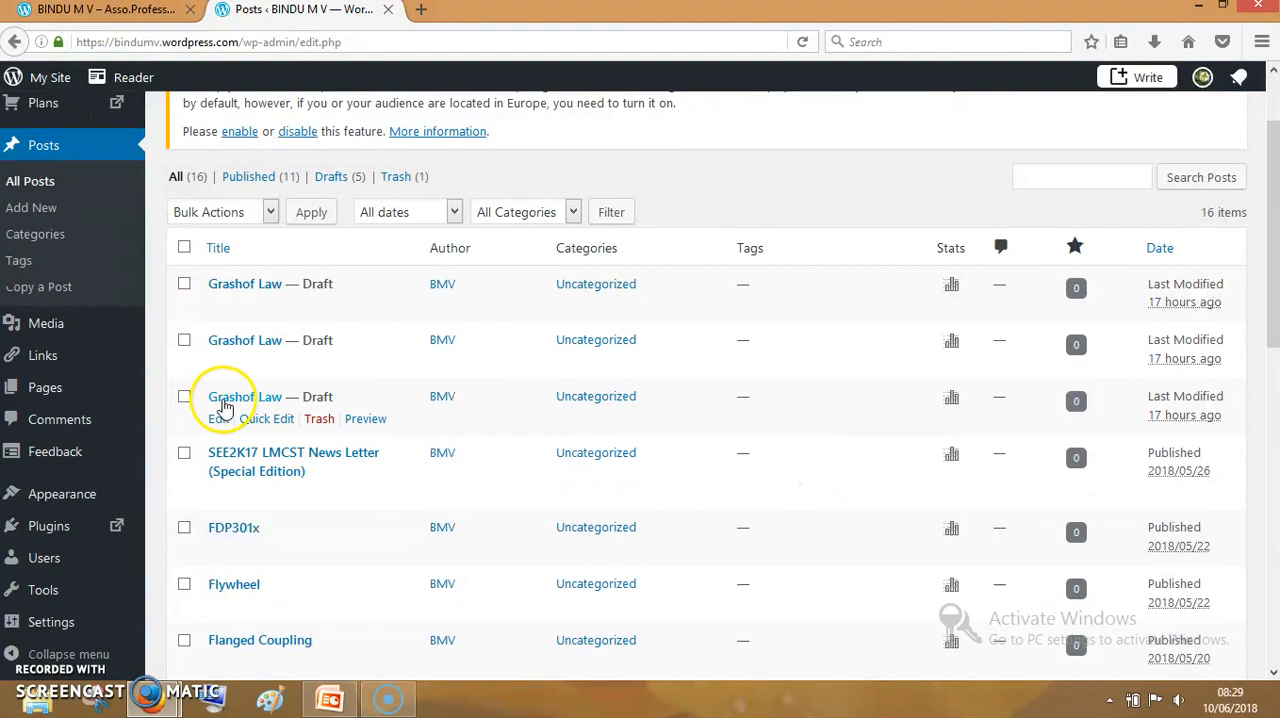
mouse_move(366, 362)
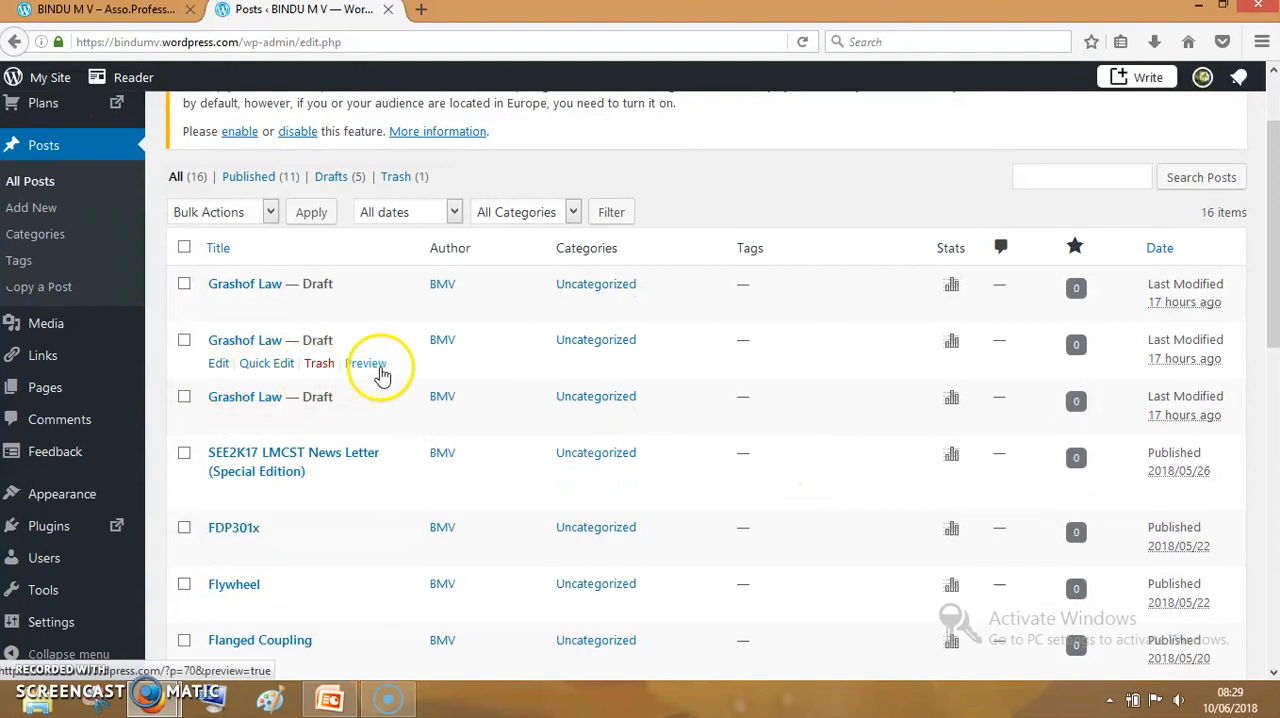
scroll(down, 3)
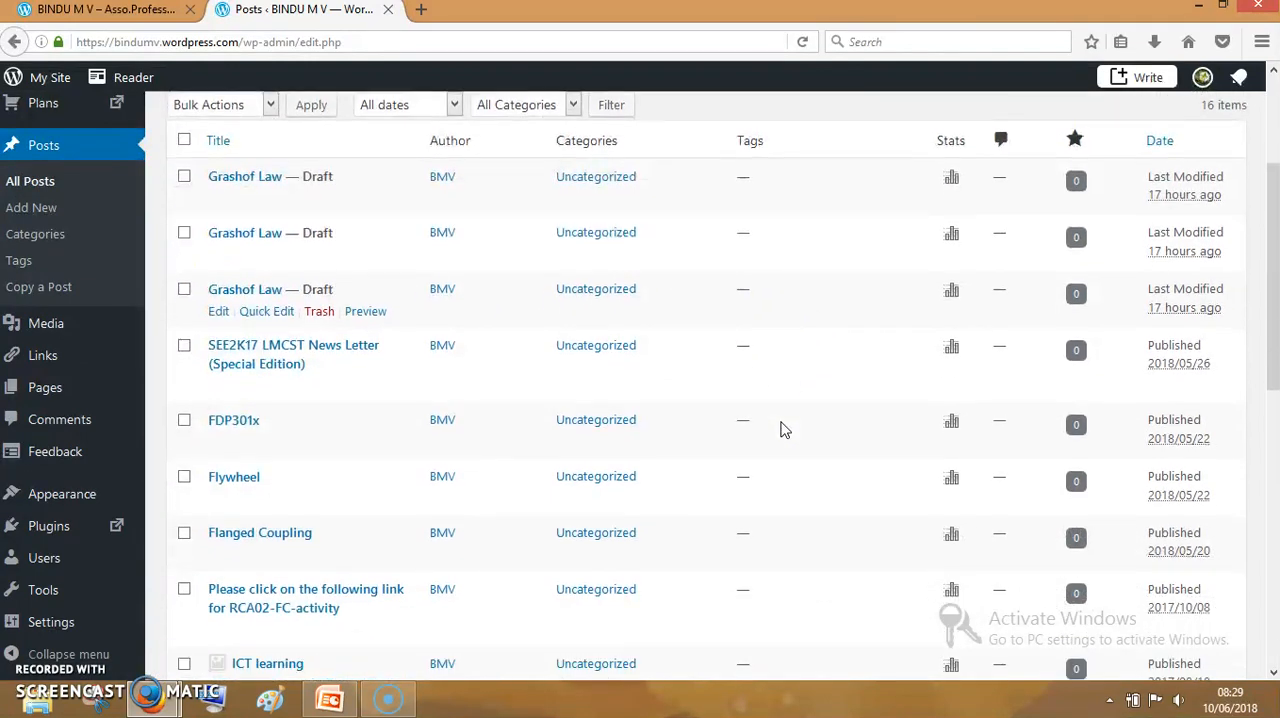
mouse_move(234, 419)
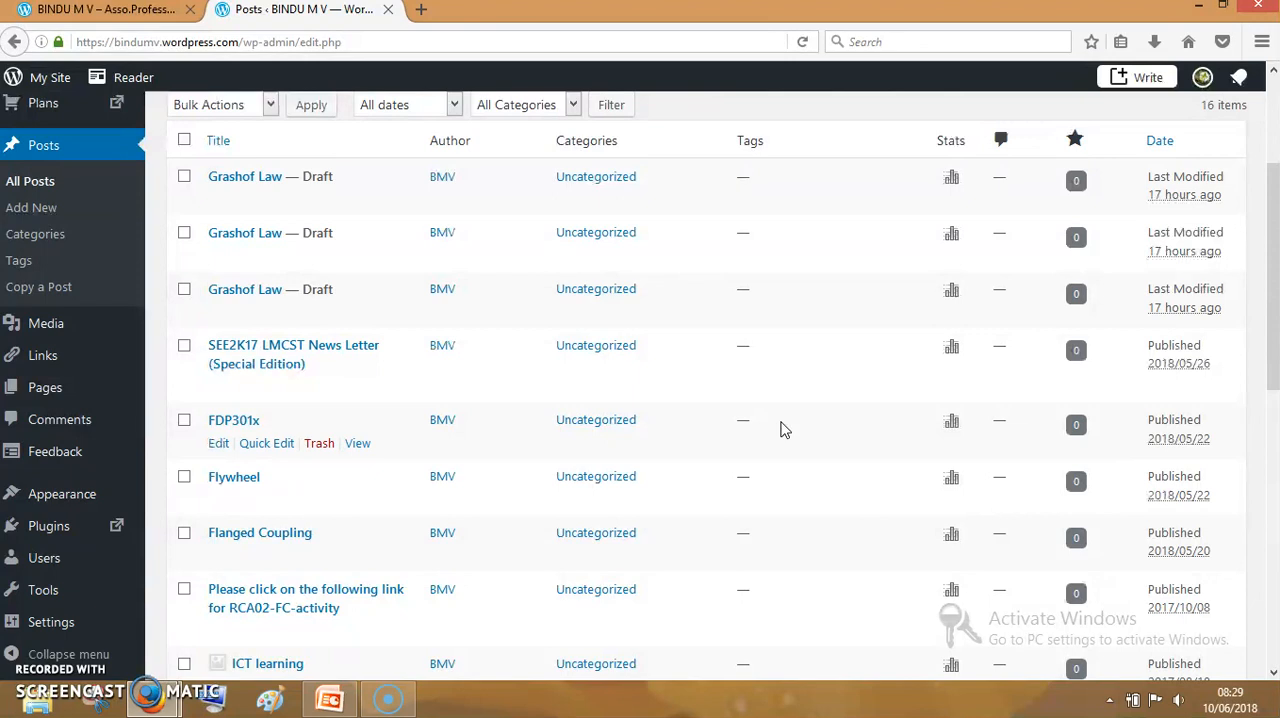
mouse_move(44, 387)
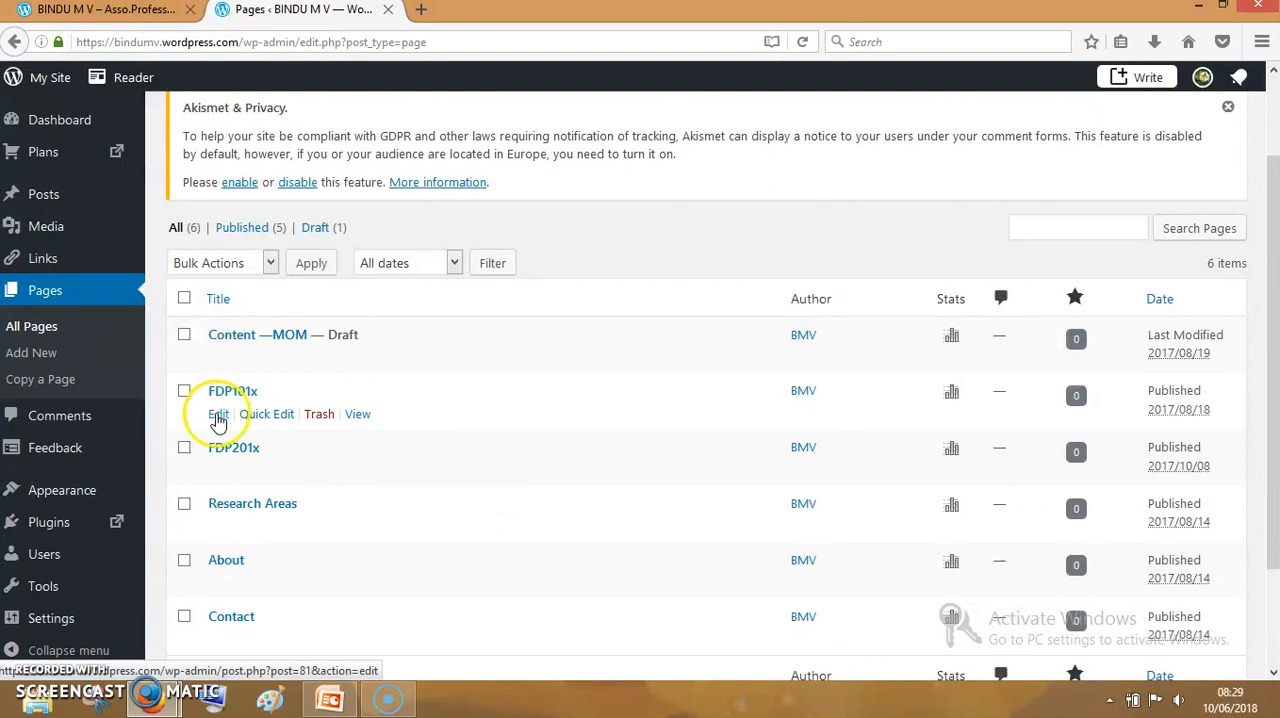
Open the FDP101x page in the full editor via its Edit link
click(218, 414)
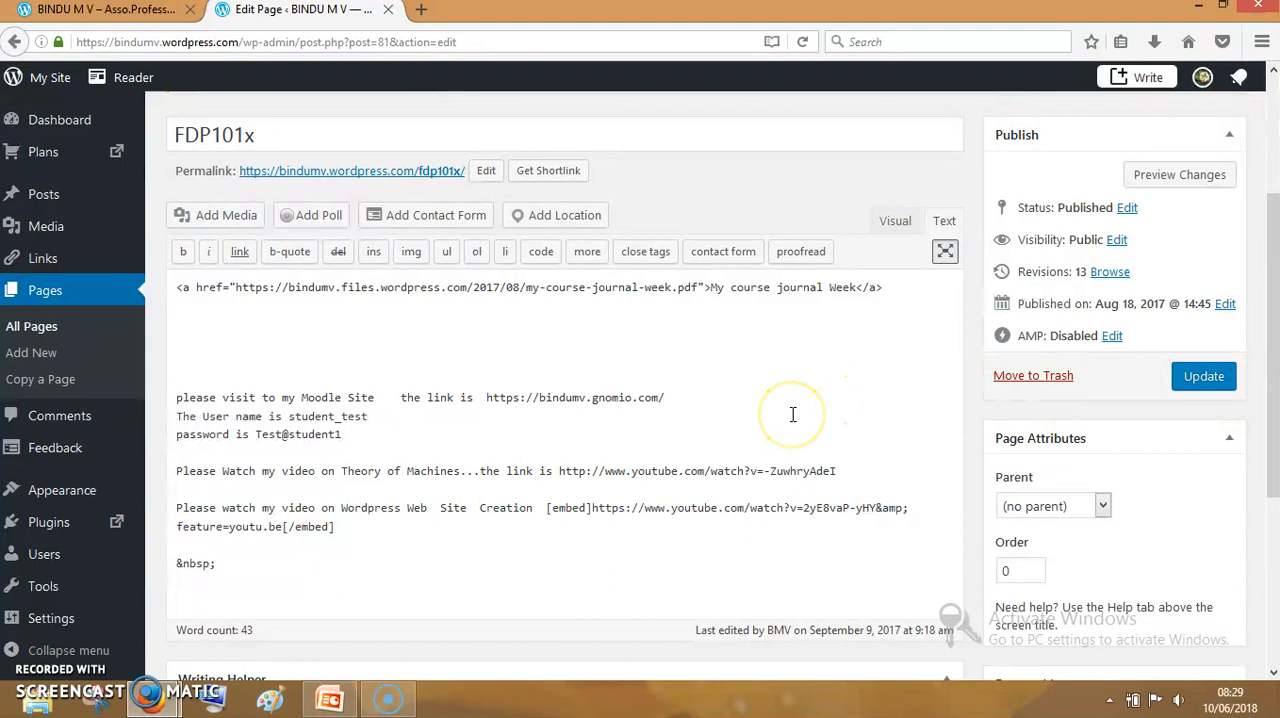
mouse_move(429, 627)
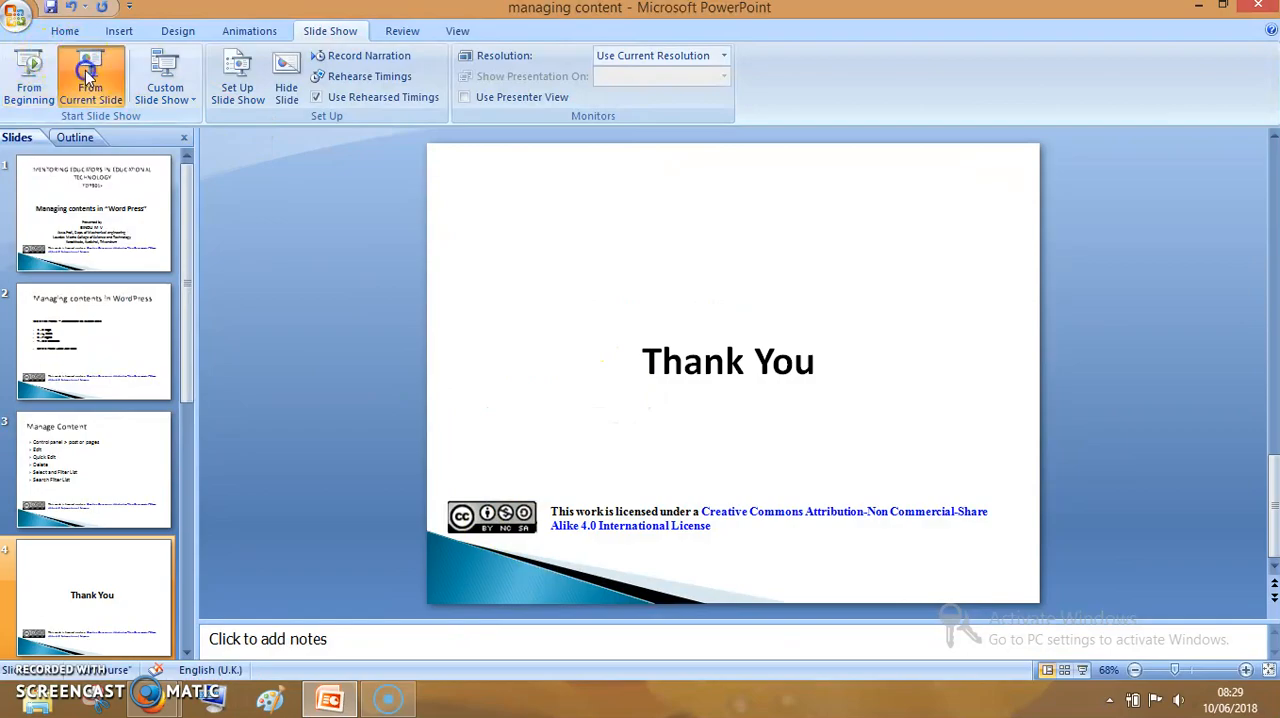
Start the slide show from the current Manage Content slide
click(90, 80)
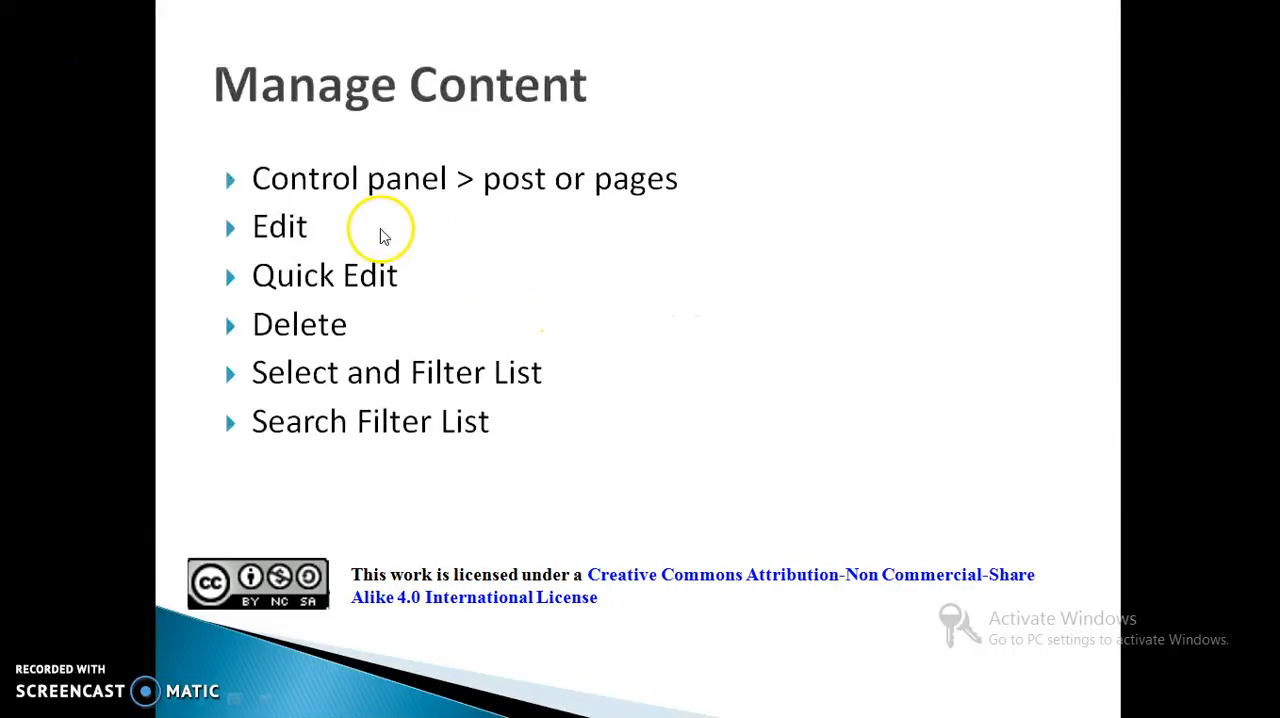
mouse_move(613, 203)
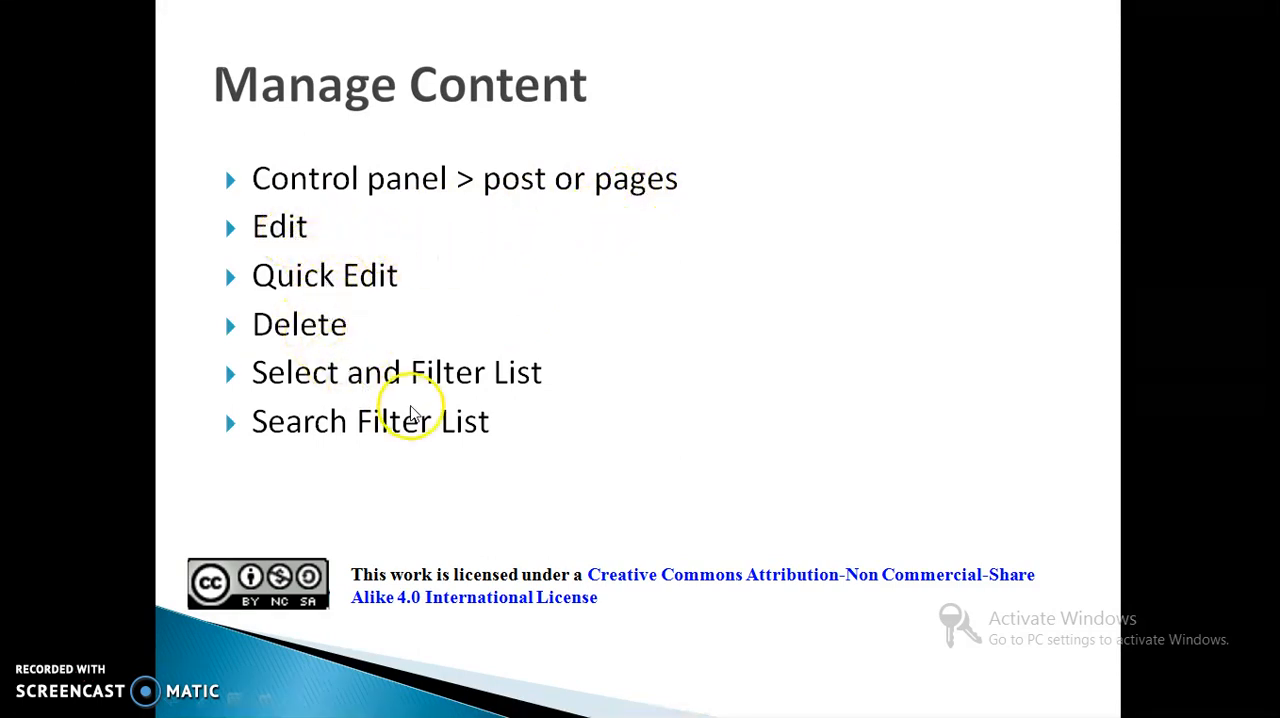
mouse_move(378, 452)
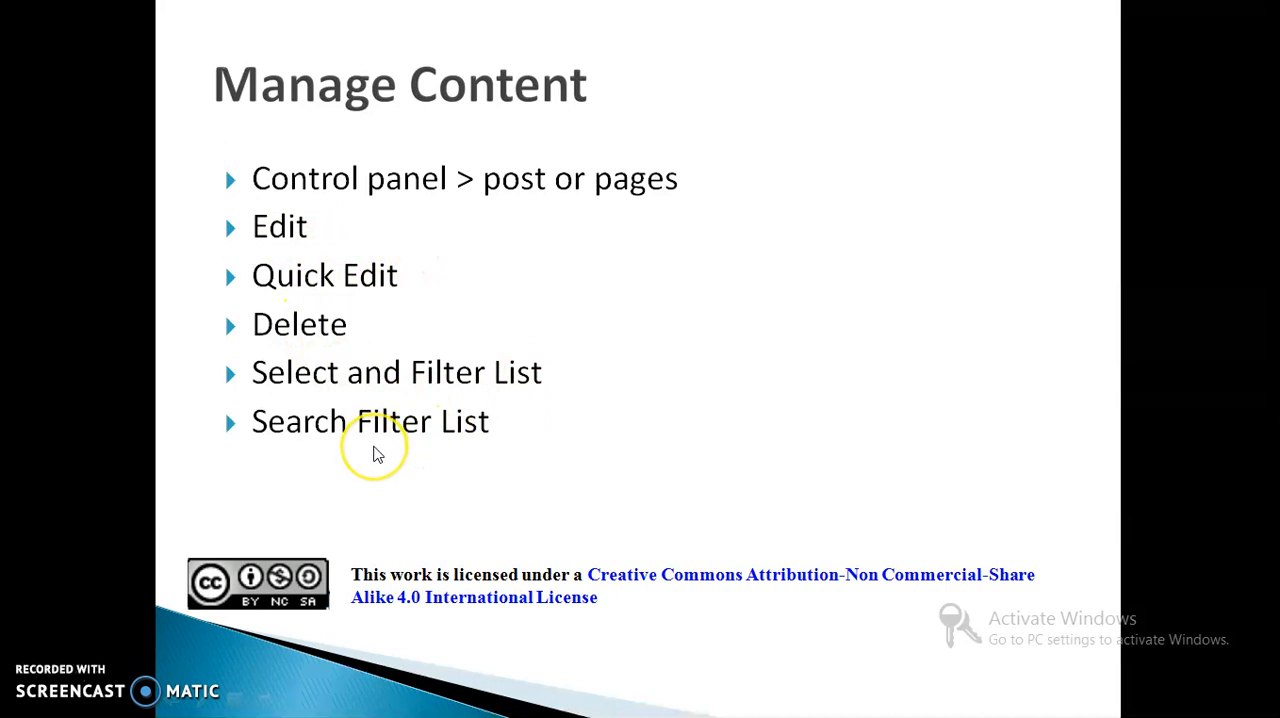